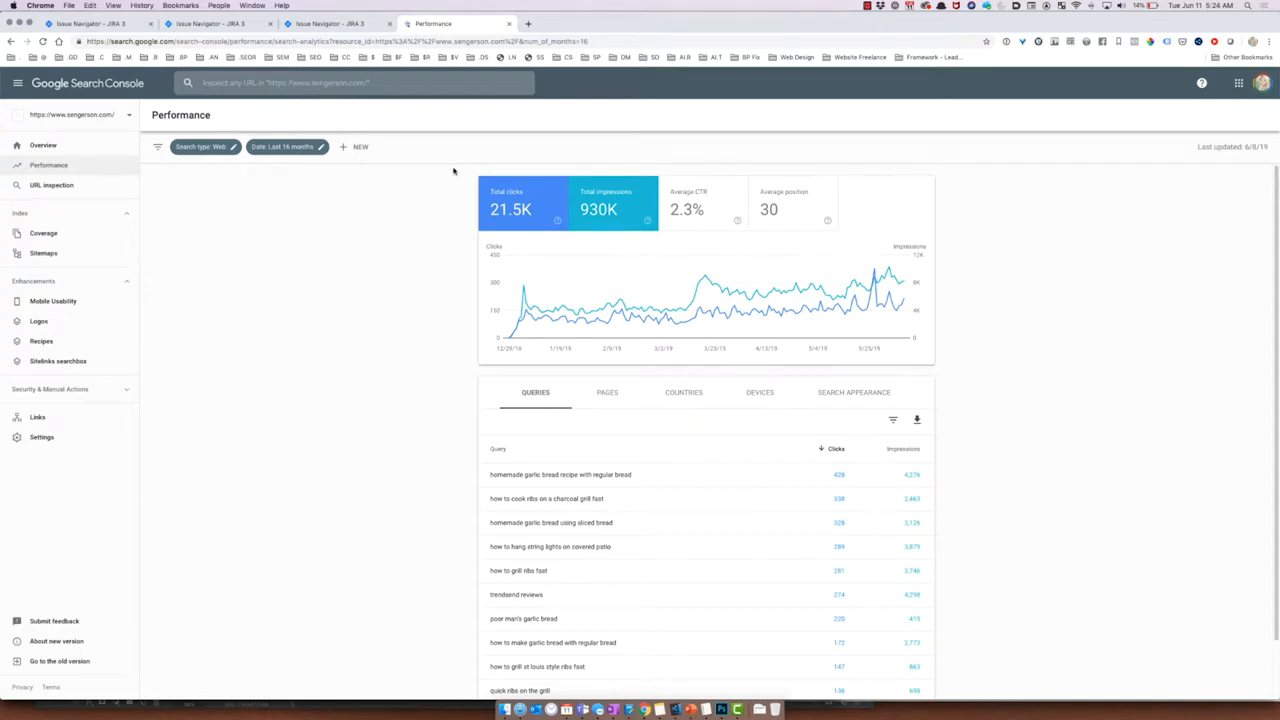
pyautogui.moveTo(428, 180)
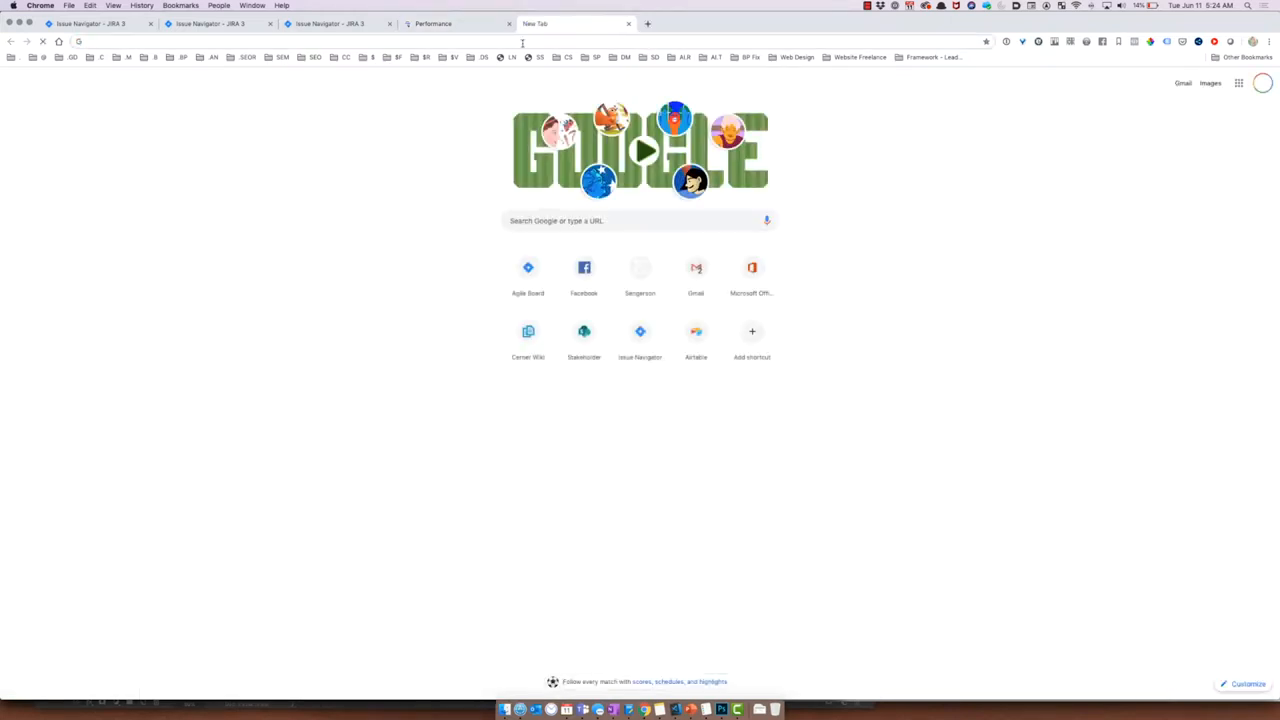
# Step: Search Google for 'google search console' and open the official Search Console result
pyautogui.write('google search console')
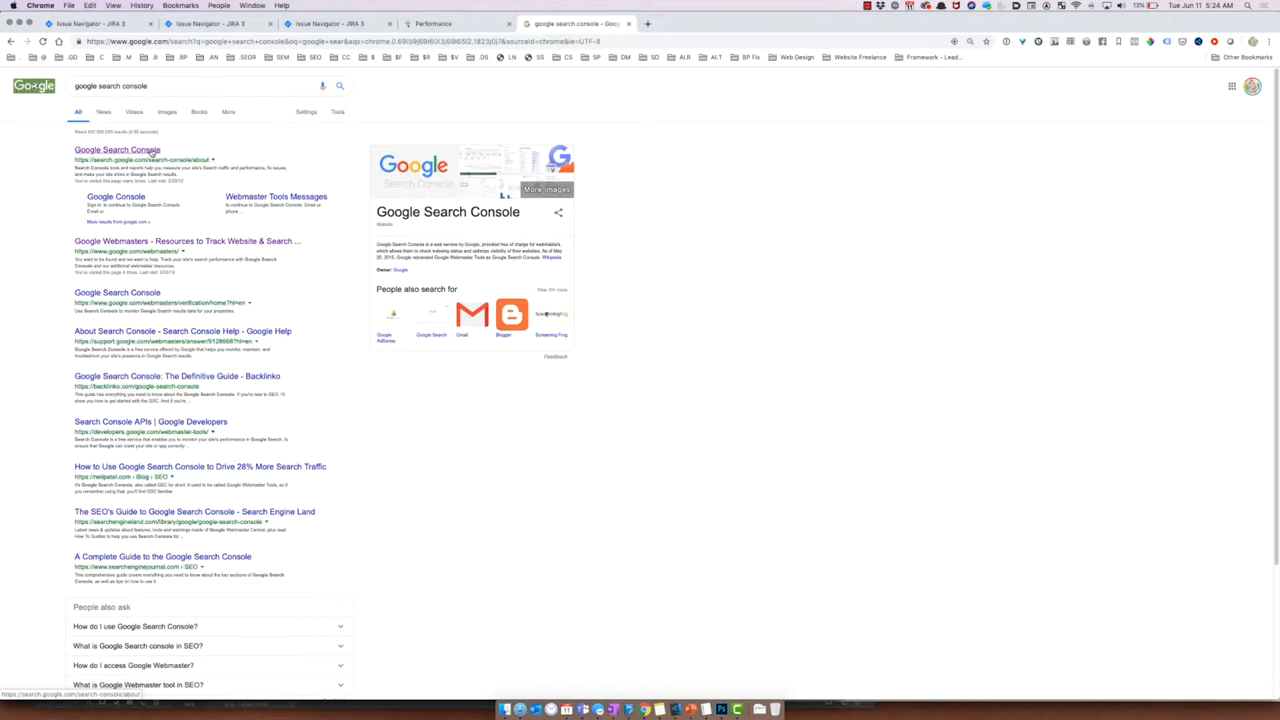
pyautogui.click(108, 143)
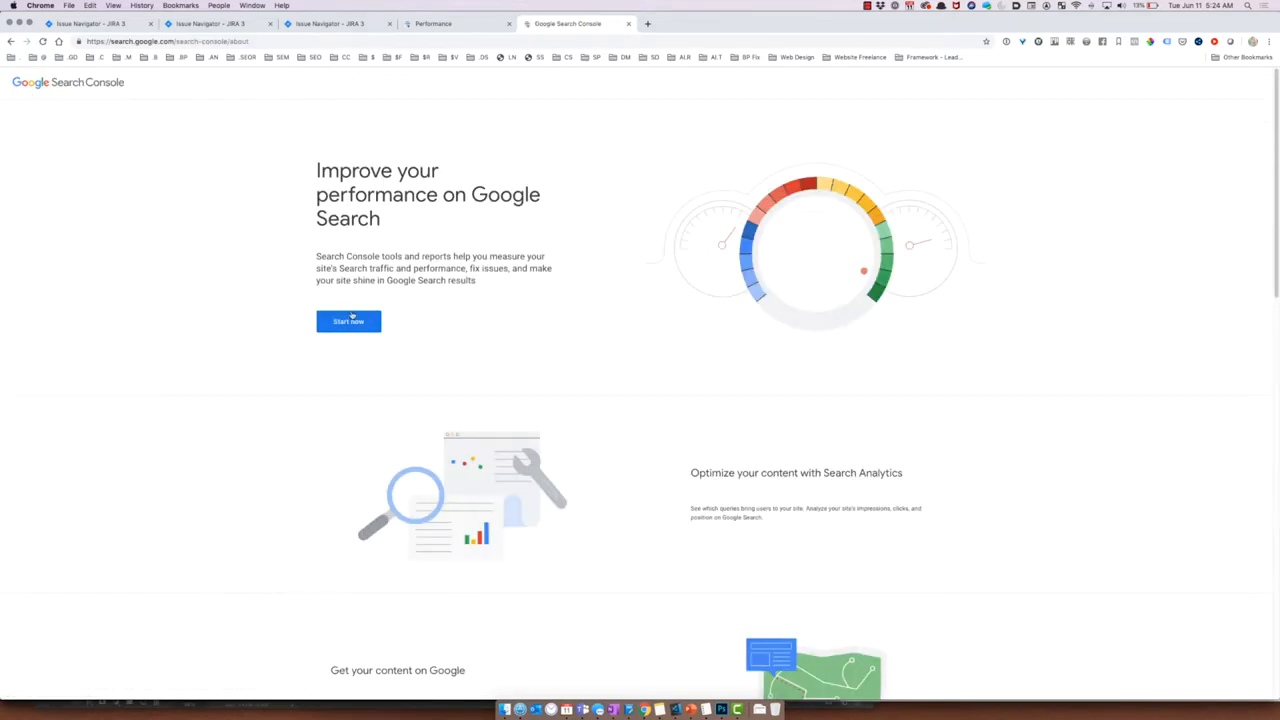
# Step: Enter Search Console through 'Start now' to reach the property's Overview dashboard
pyautogui.click(348, 321)
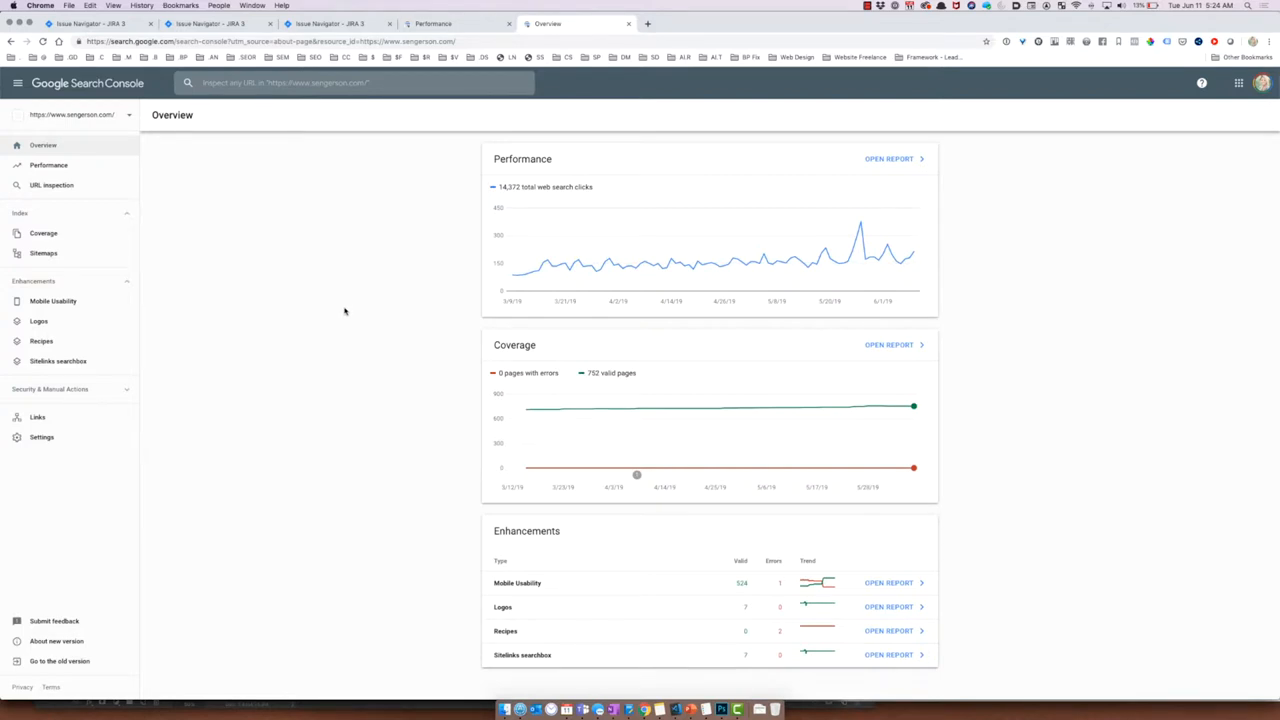
pyautogui.moveTo(339, 309)
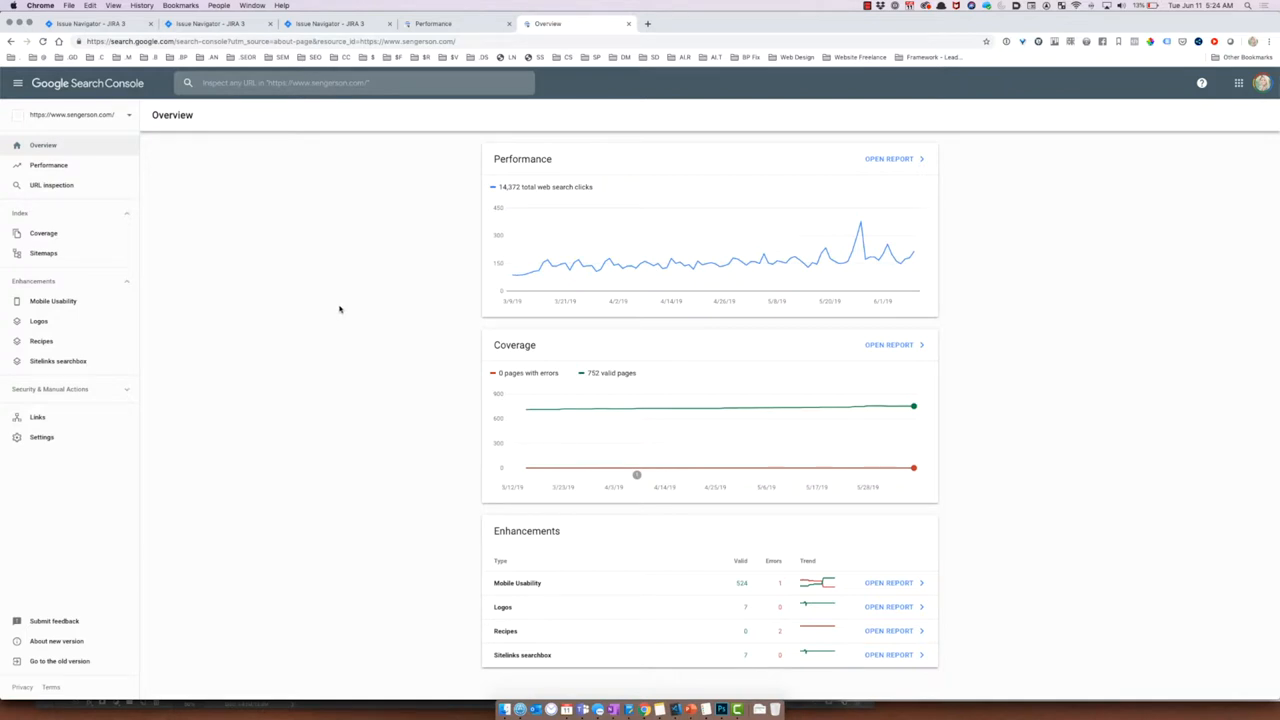
pyautogui.moveTo(610, 243)
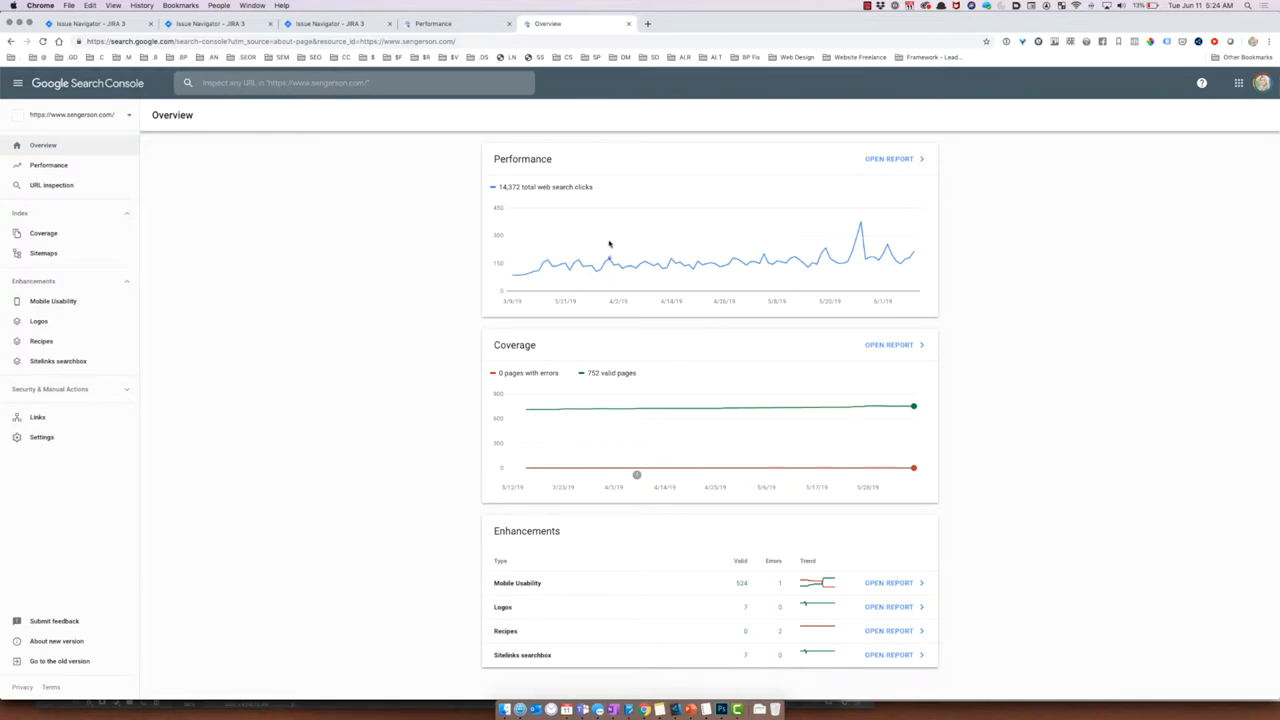
pyautogui.moveTo(609, 243)
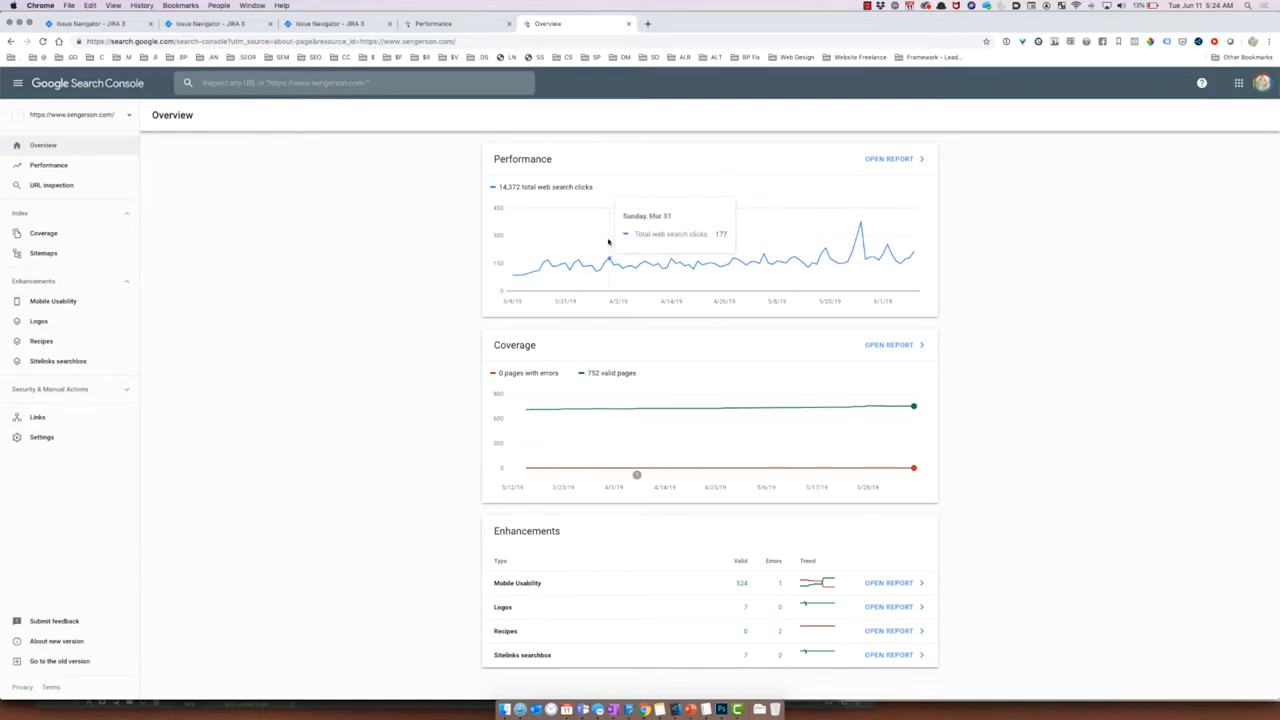
pyautogui.moveTo(607, 240)
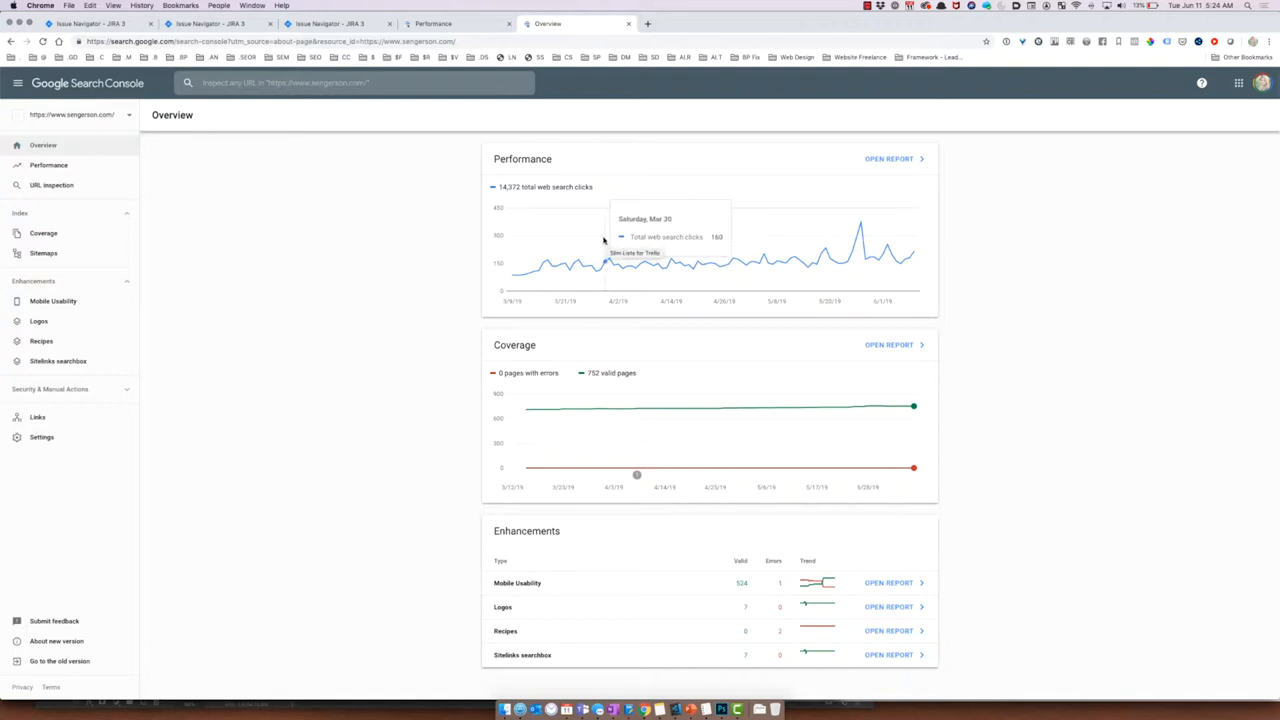
pyautogui.moveTo(453, 258)
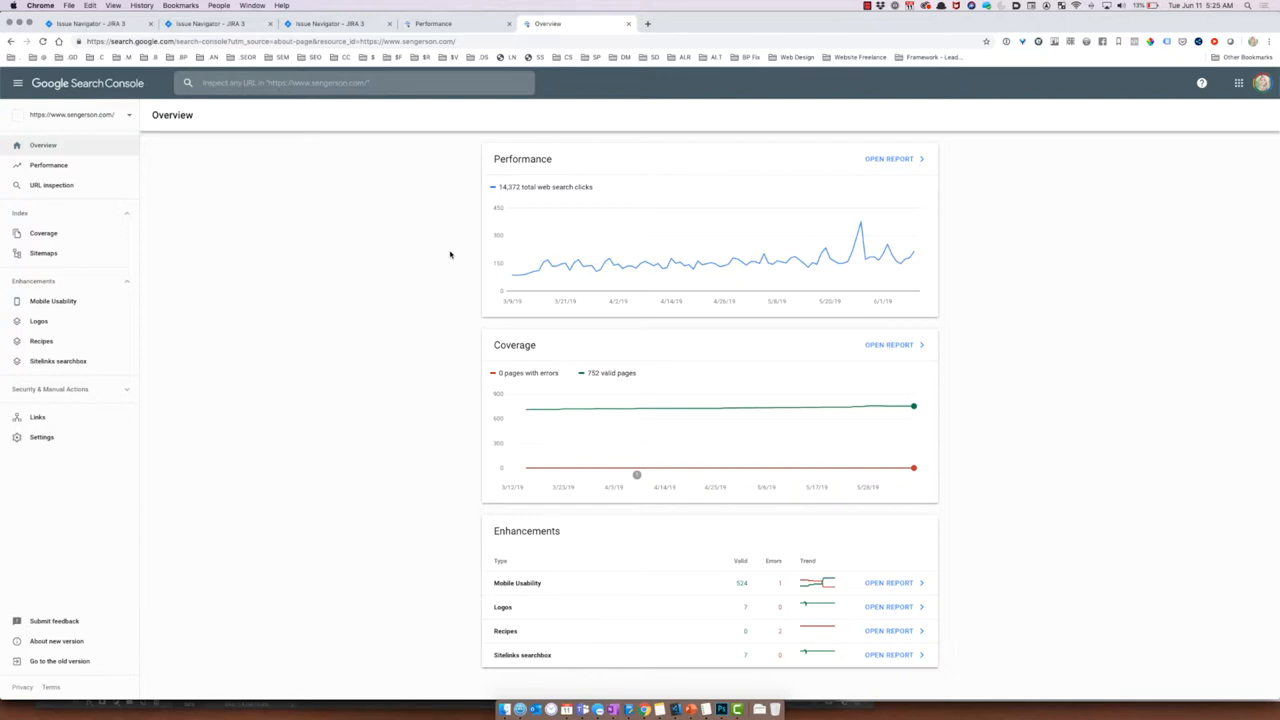
pyautogui.moveTo(416, 242)
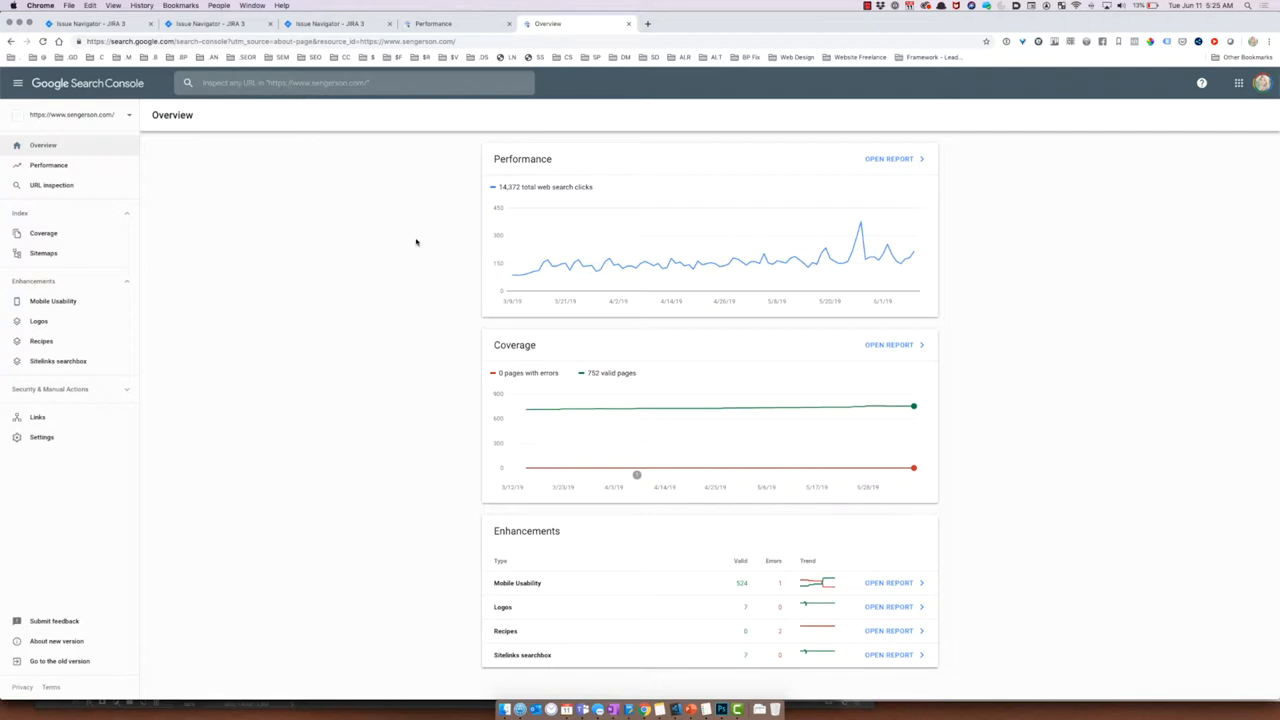
pyautogui.moveTo(415, 241)
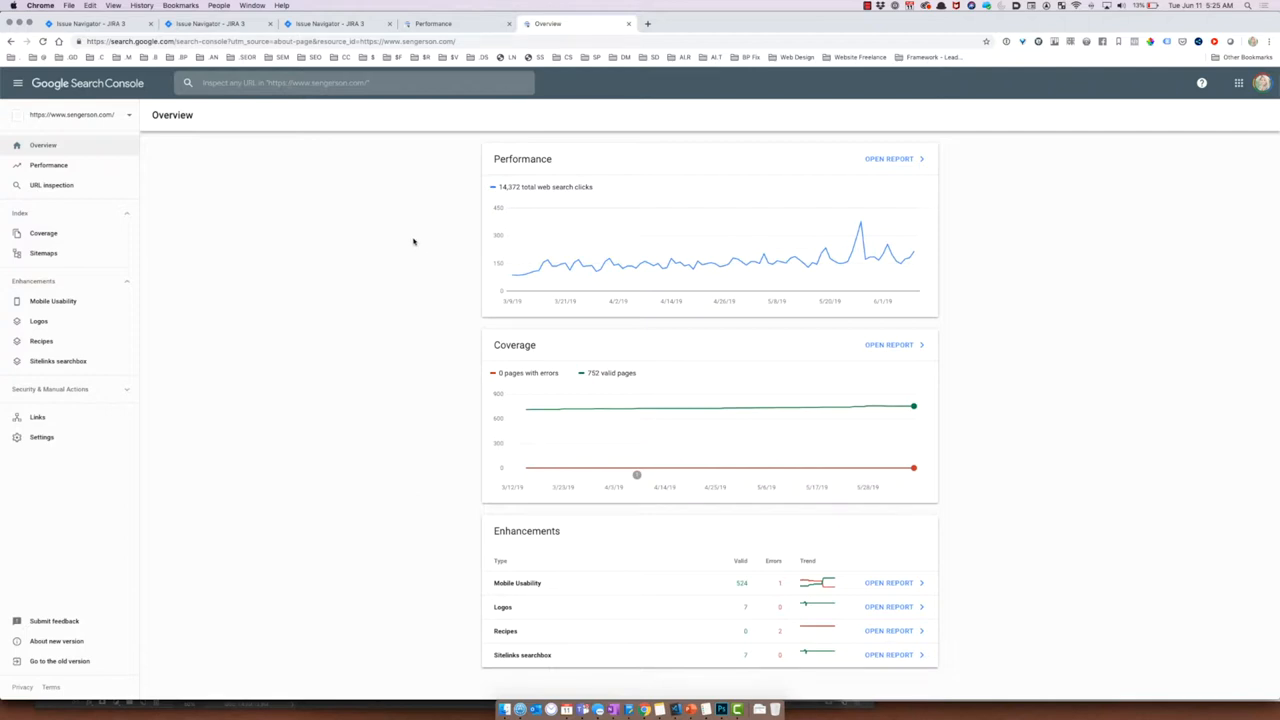
pyautogui.moveTo(395, 227)
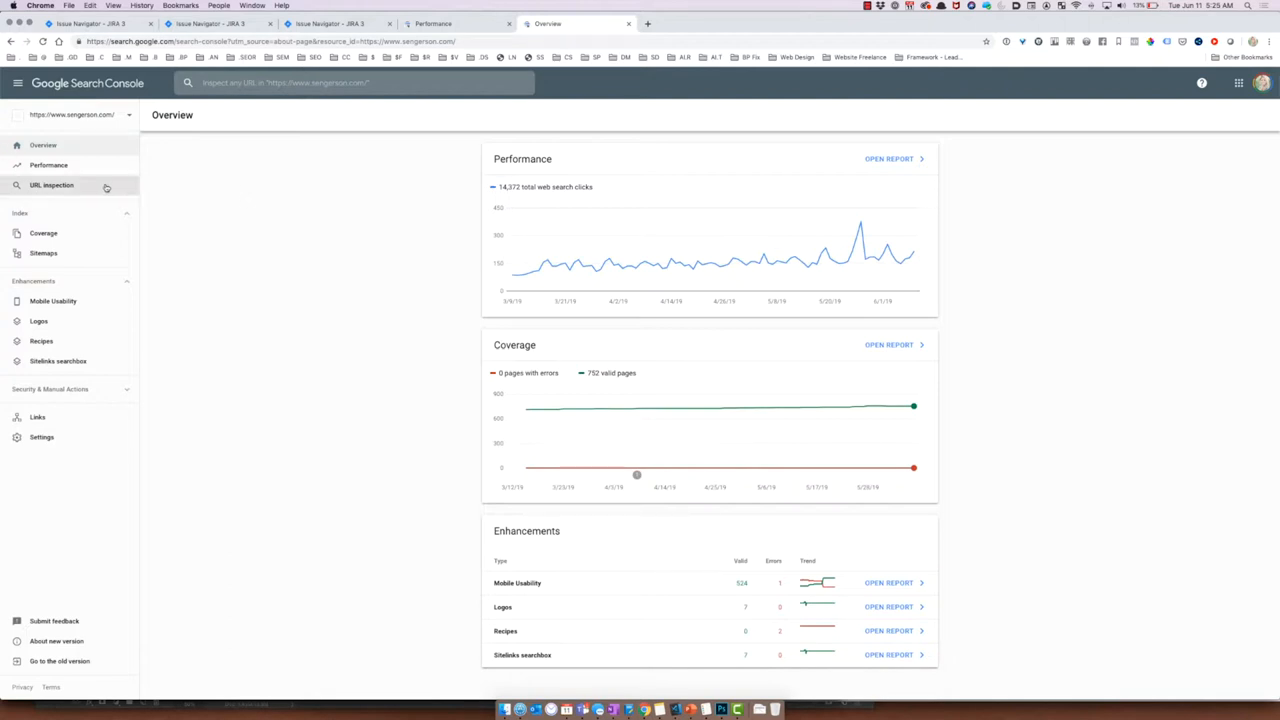
pyautogui.moveTo(72, 161)
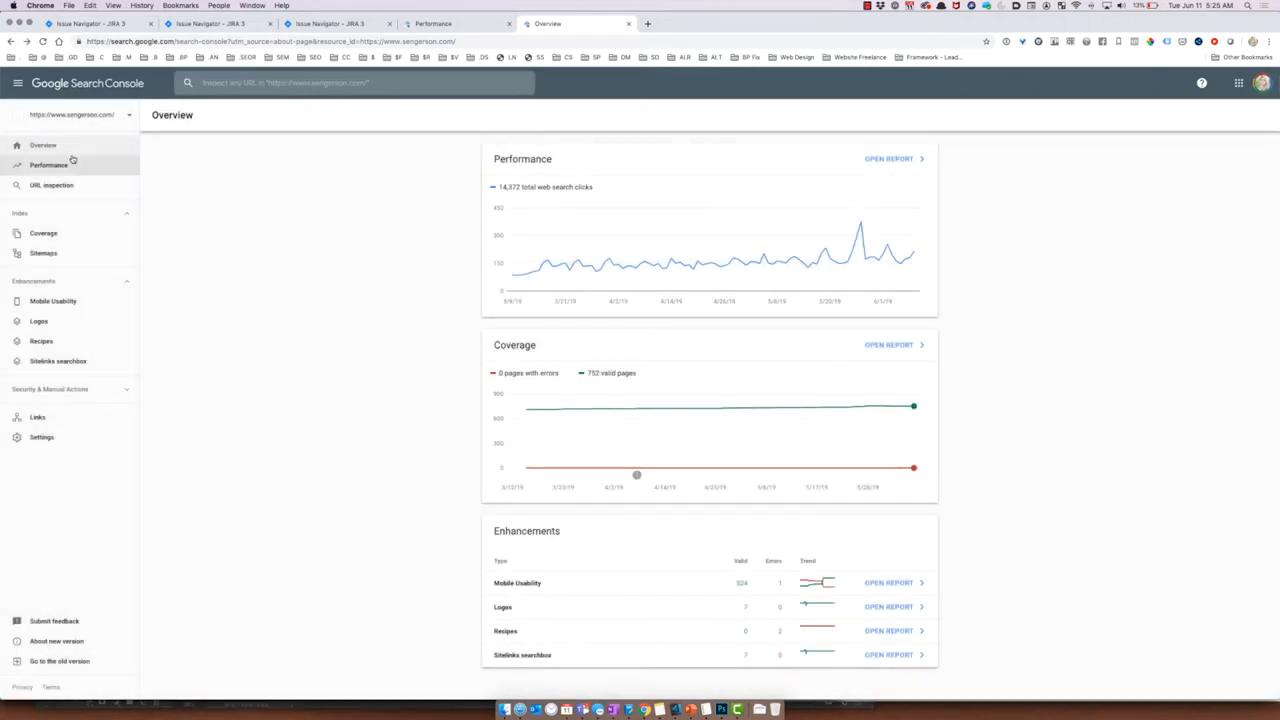
# Step: Open the Performance report showing clicks, impressions, CTR, position and top queries
pyautogui.click(47, 164)
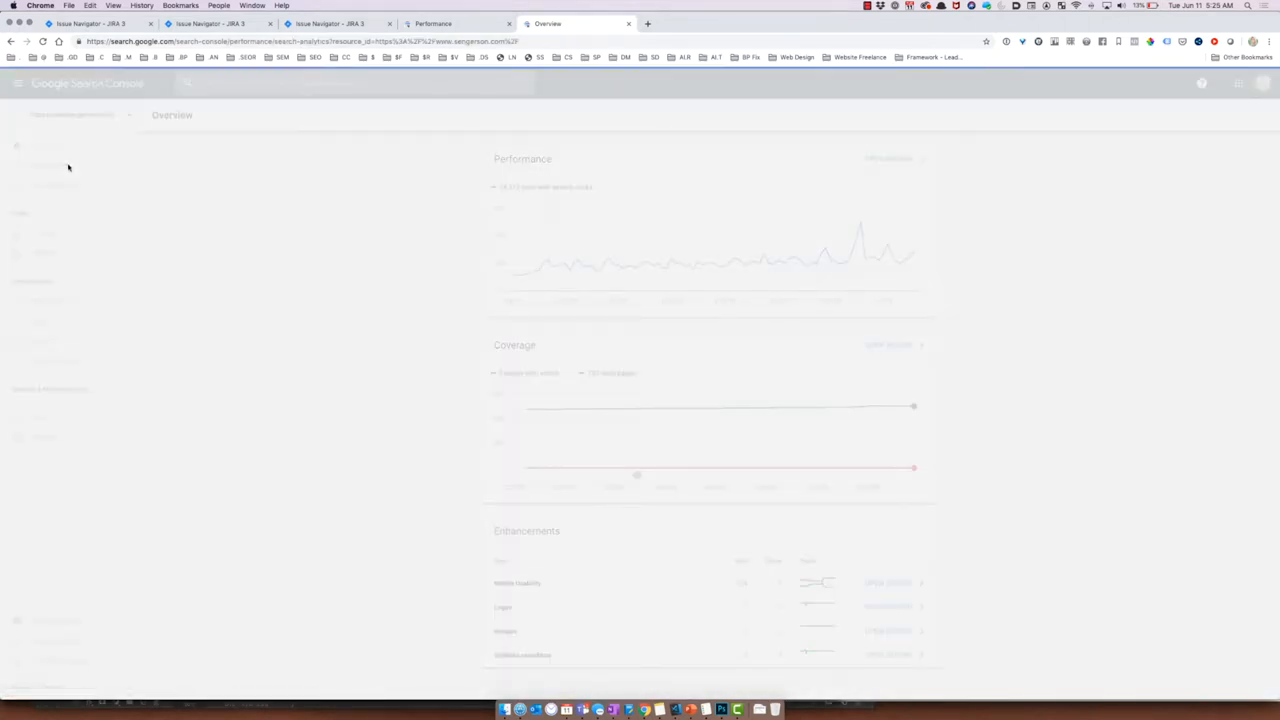
pyautogui.click(48, 165)
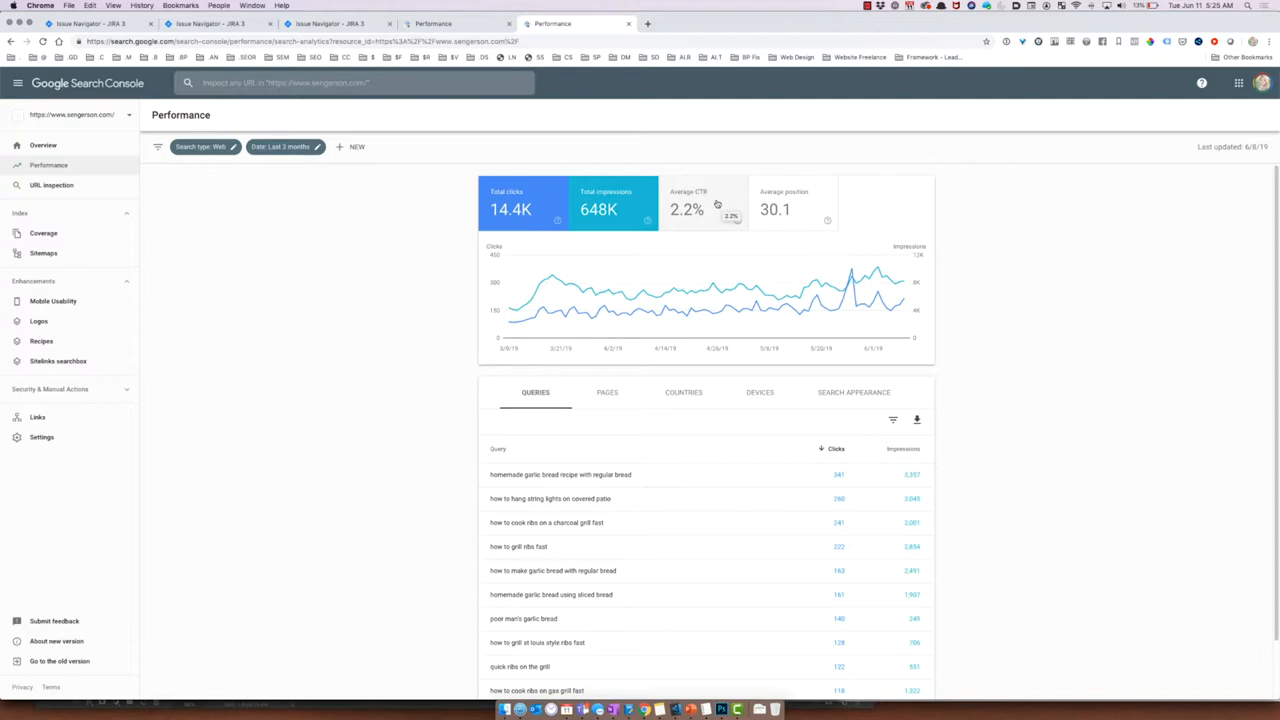
pyautogui.moveTo(713, 200)
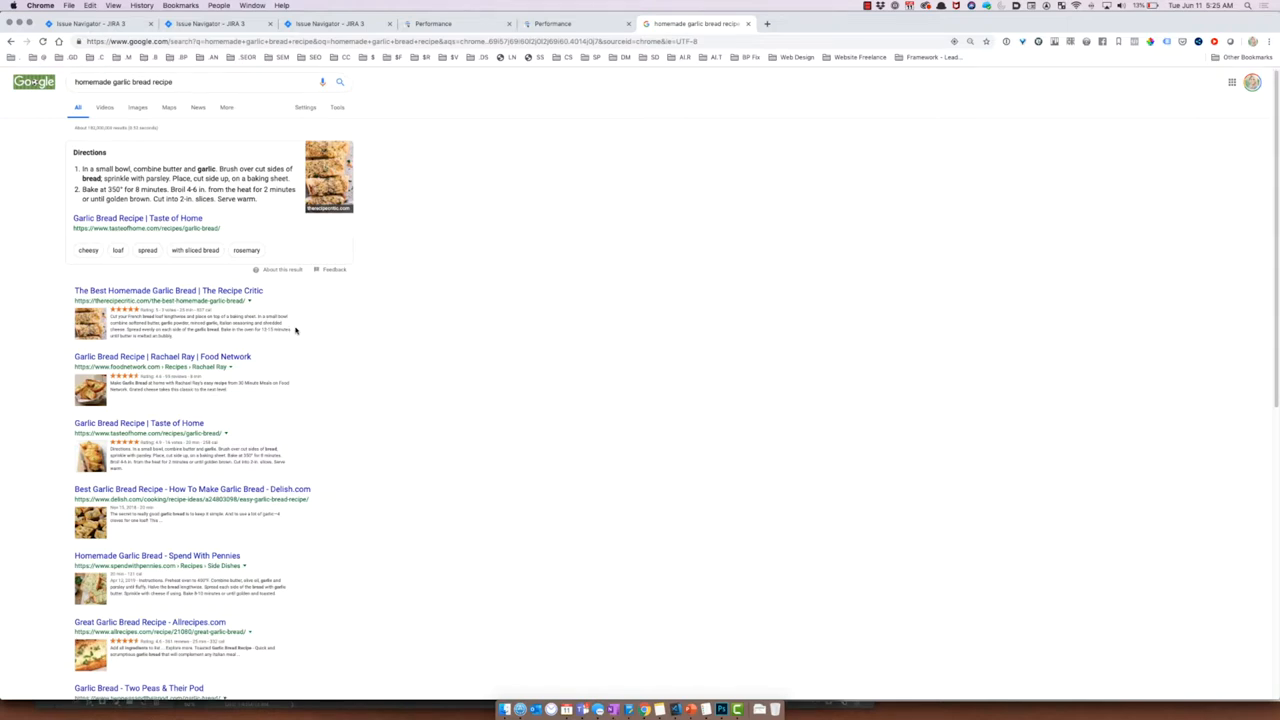
# Step: Scroll down through the 'homemade garlic bread recipe' results below the Taste of Home snippet
pyautogui.scroll(-3)
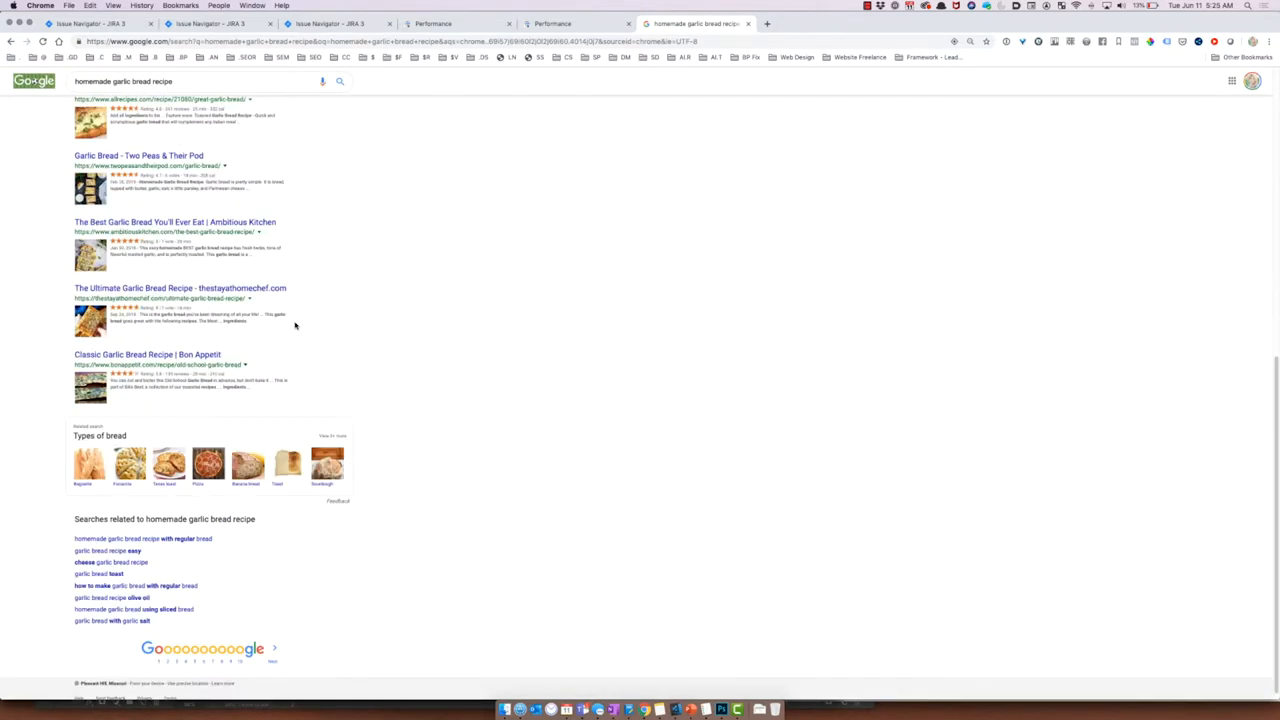
pyautogui.scroll(-3)
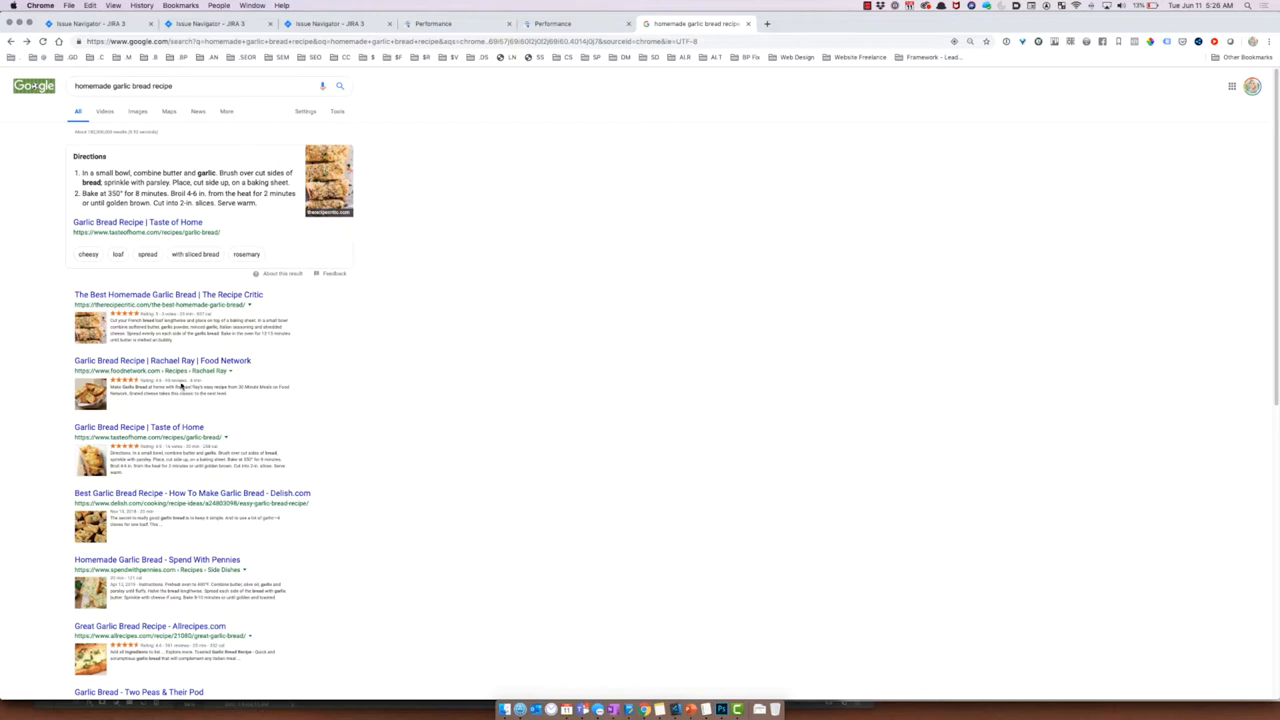
pyautogui.moveTo(197, 342)
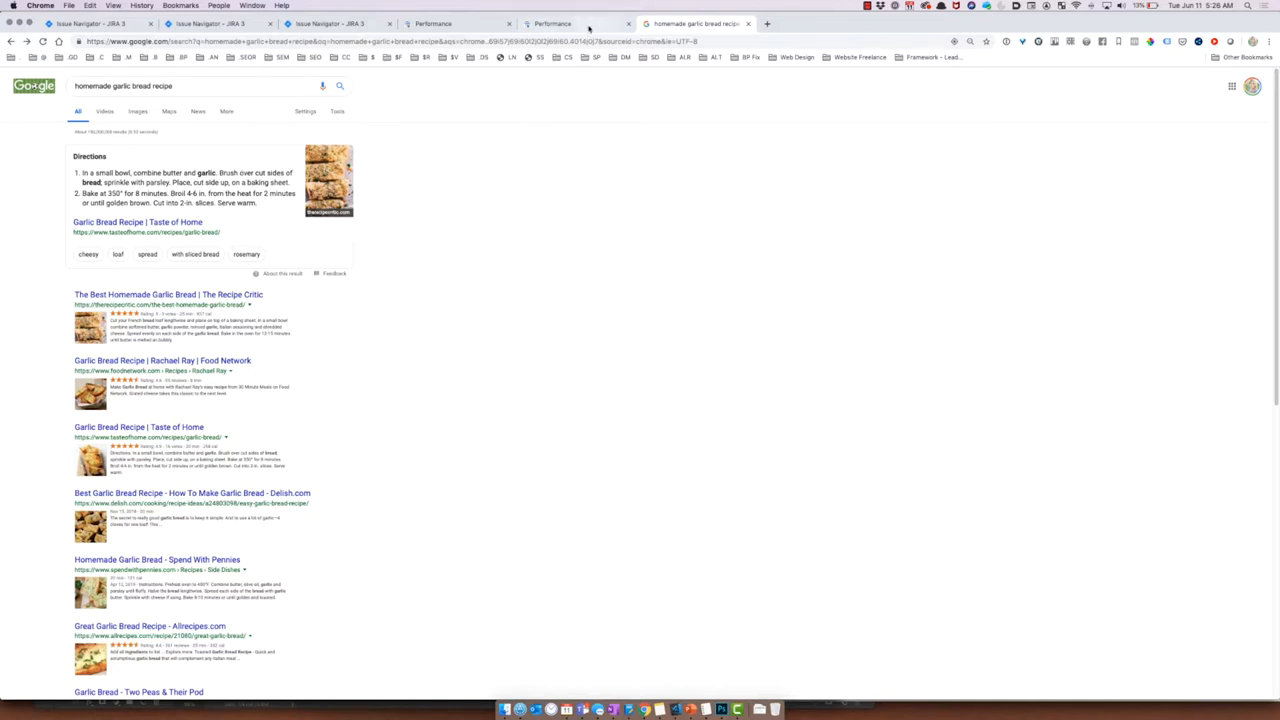
# Step: Back on the Performance report, set the date range to Last 16 months
pyautogui.click(552, 23)
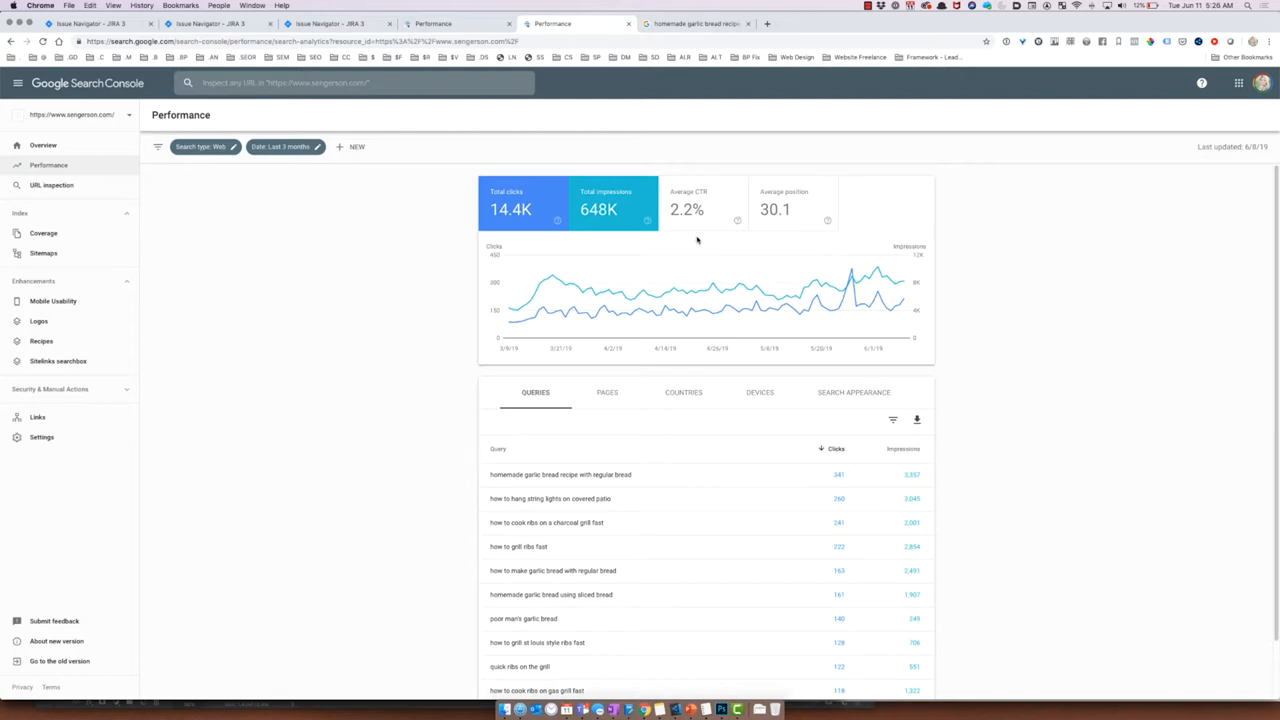
pyautogui.moveTo(692, 228)
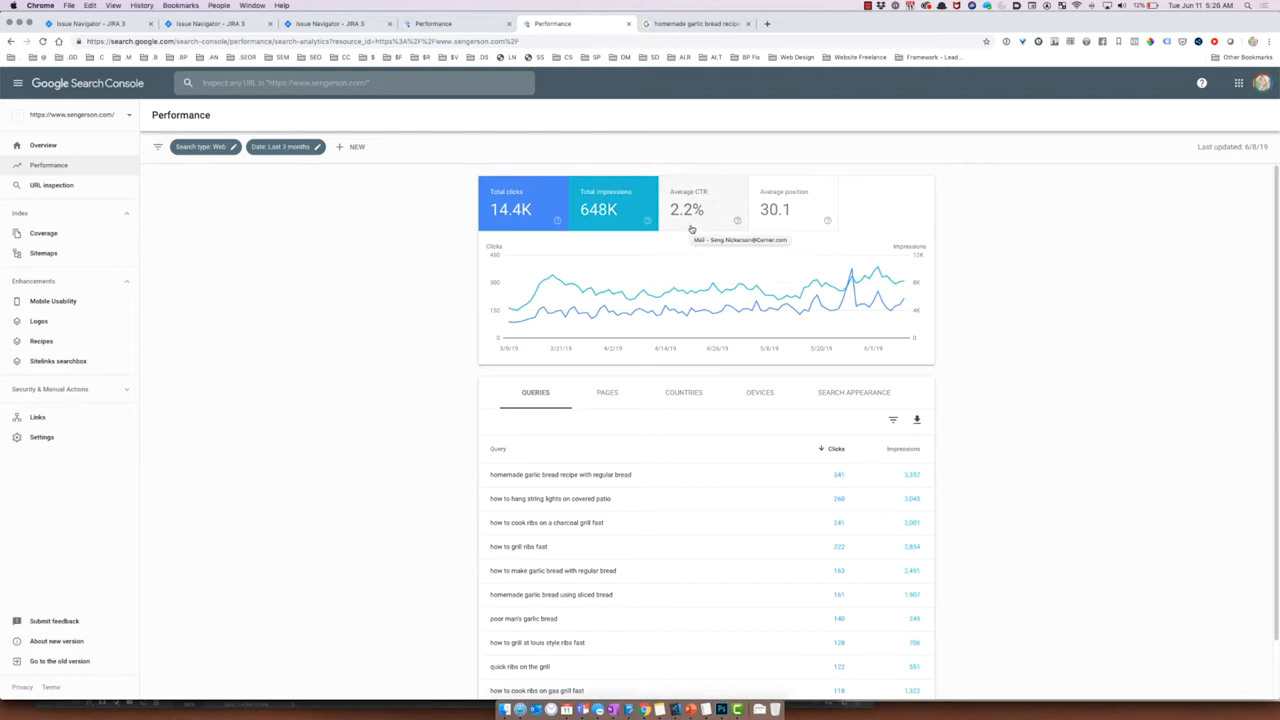
pyautogui.moveTo(655, 213)
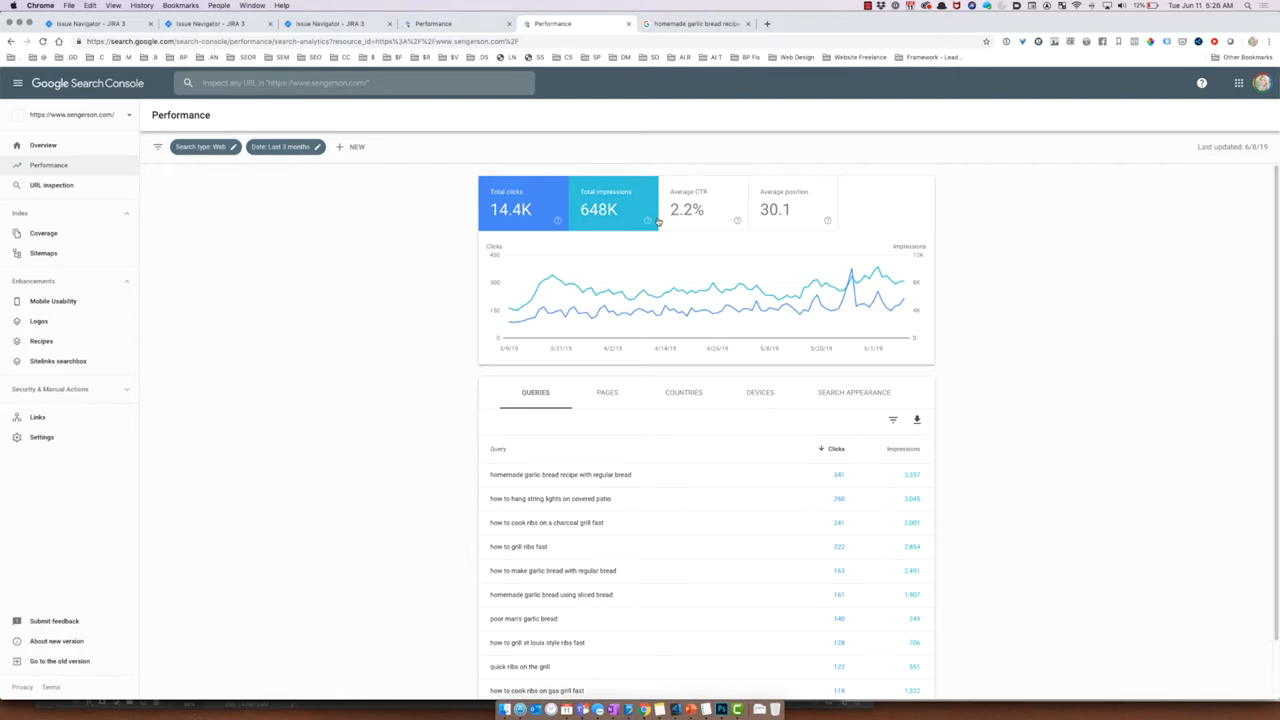
pyautogui.moveTo(556, 307)
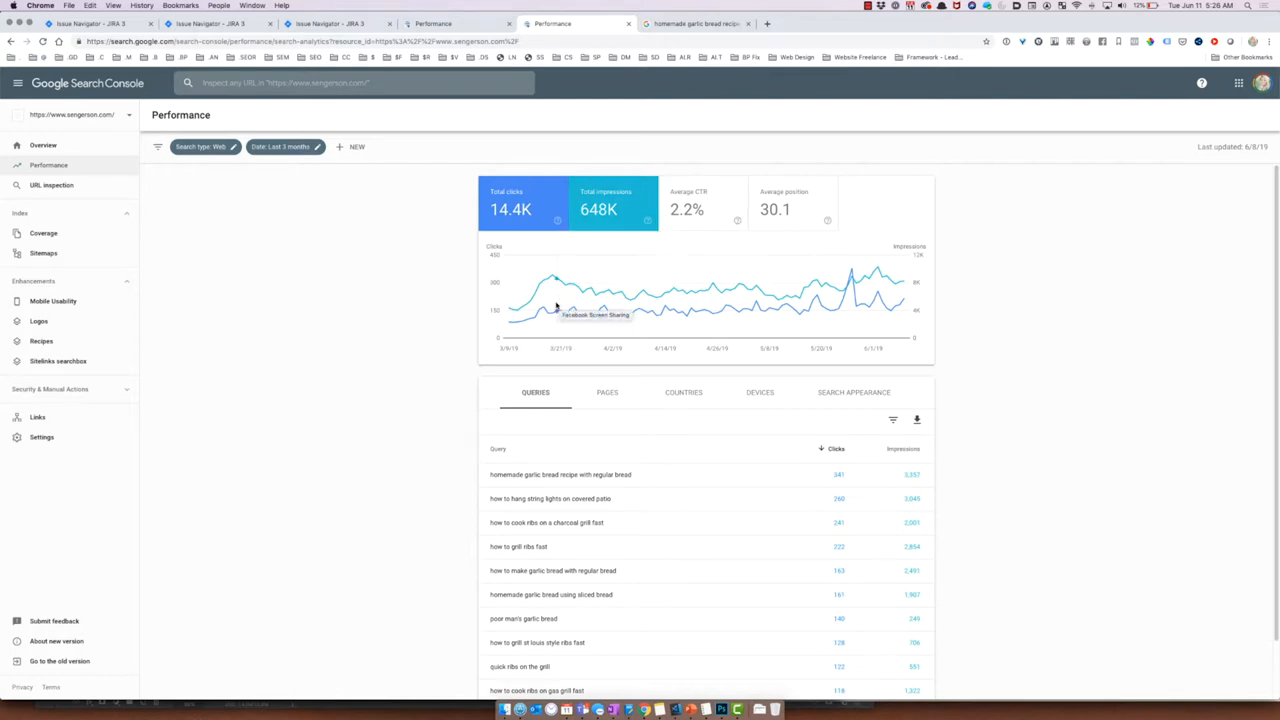
pyautogui.moveTo(559, 295)
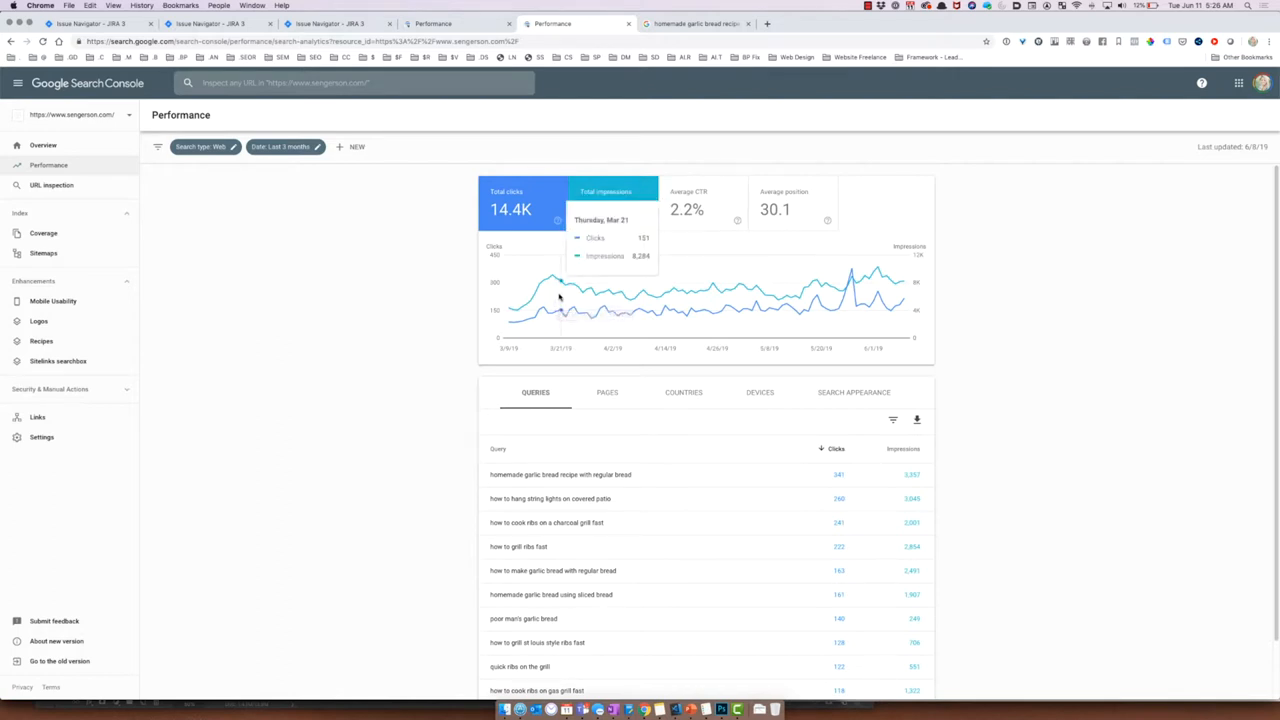
pyautogui.moveTo(397, 335)
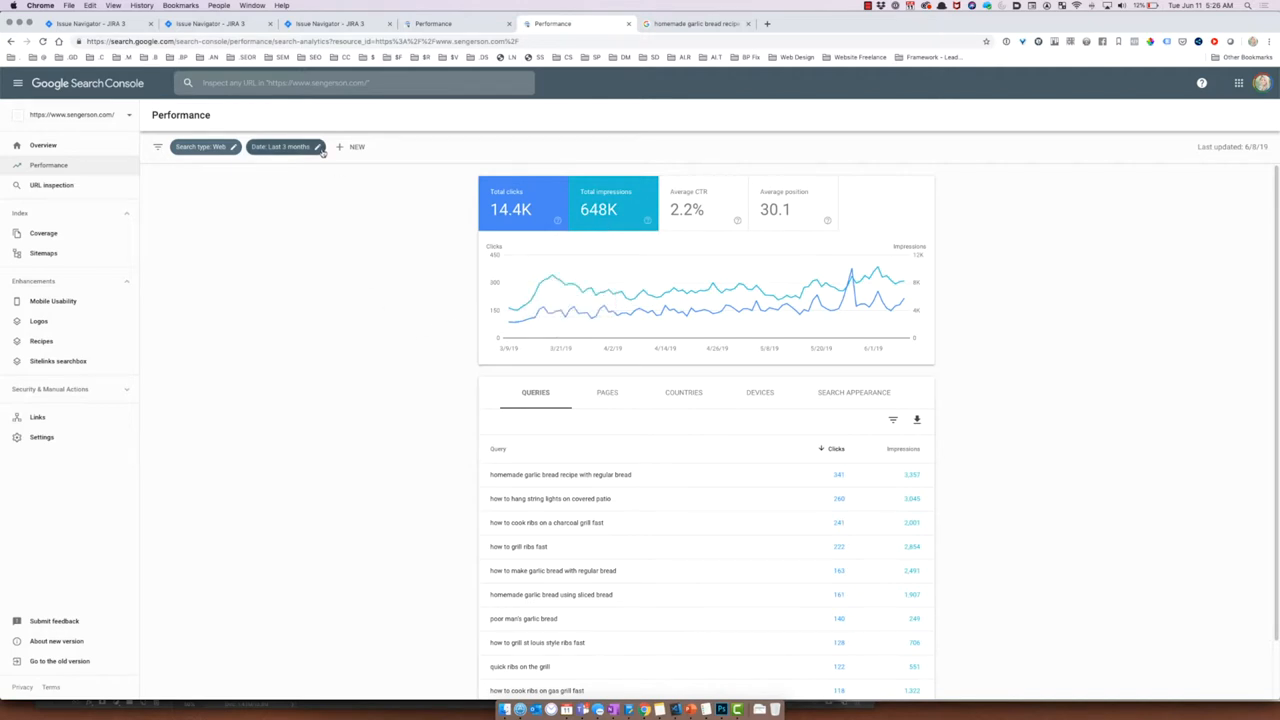
pyautogui.click(283, 147)
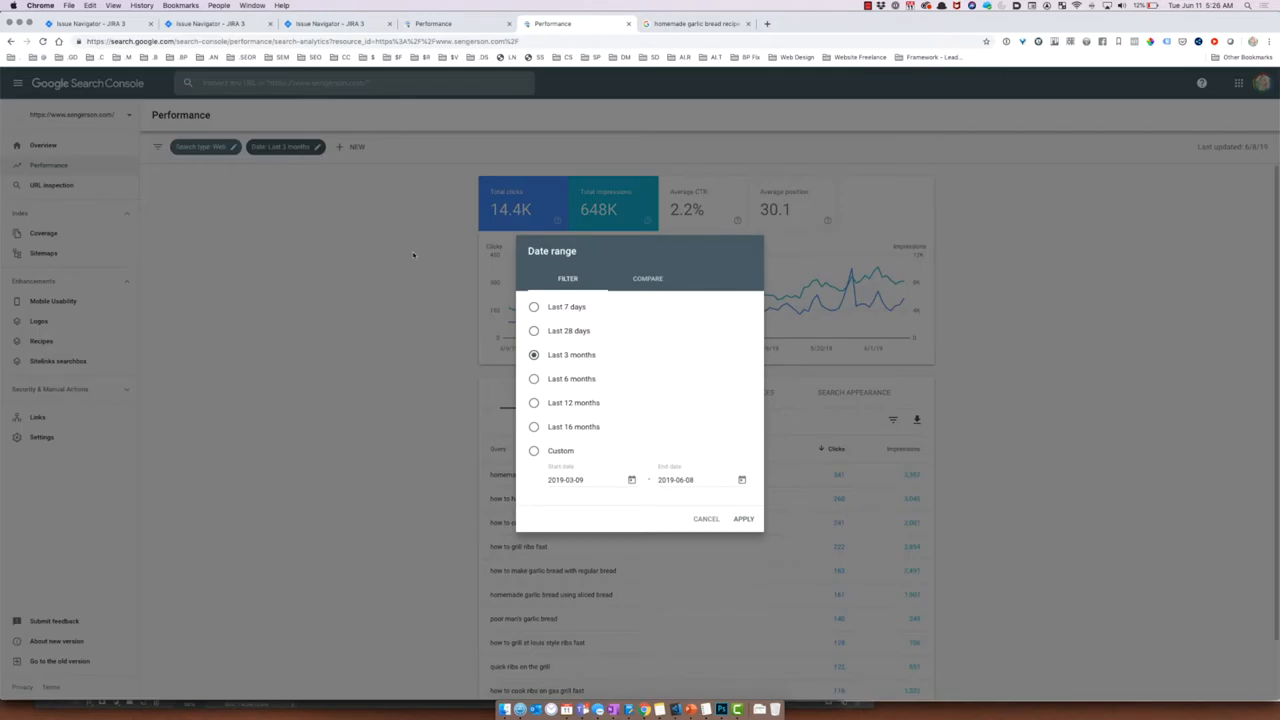
pyautogui.click(534, 427)
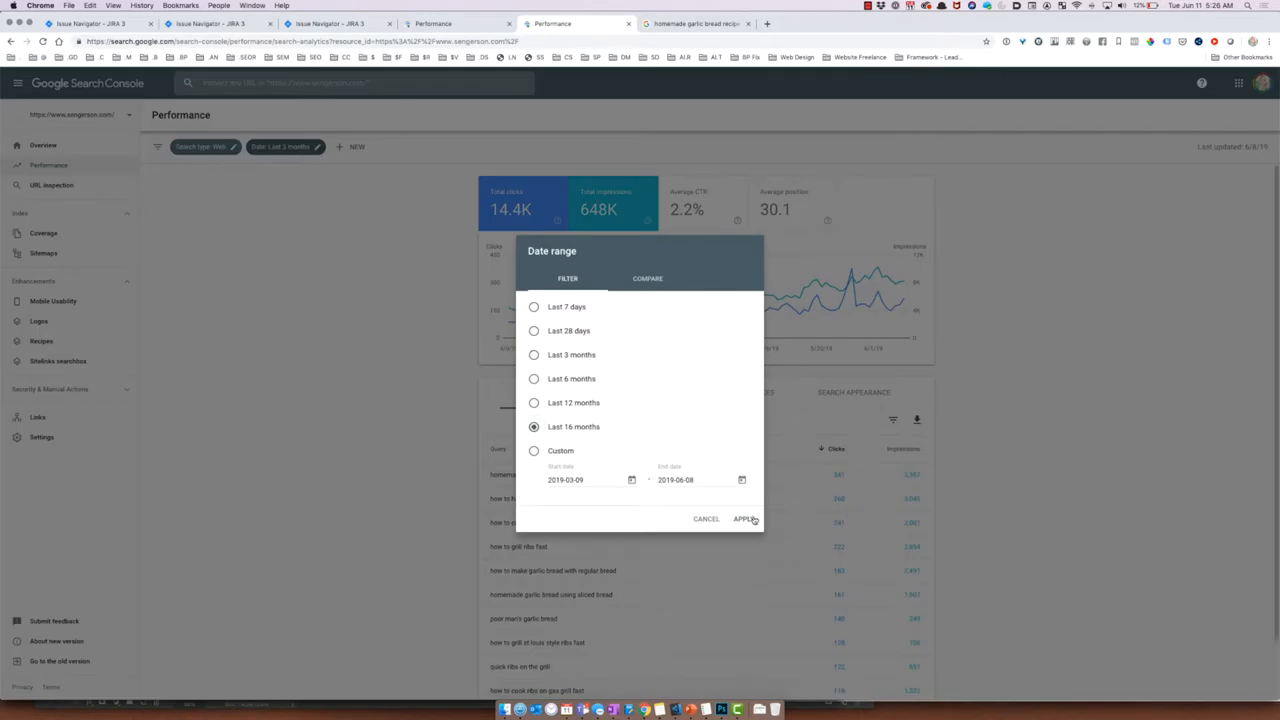
pyautogui.click(744, 519)
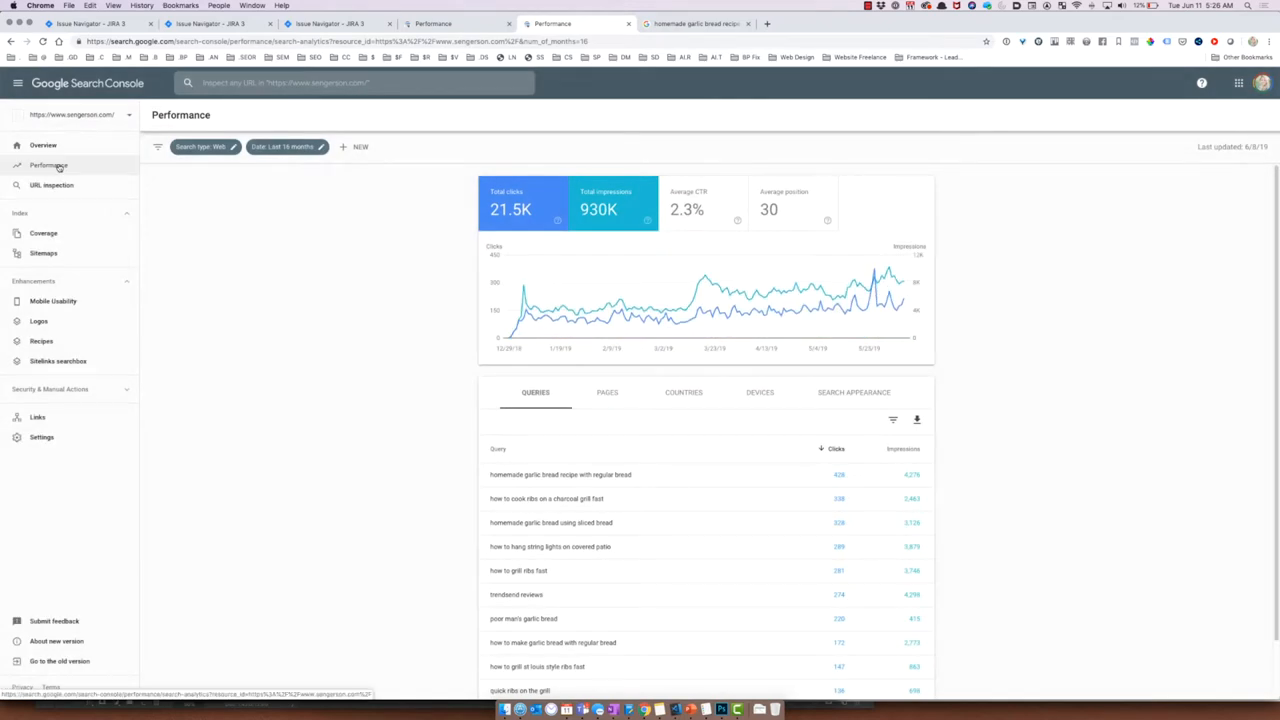
pyautogui.moveTo(550, 320)
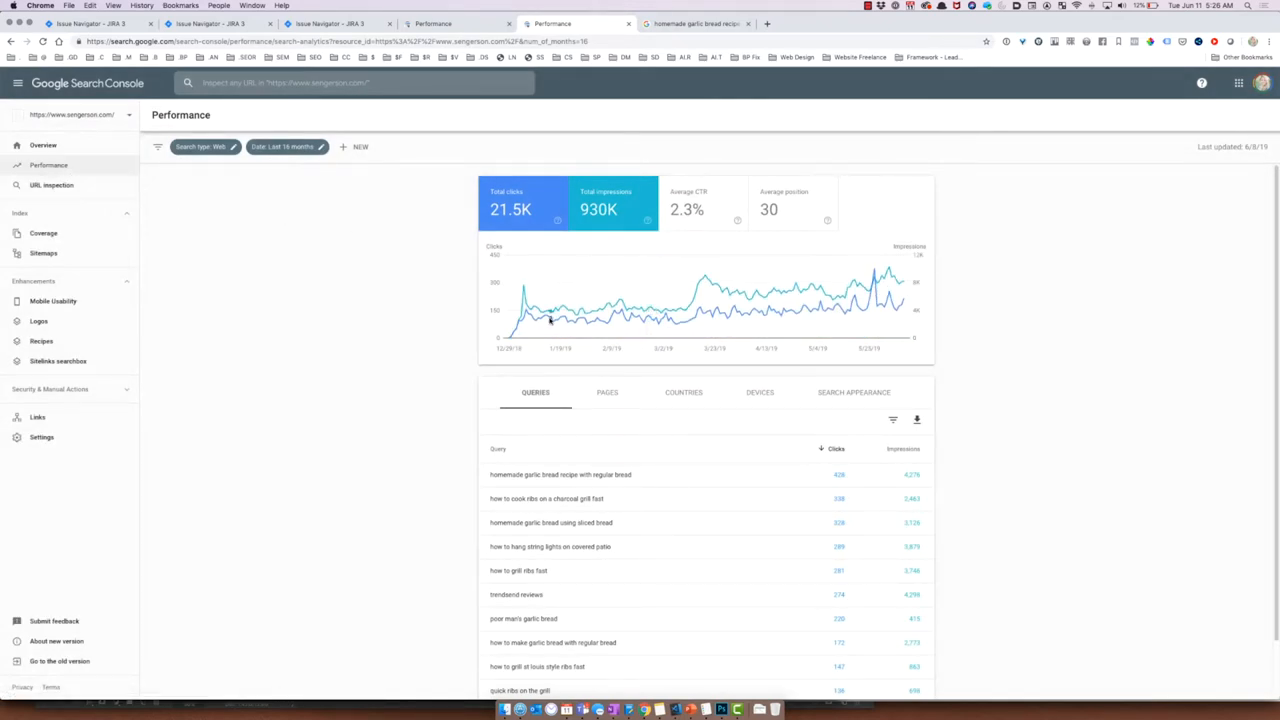
pyautogui.moveTo(978, 268)
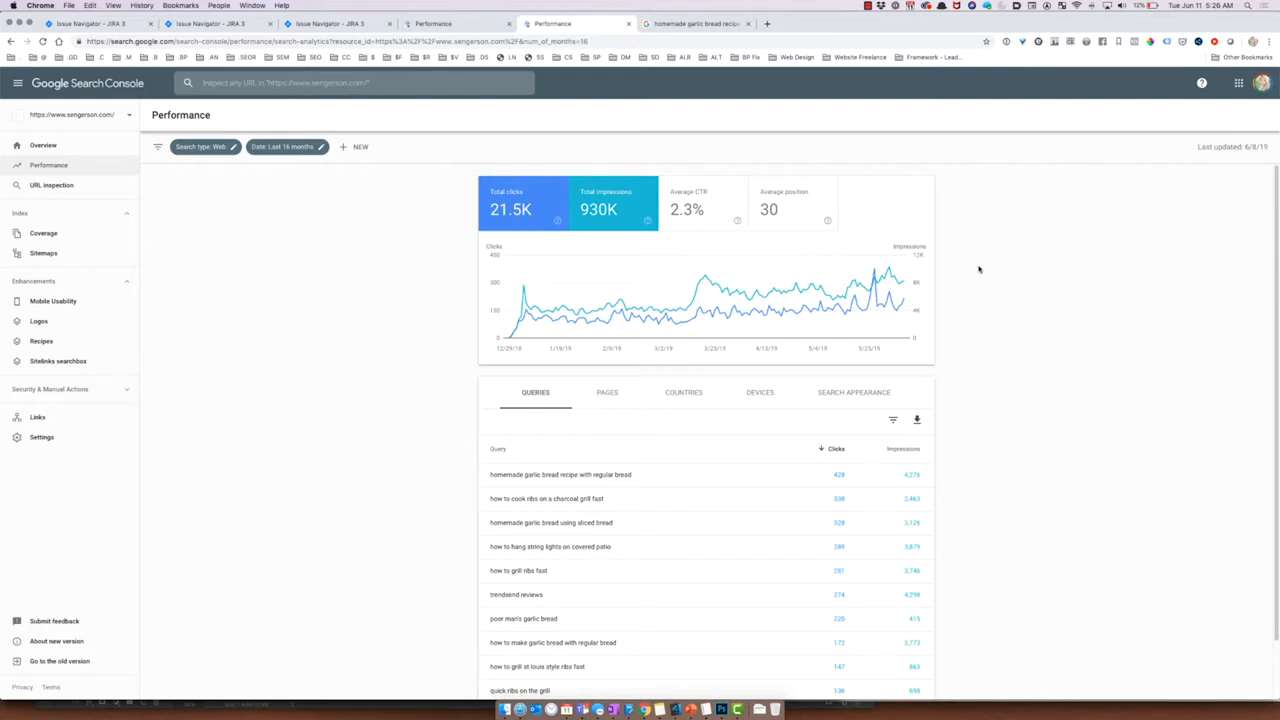
pyautogui.scroll(-3)
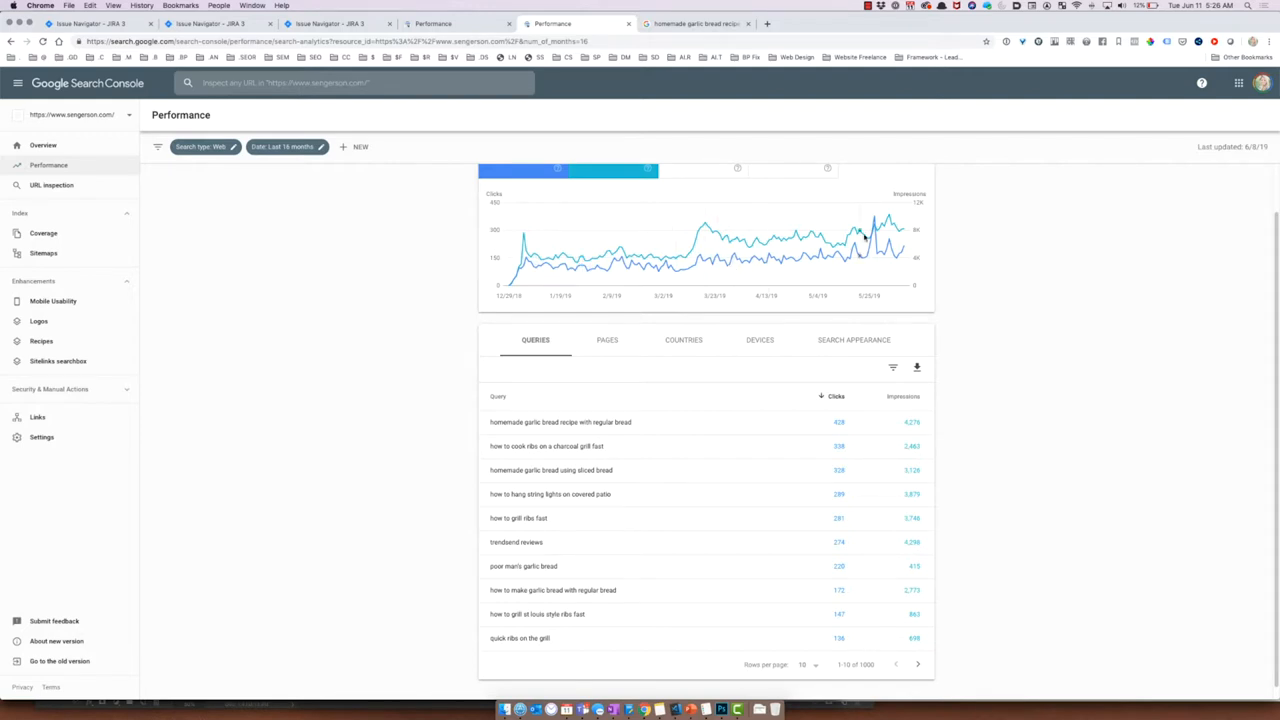
pyautogui.moveTo(846, 243)
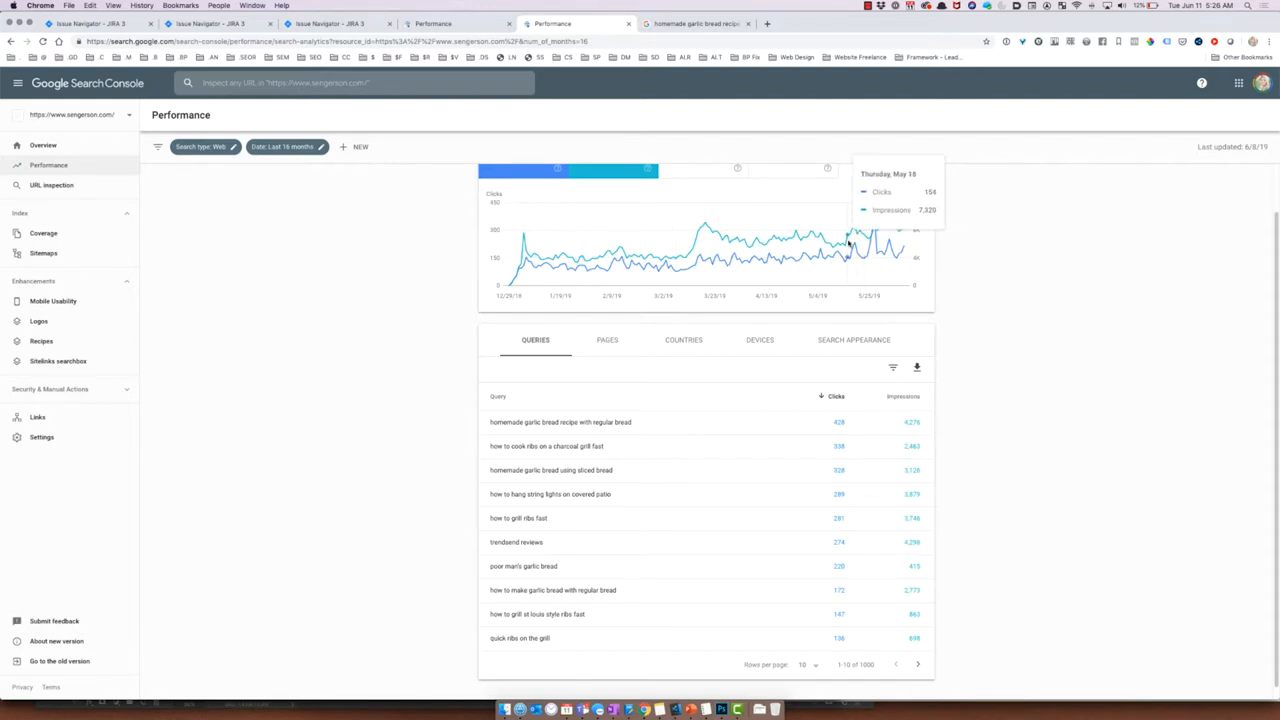
pyautogui.moveTo(884, 252)
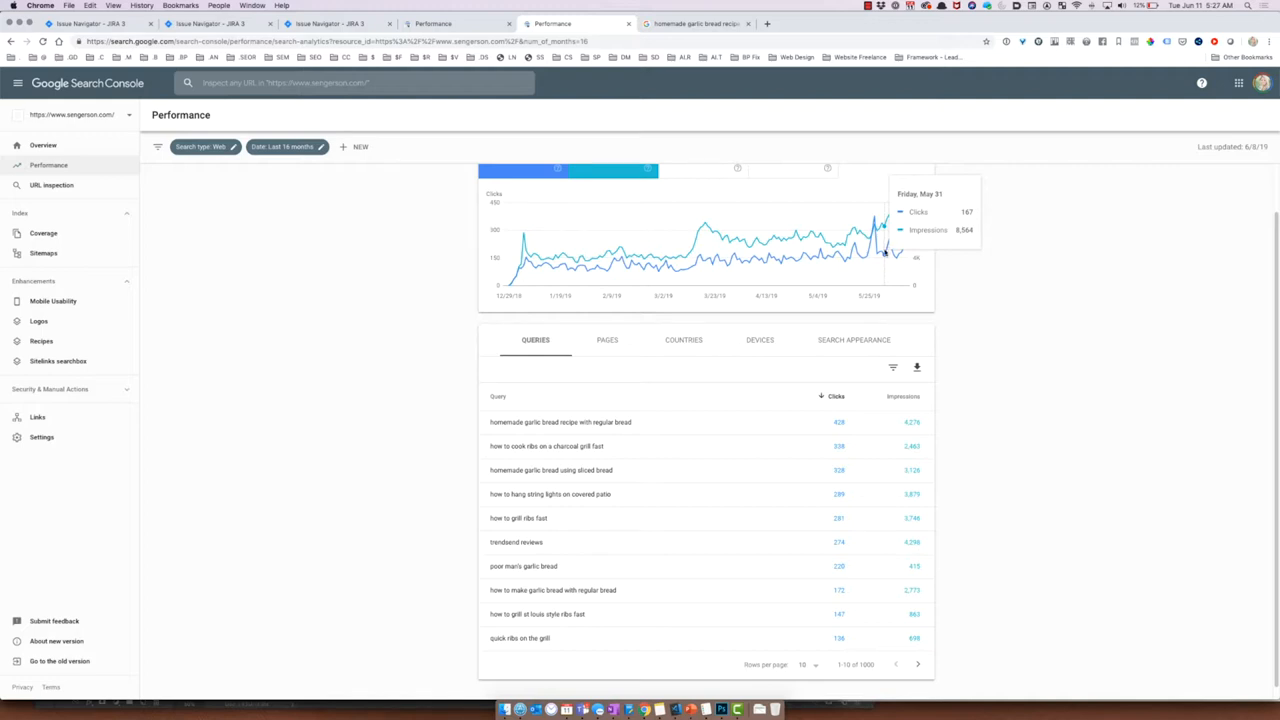
pyautogui.moveTo(942, 243)
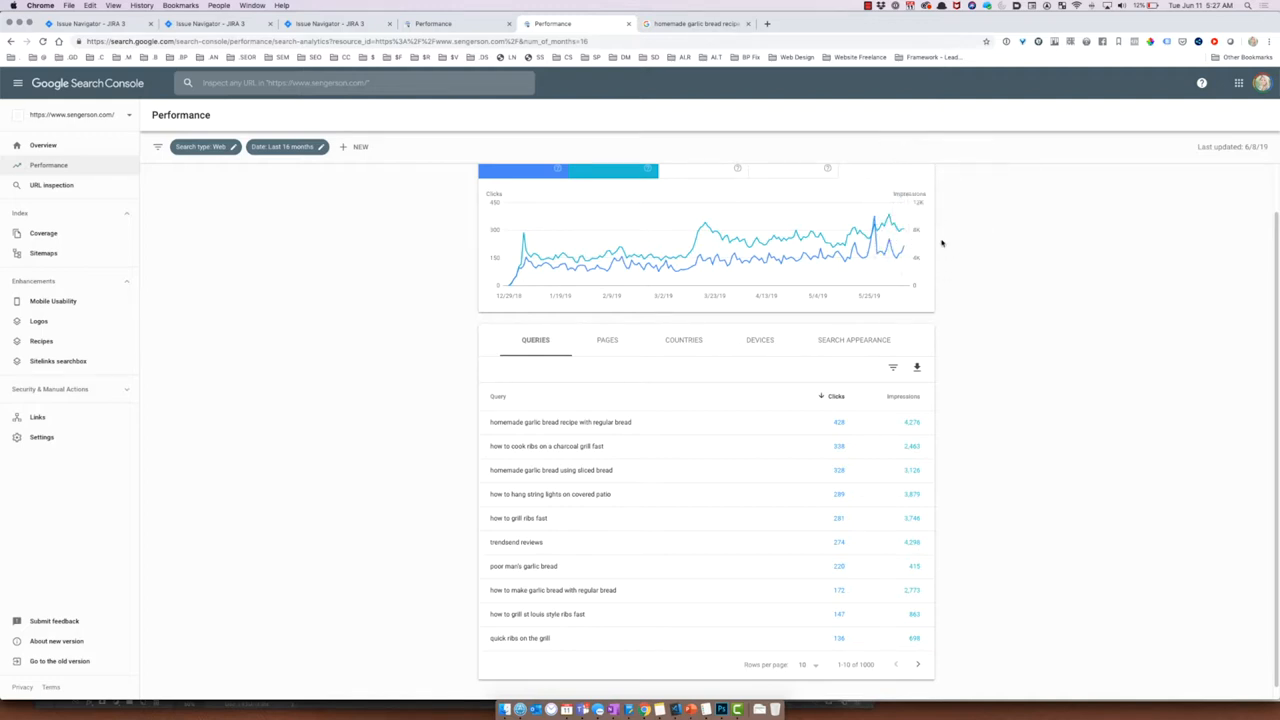
# Step: Switch to the tab with the 'homemade garlic bread recipe' search results
pyautogui.click(695, 23)
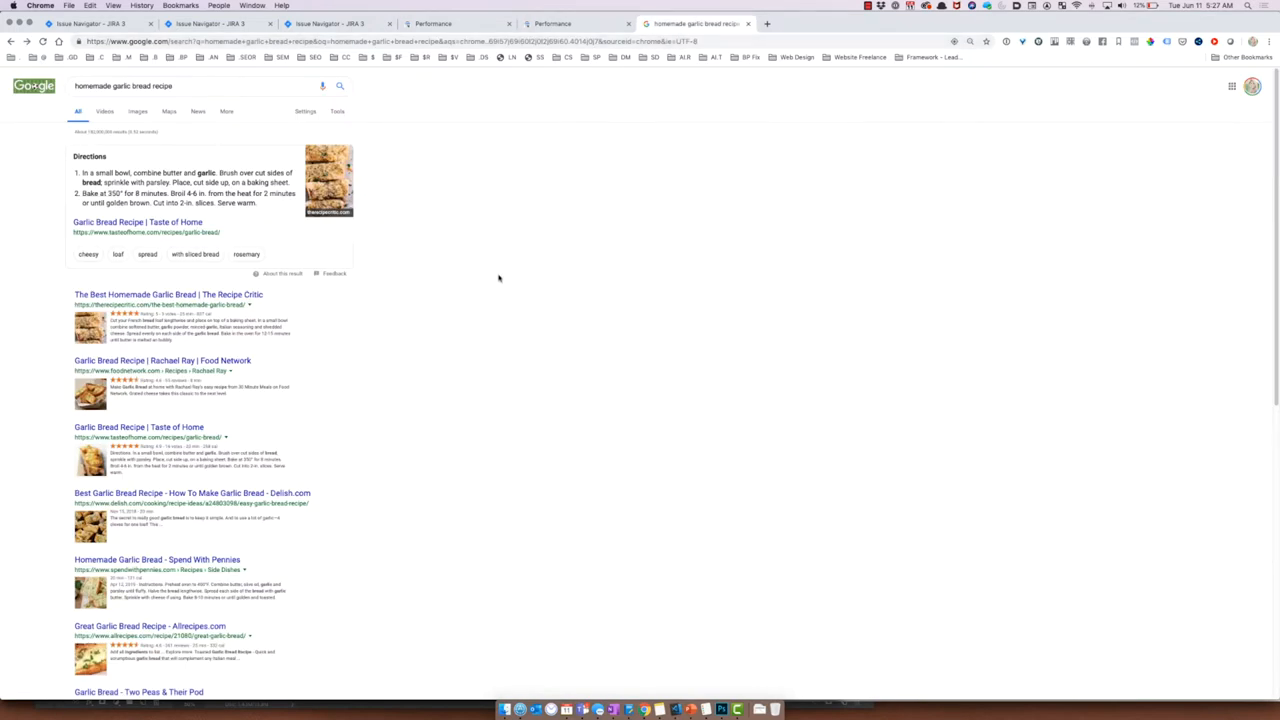
pyautogui.moveTo(310, 359)
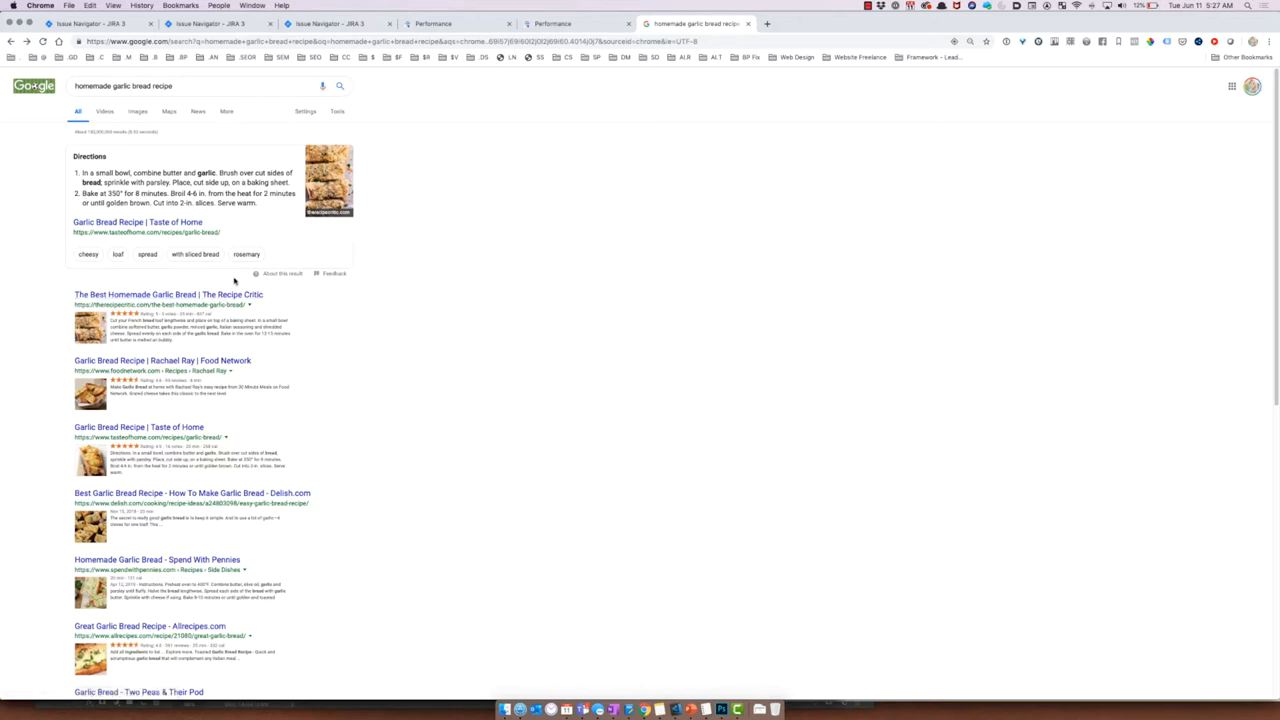
pyautogui.moveTo(283, 307)
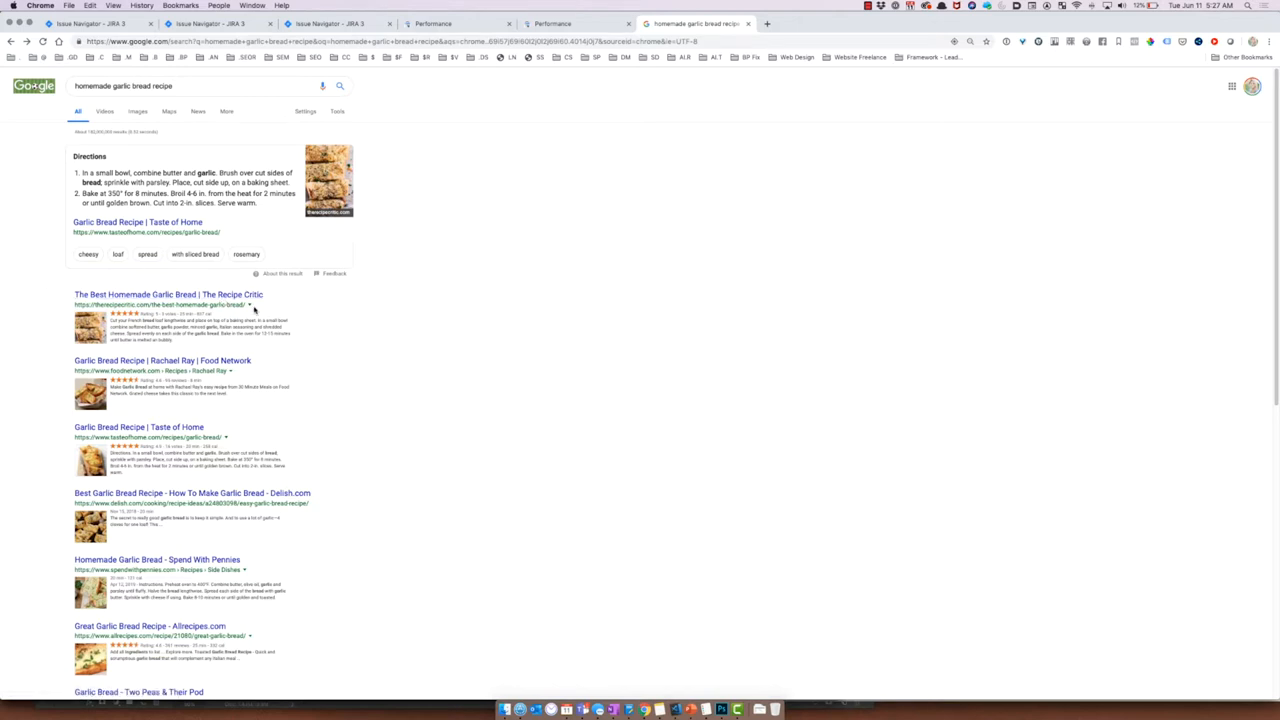
pyautogui.moveTo(284, 543)
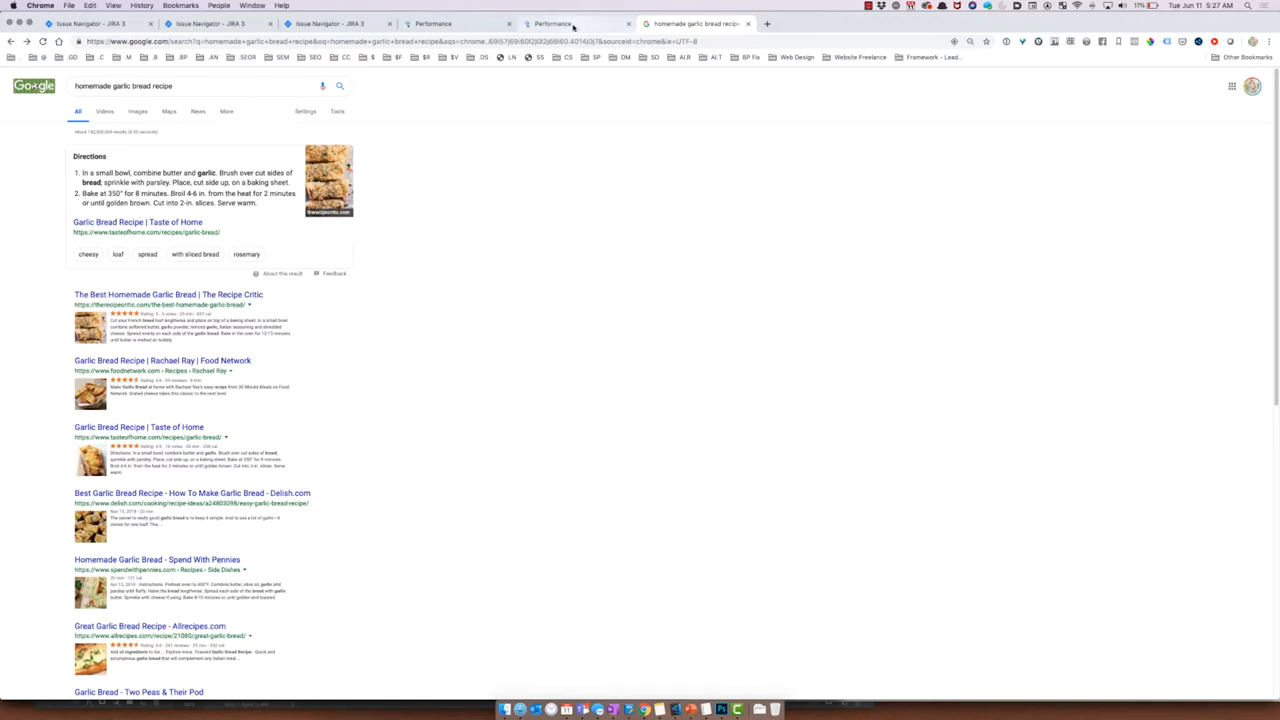
# Step: Switch back to the 16-month Performance report and its top queries table
pyautogui.click(550, 23)
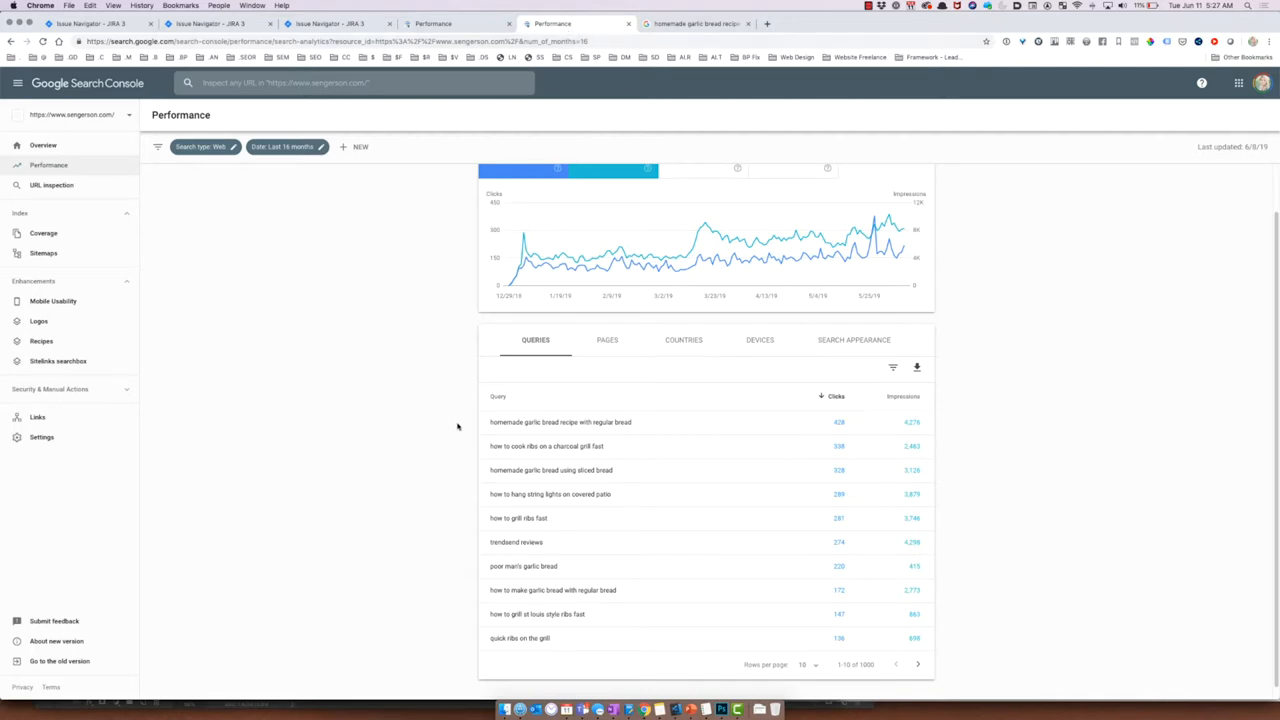
pyautogui.moveTo(413, 399)
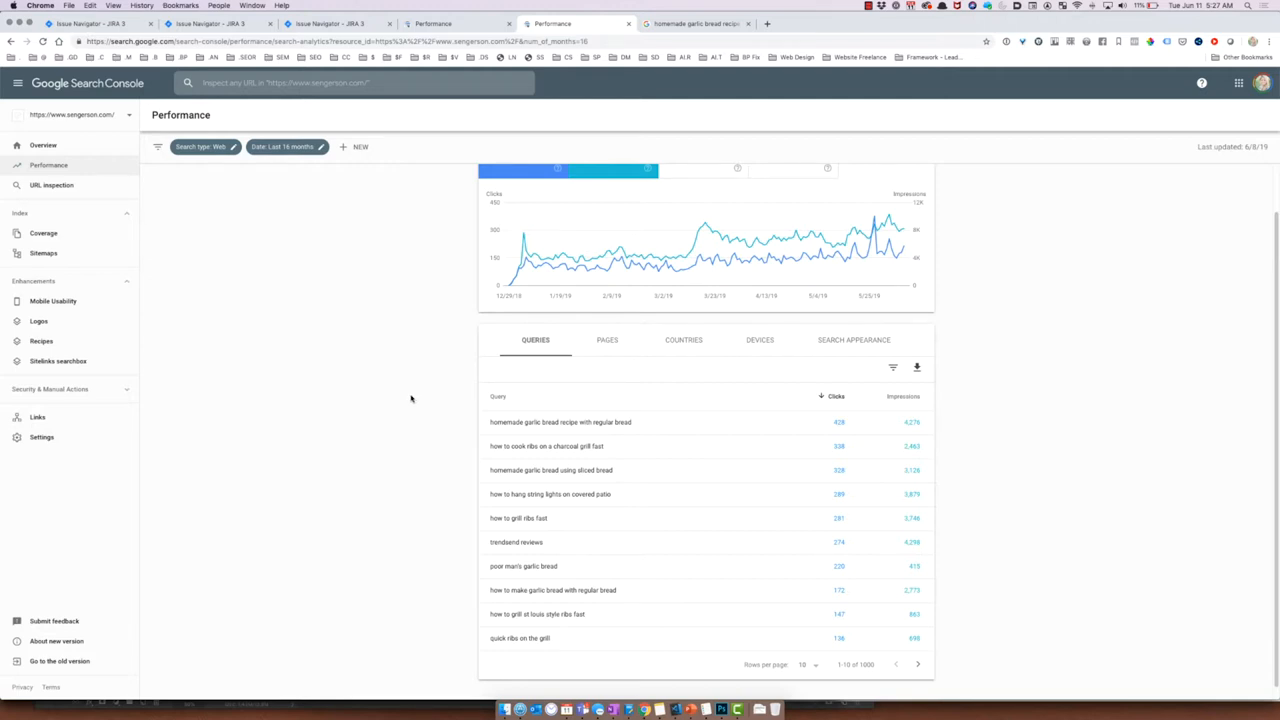
pyautogui.moveTo(429, 396)
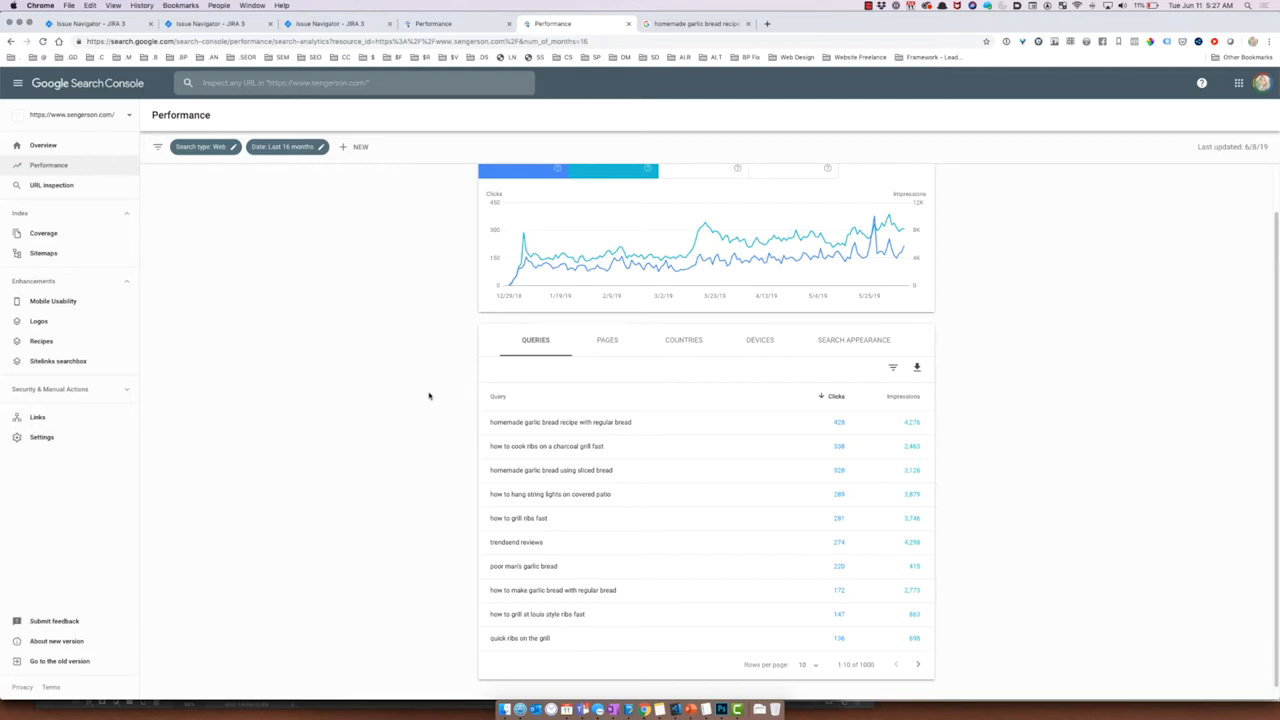
pyautogui.moveTo(432, 397)
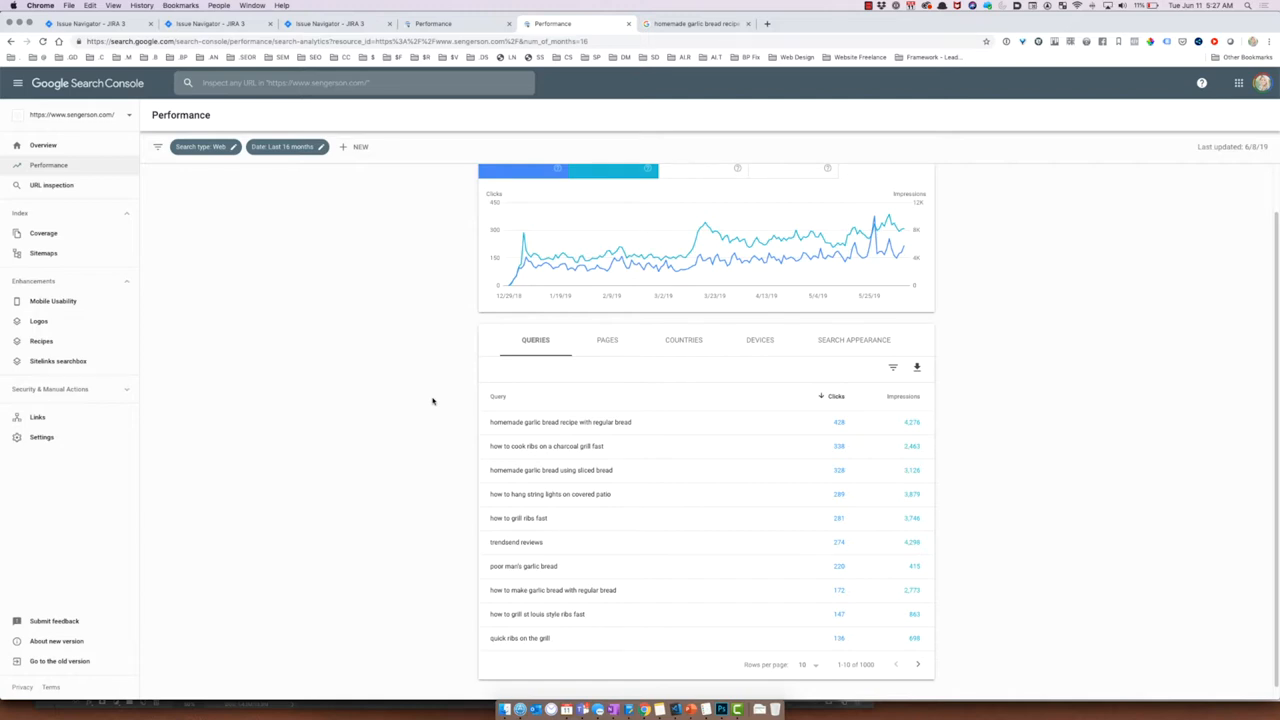
pyautogui.moveTo(650, 403)
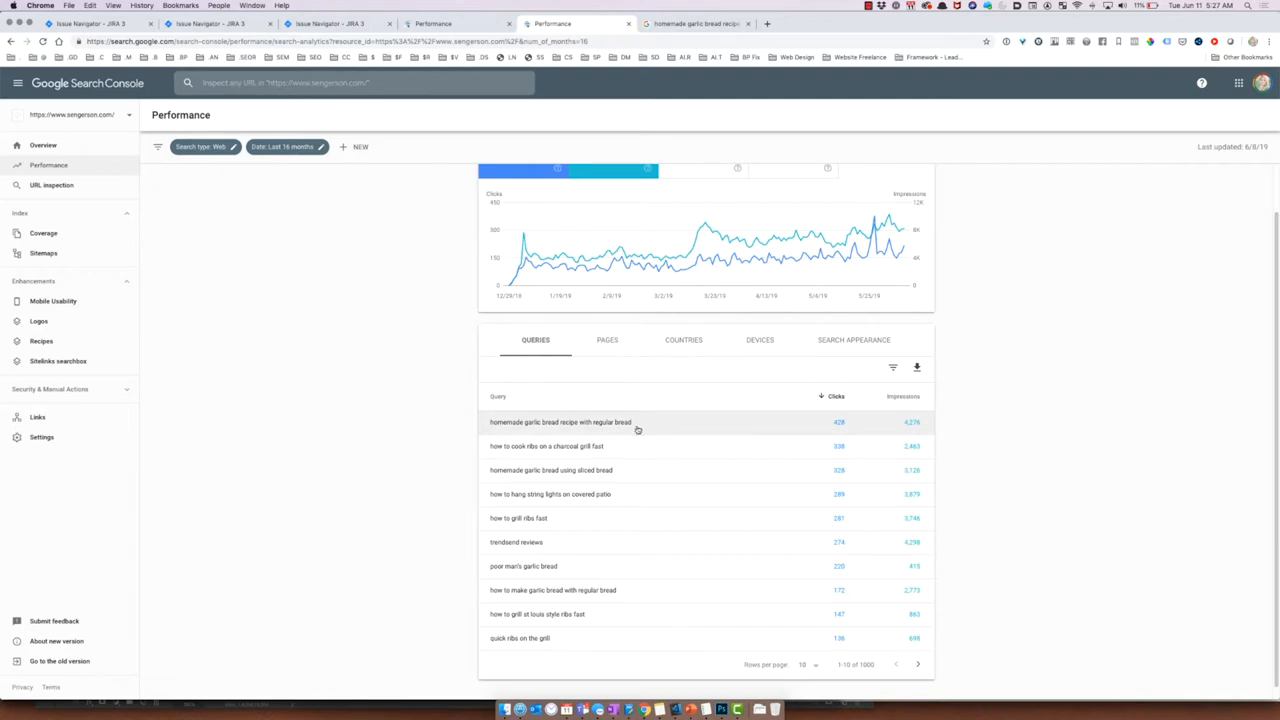
pyautogui.moveTo(650, 424)
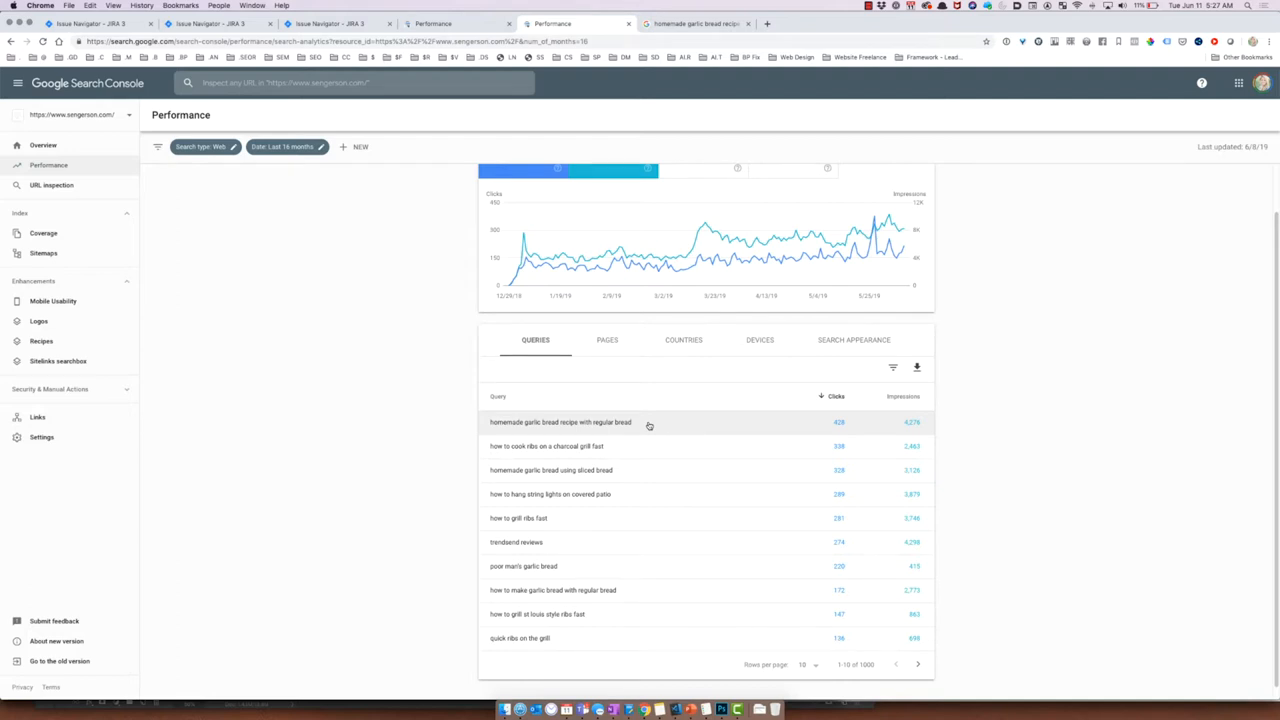
pyautogui.moveTo(948, 419)
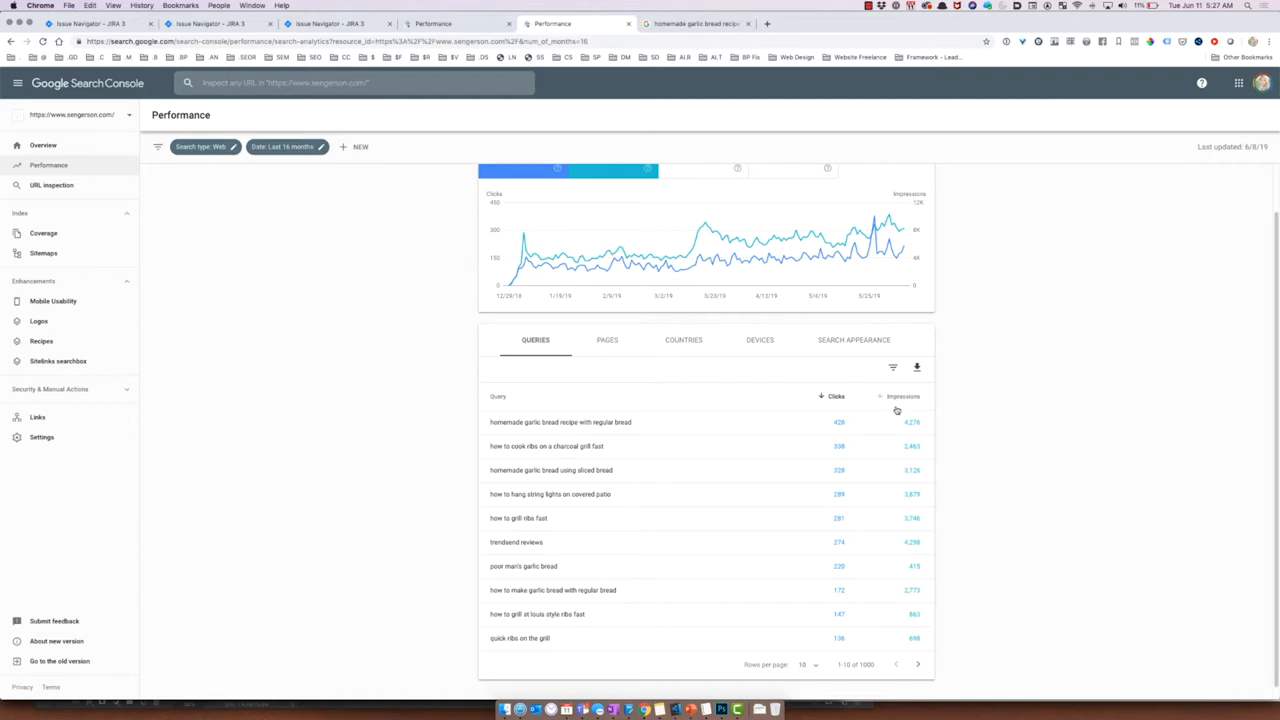
pyautogui.moveTo(947, 427)
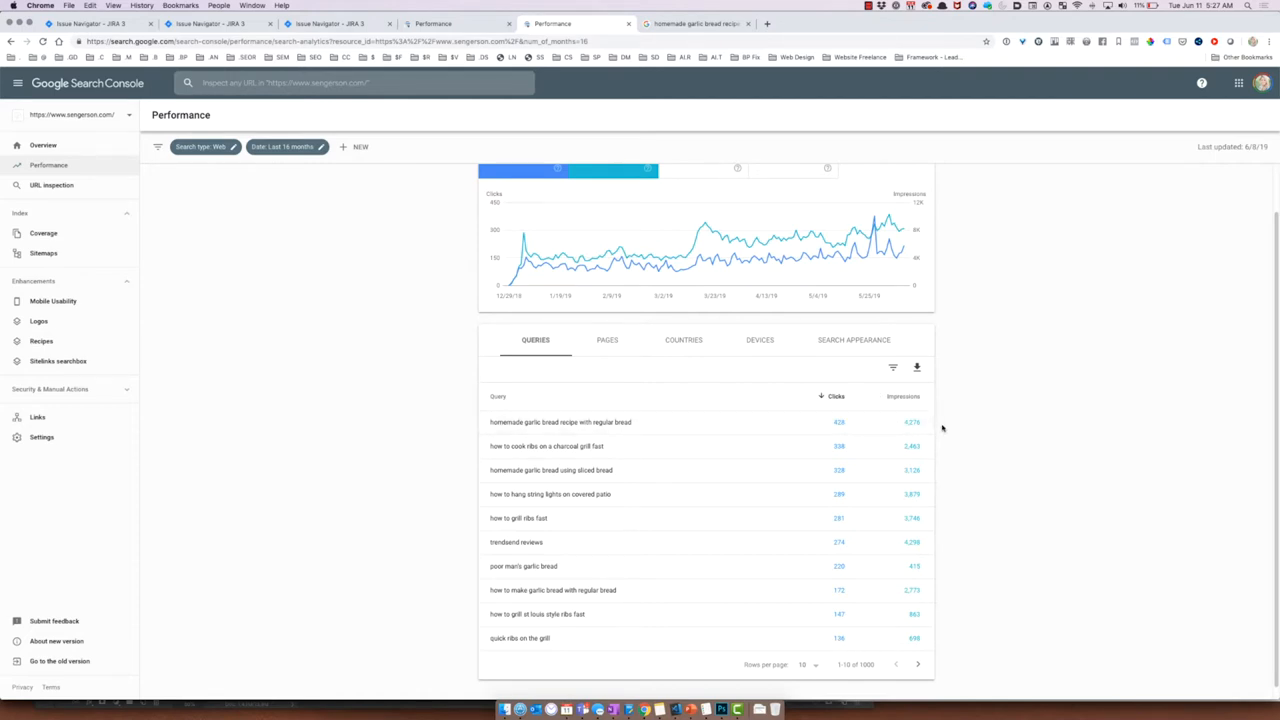
pyautogui.moveTo(944, 425)
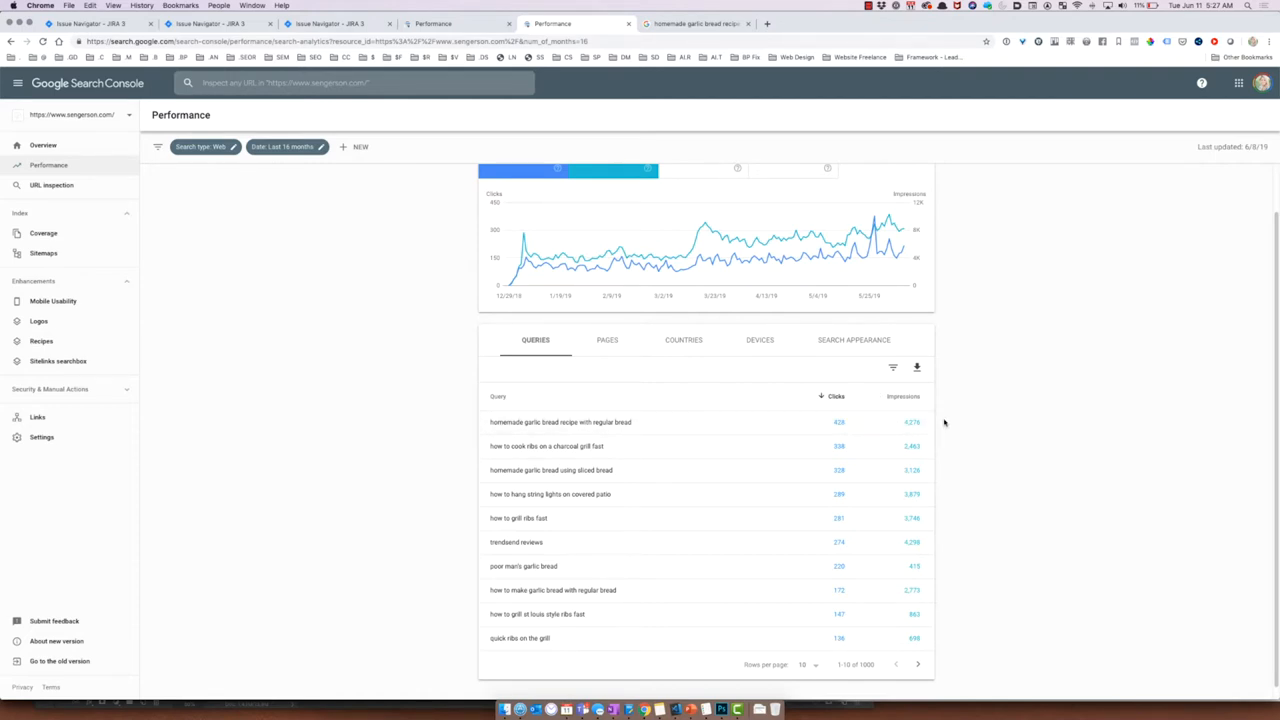
pyautogui.moveTo(858, 410)
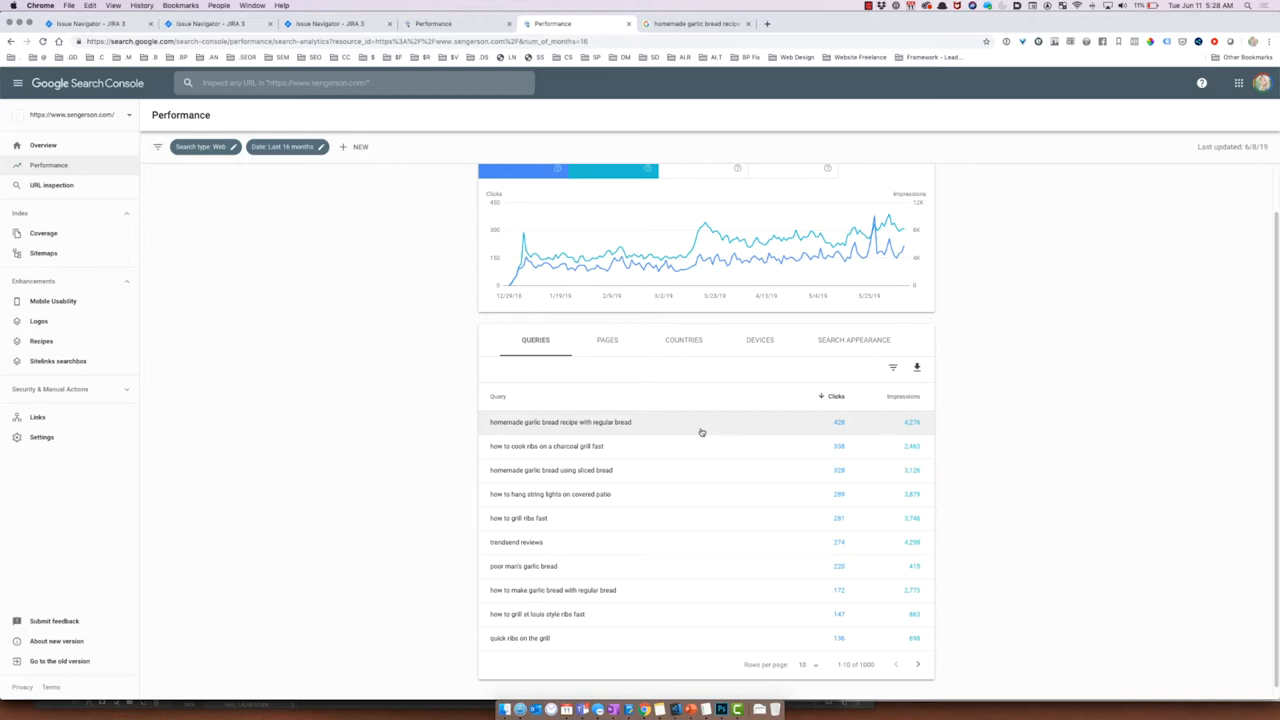
pyautogui.moveTo(698, 491)
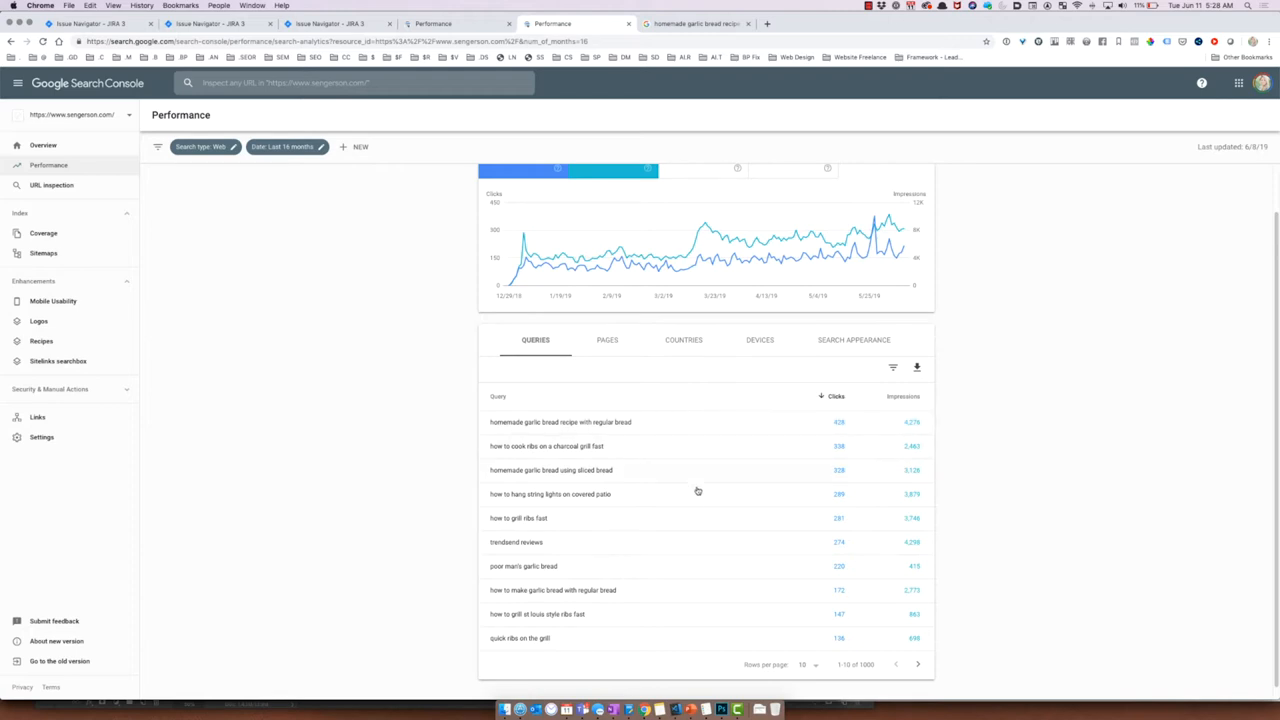
pyautogui.moveTo(702, 501)
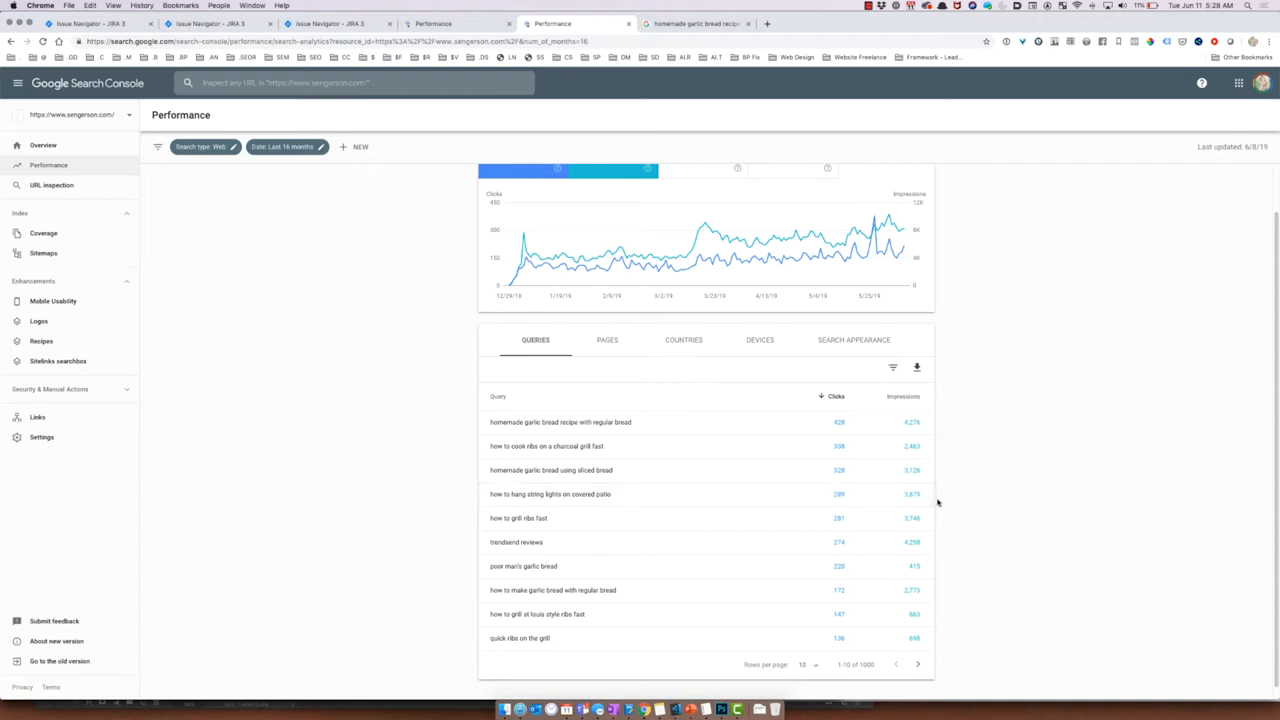
pyautogui.moveTo(917, 503)
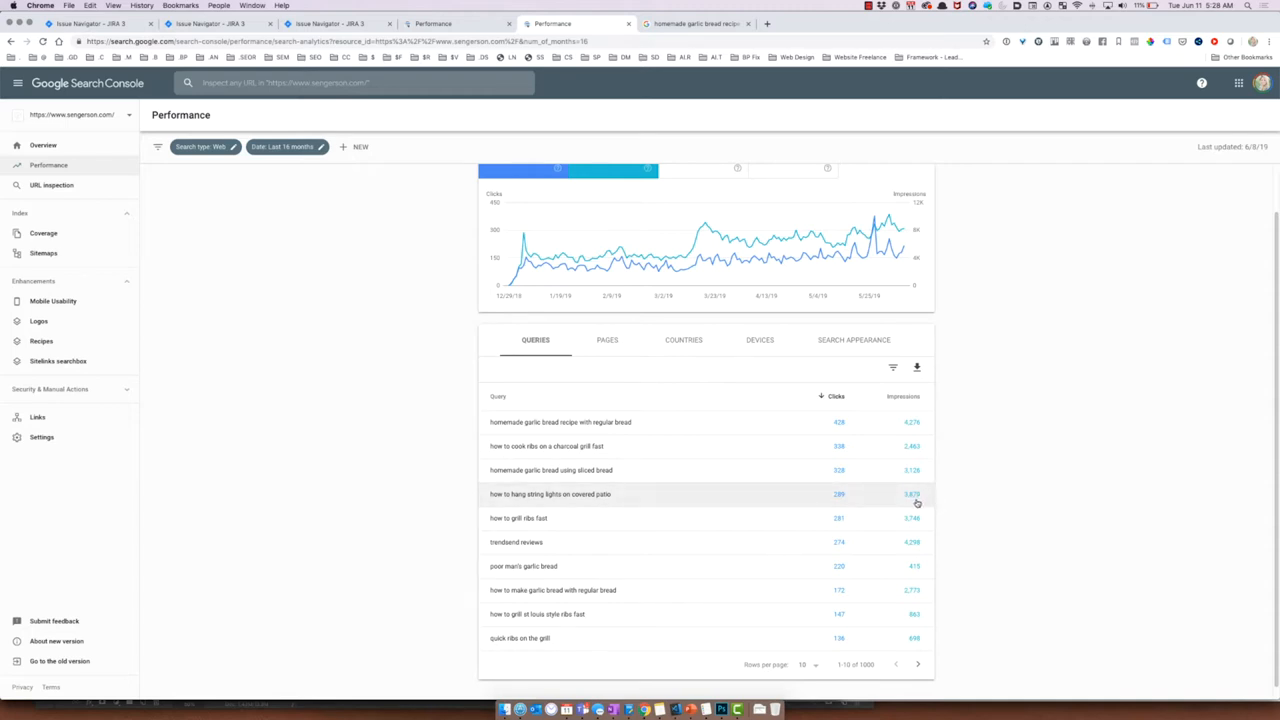
pyautogui.moveTo(829, 501)
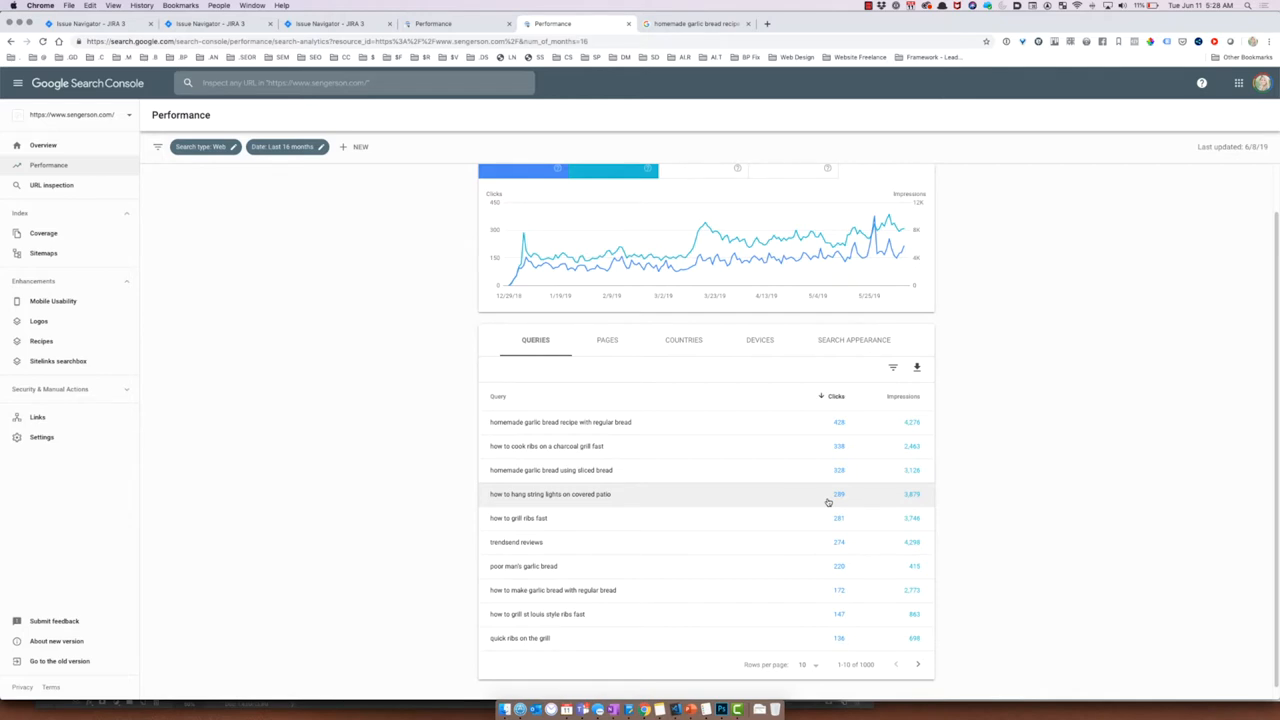
# Step: Filter to 'how to hang string lights on covered patio', check Pages, return to Queries
pyautogui.click(547, 494)
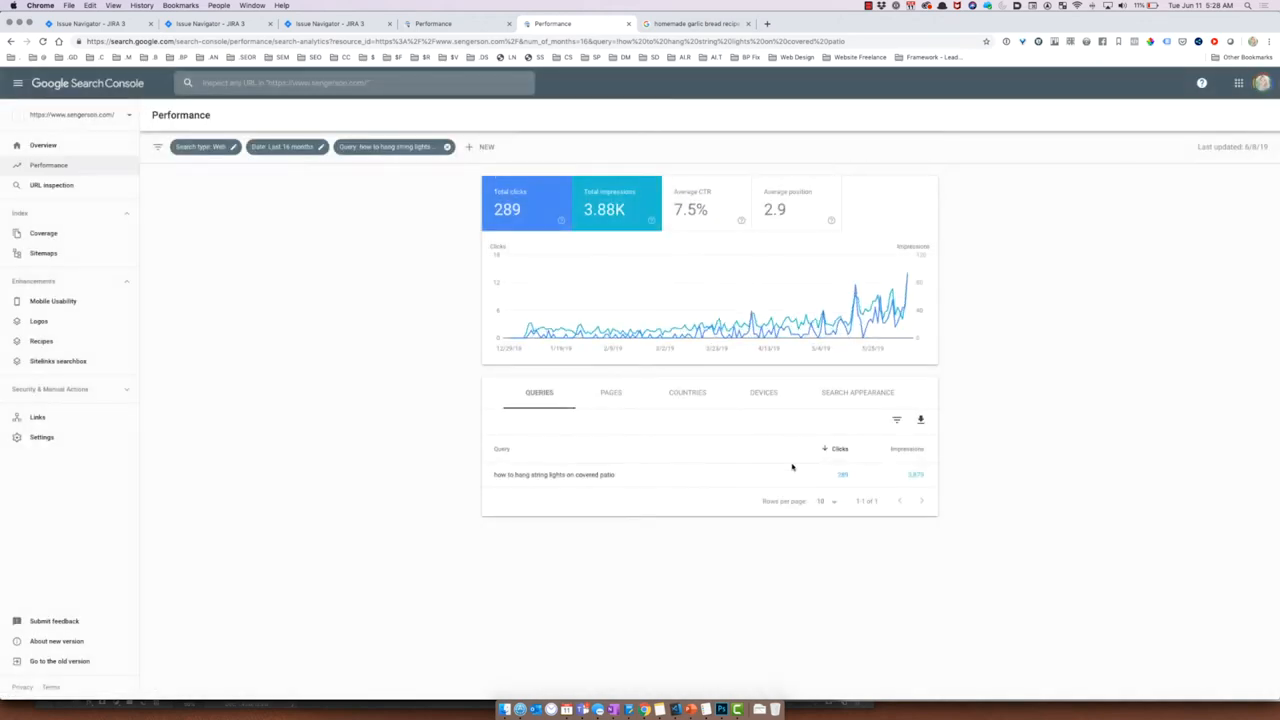
pyautogui.moveTo(623, 415)
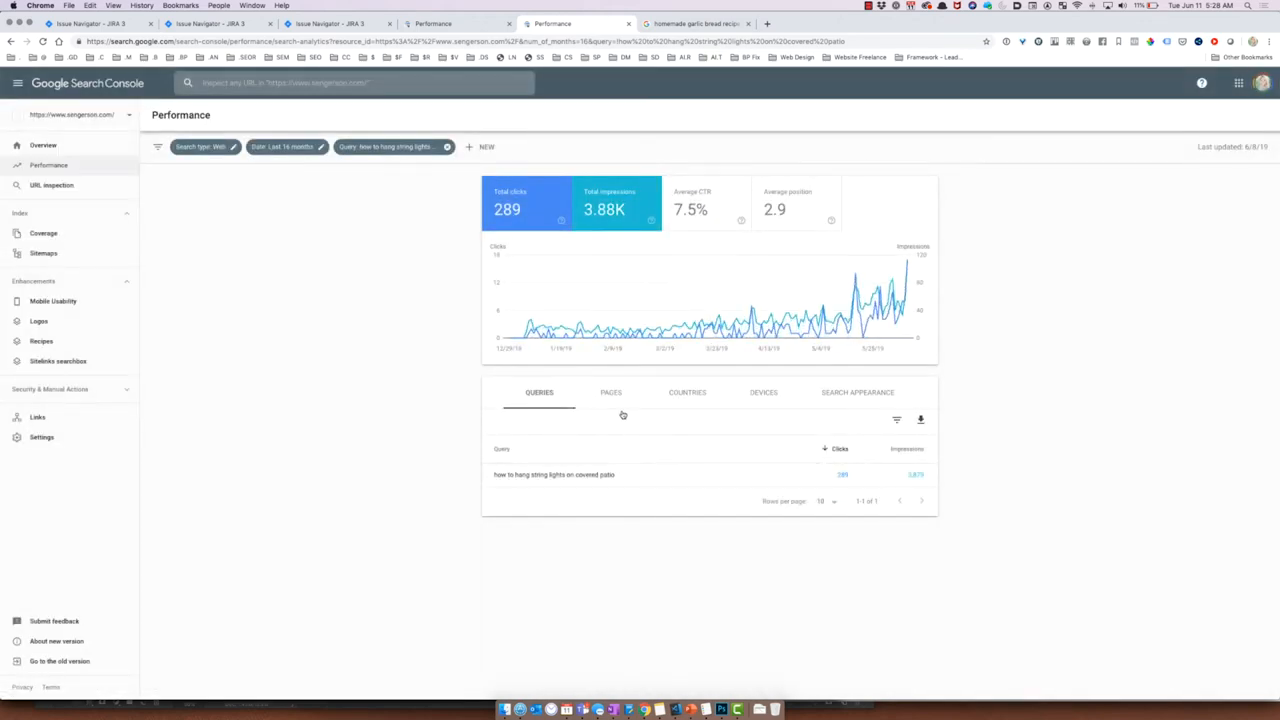
pyautogui.click(610, 392)
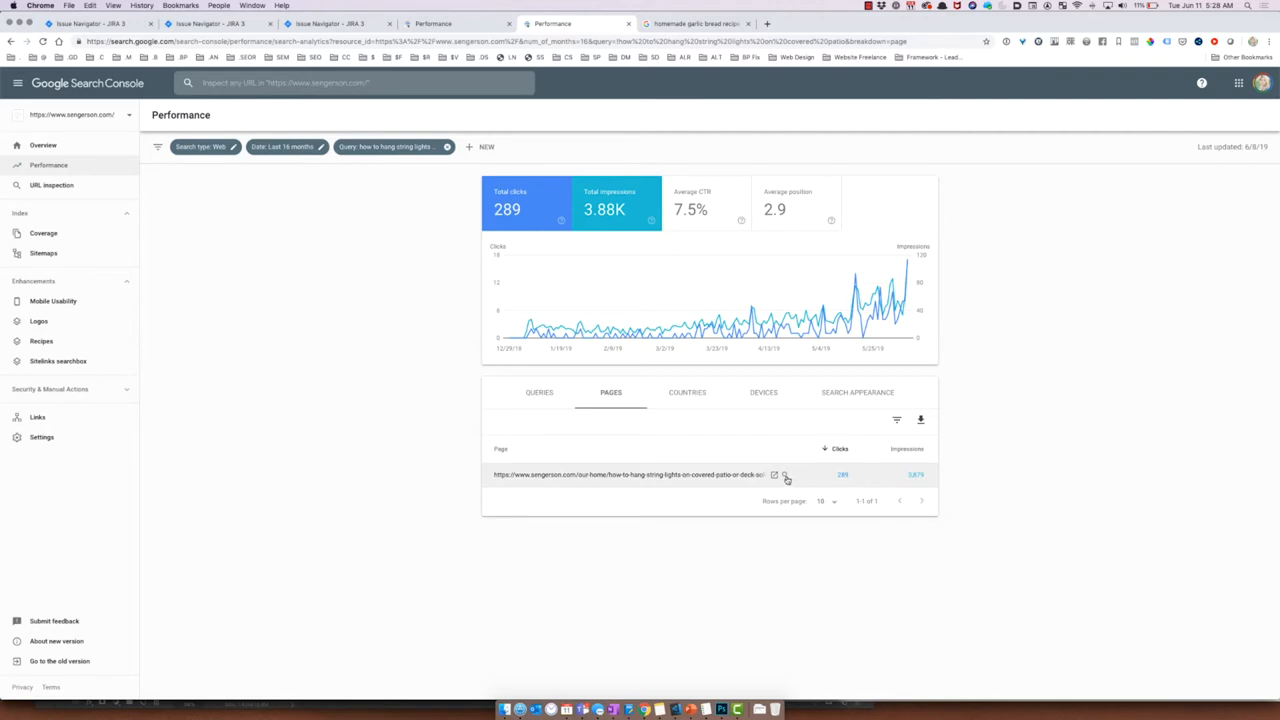
pyautogui.moveTo(786, 475)
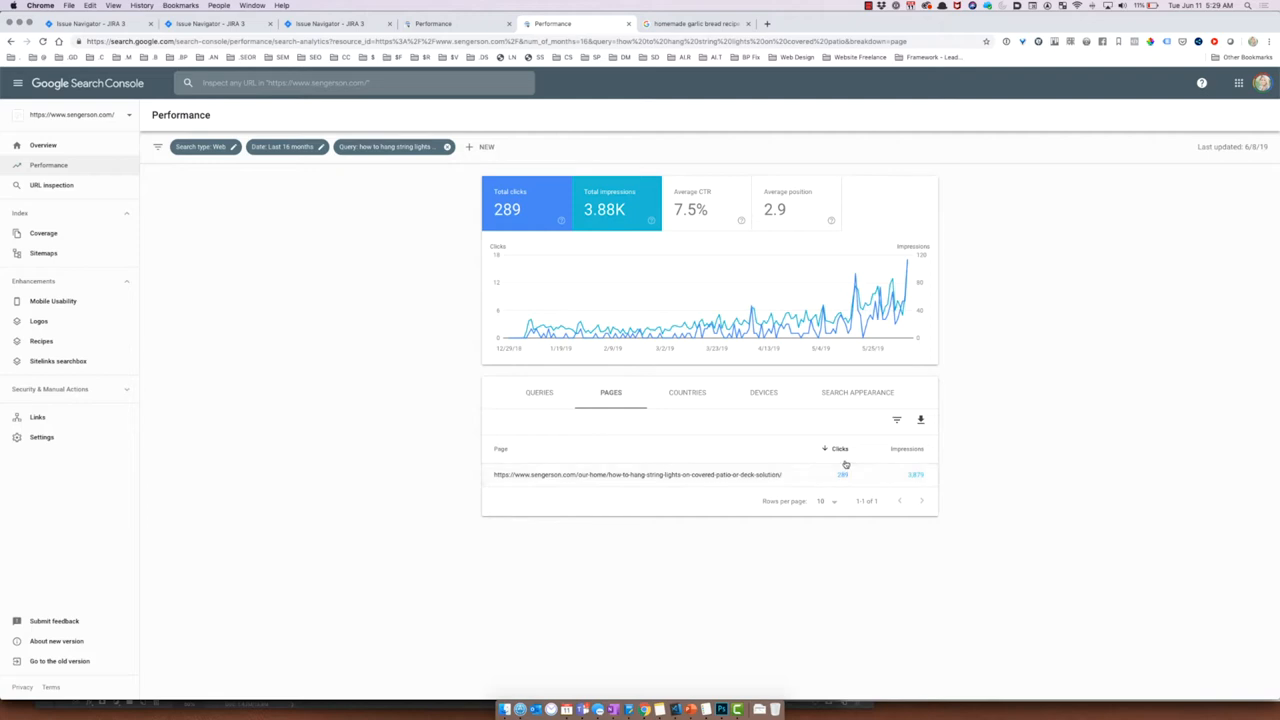
pyautogui.moveTo(856, 459)
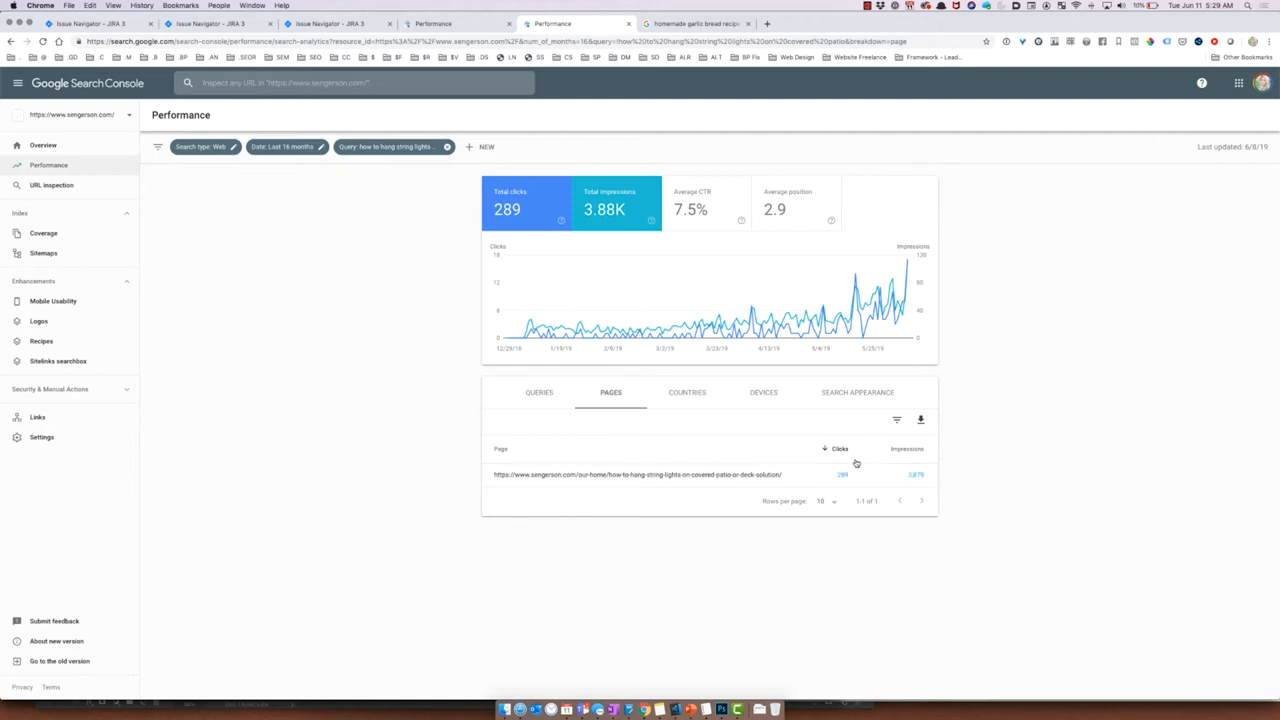
pyautogui.moveTo(766, 433)
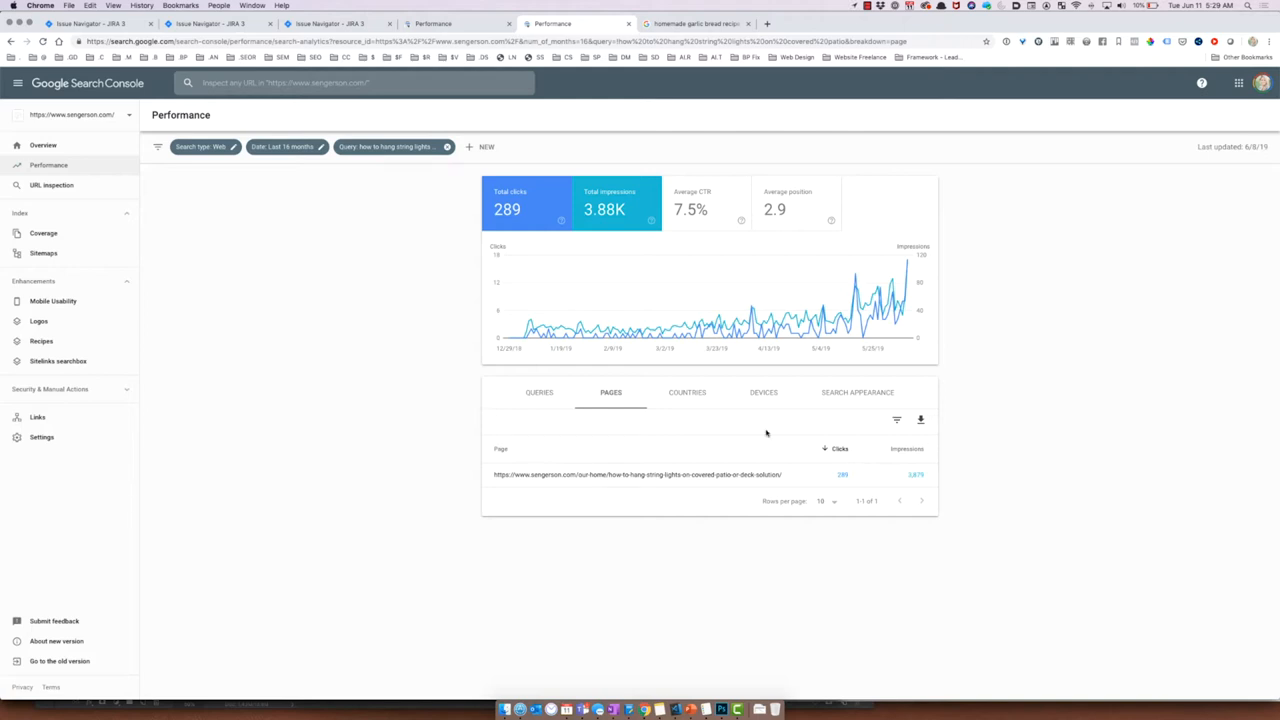
pyautogui.click(537, 393)
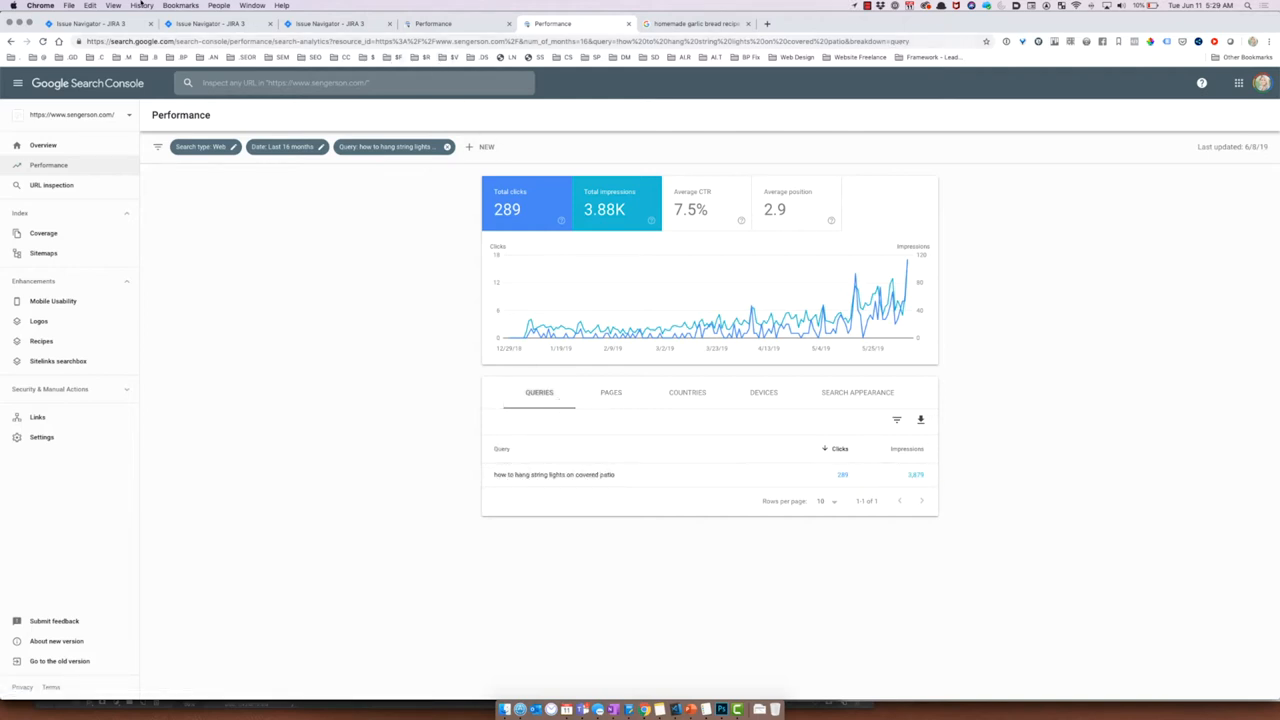
# Step: Open a new incognito window from Chrome's File menu
pyautogui.click(70, 8)
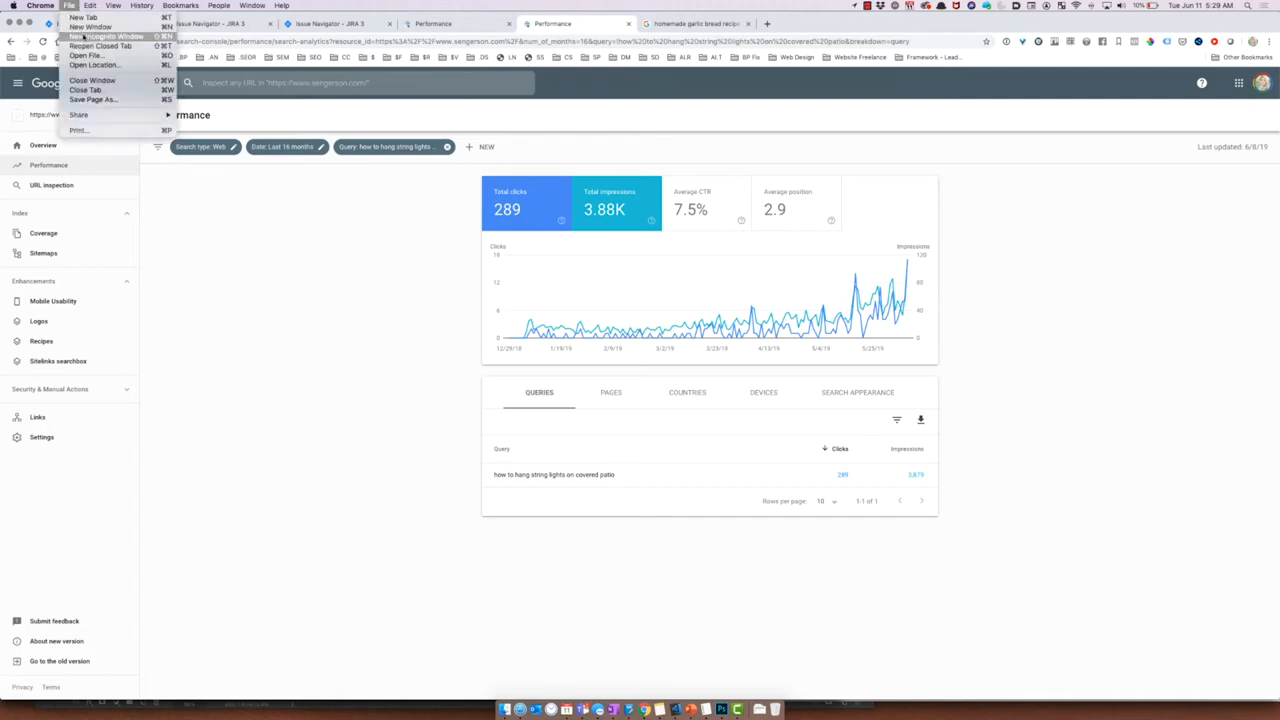
pyautogui.click(103, 37)
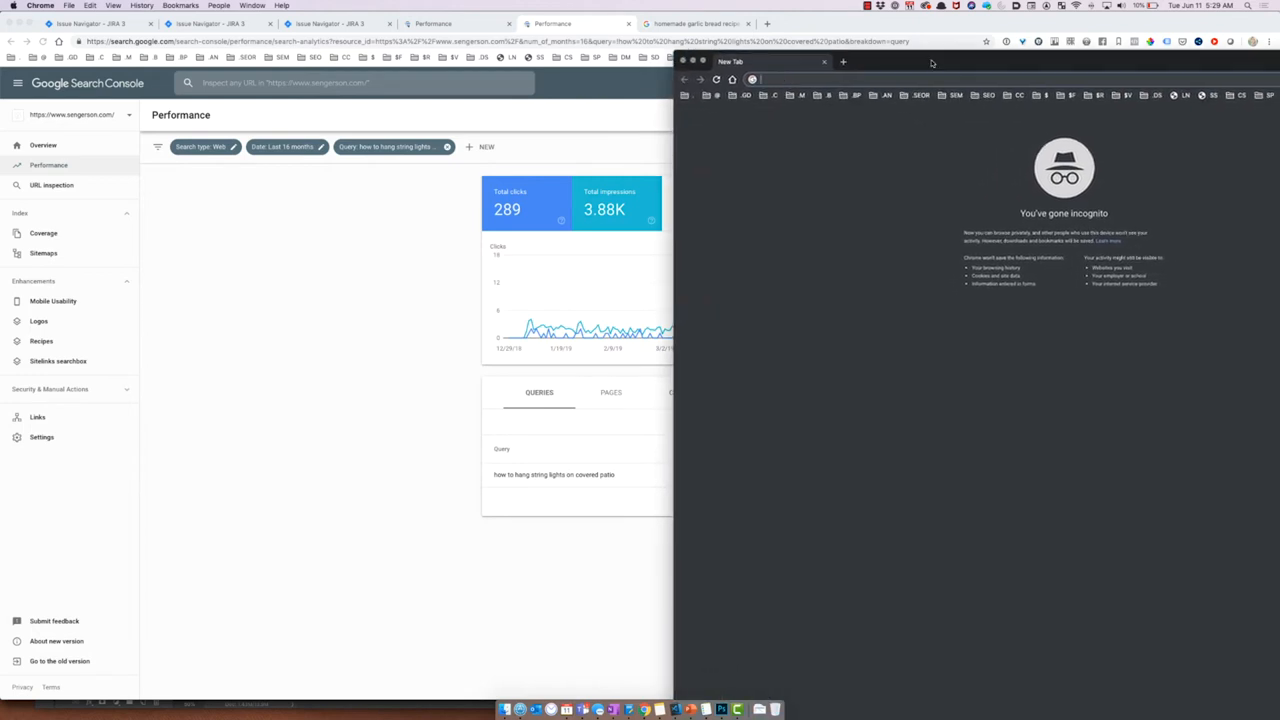
pyautogui.moveTo(928, 63)
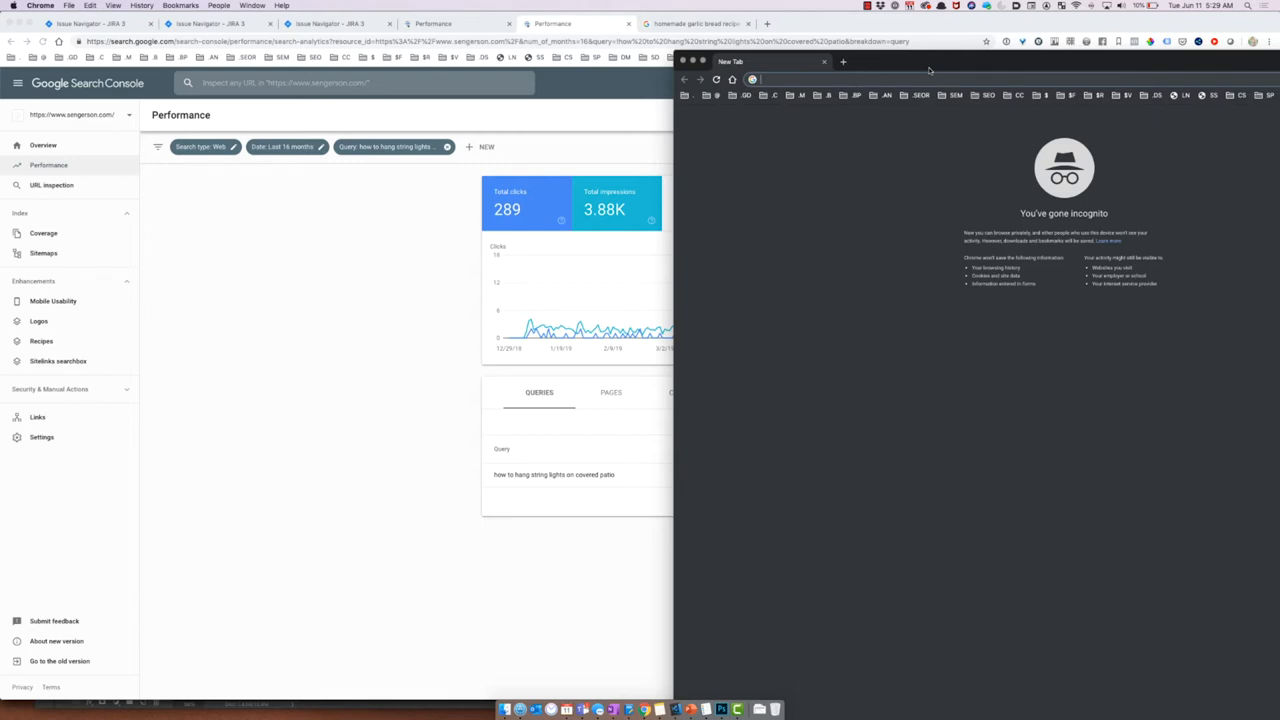
# Step: Search 'how to hang string lights on covered patio' incognito and scroll through the results
pyautogui.write('how to hang string lights on')
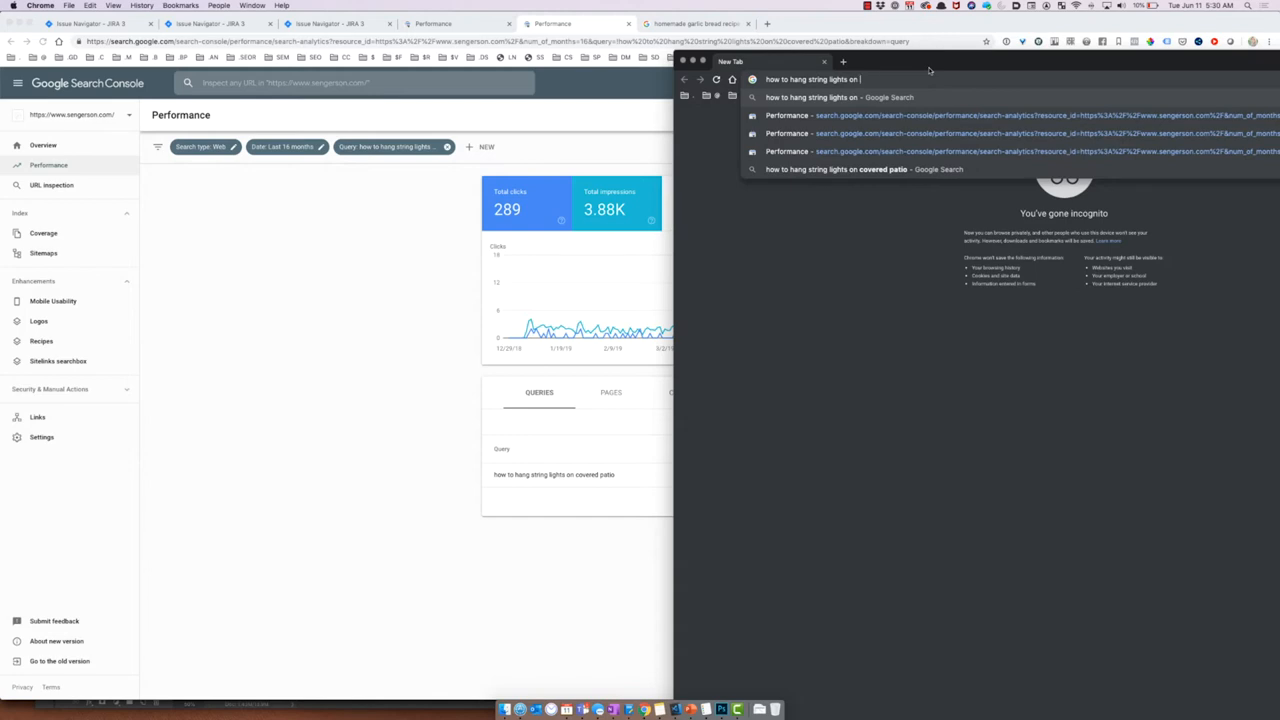
pyautogui.press('Return')
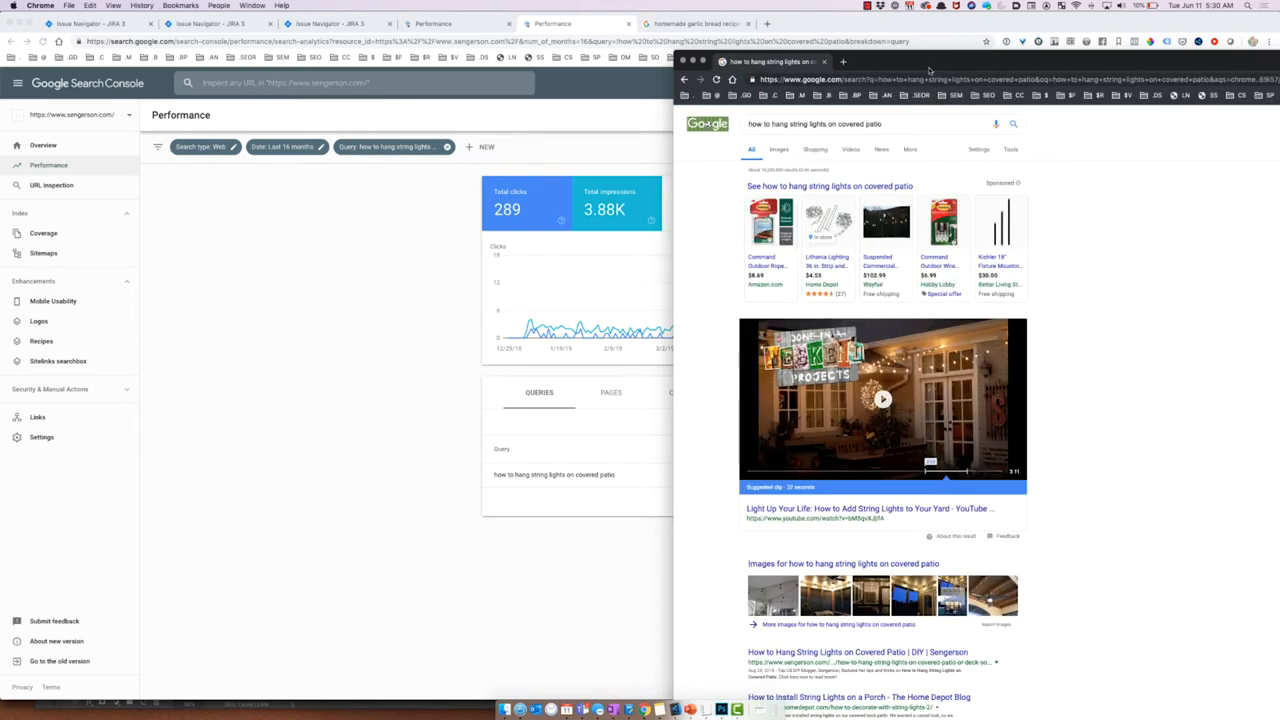
pyautogui.moveTo(1074, 259)
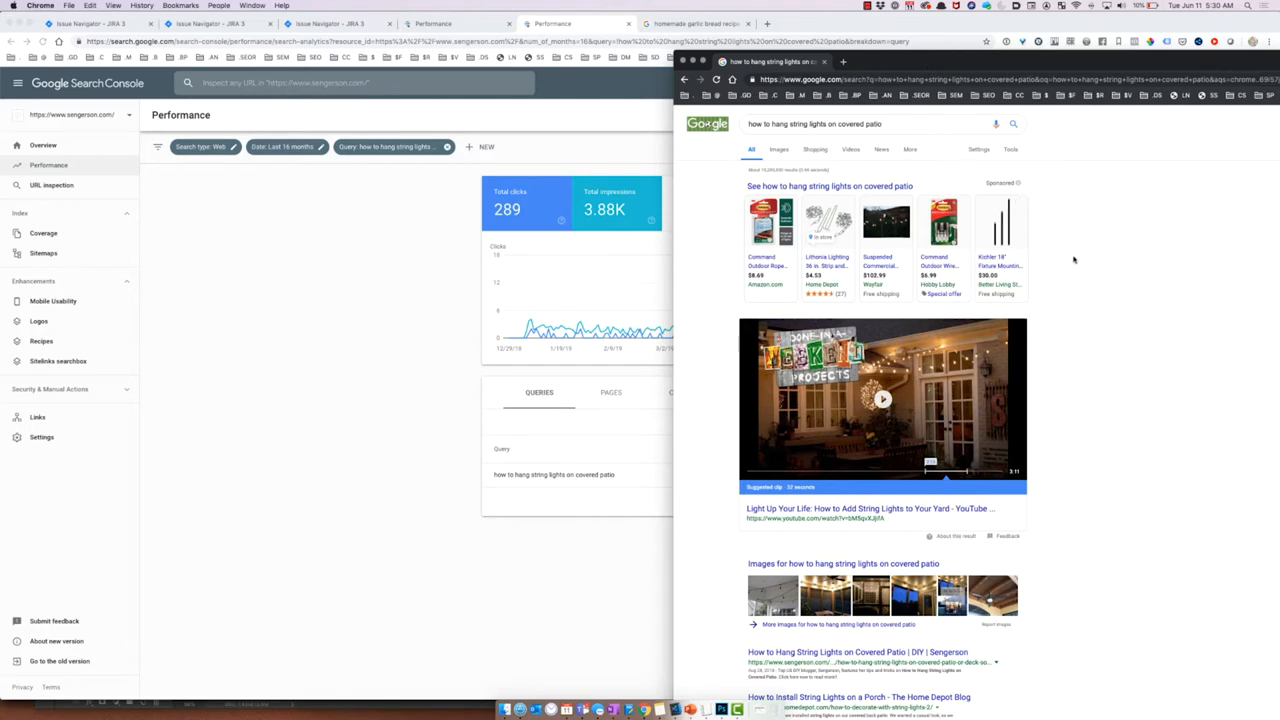
pyautogui.scroll(-3)
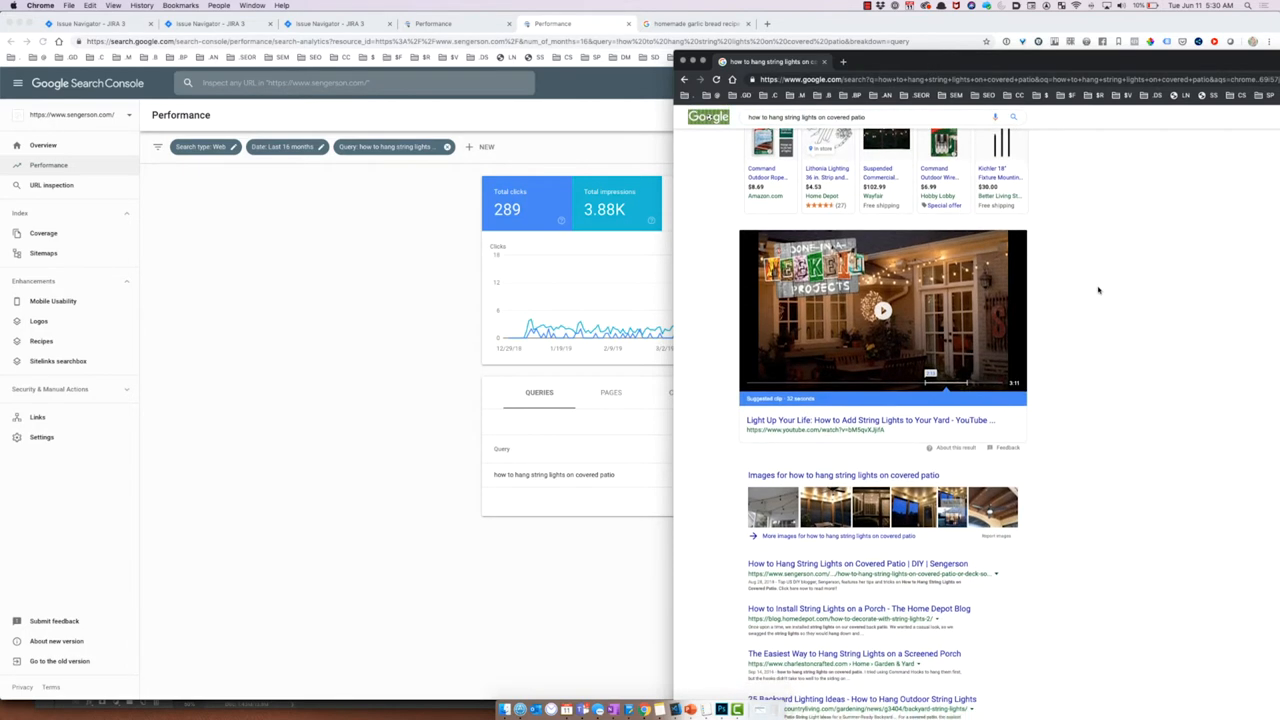
pyautogui.scroll(-3)
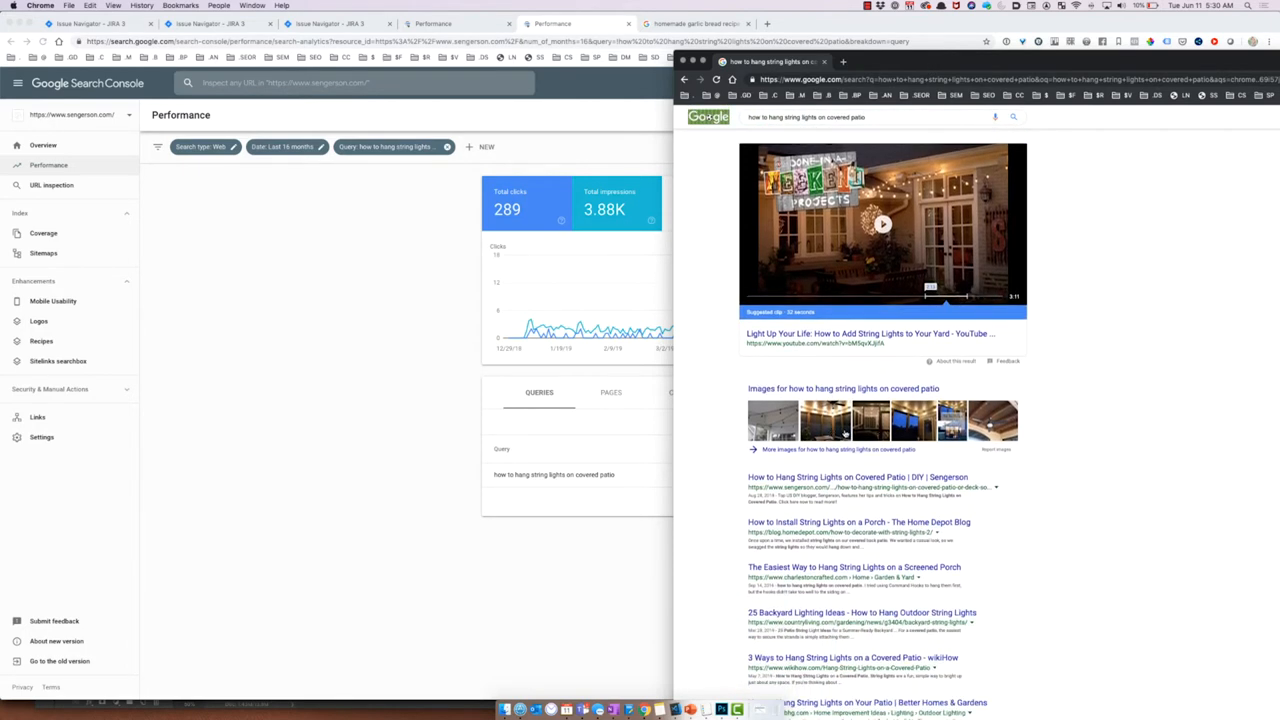
pyautogui.moveTo(920, 420)
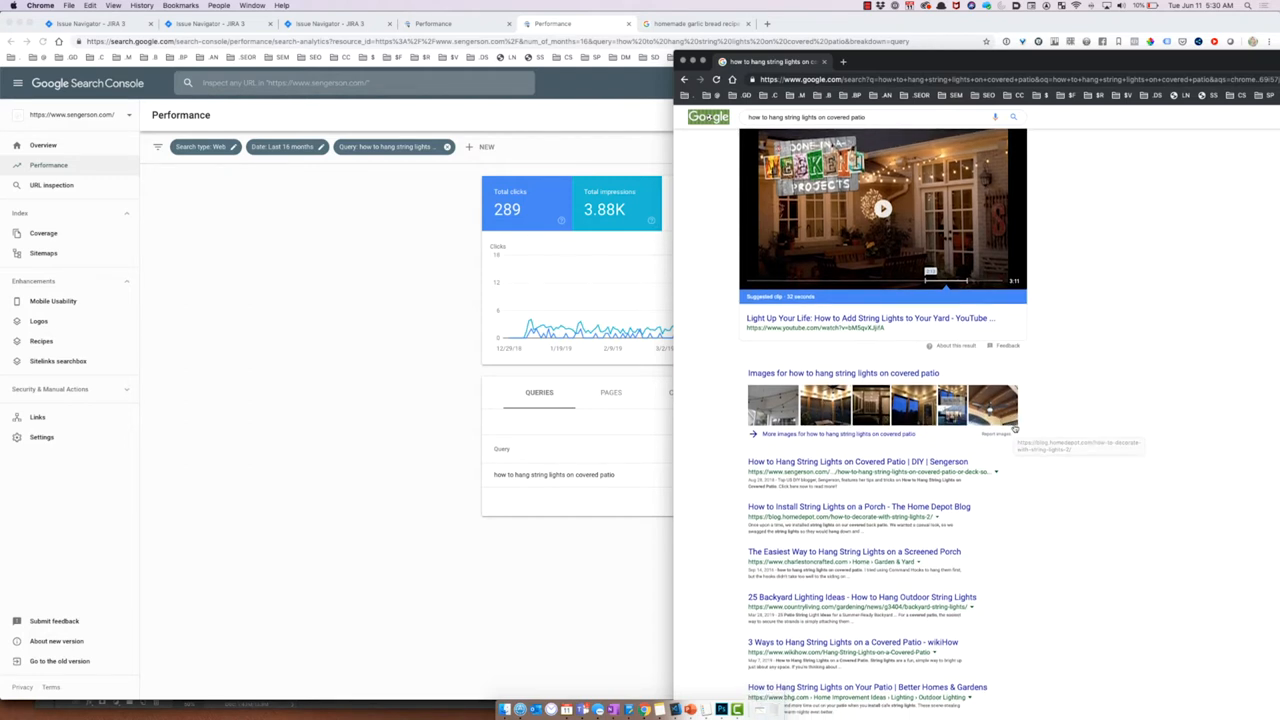
pyautogui.scroll(-3)
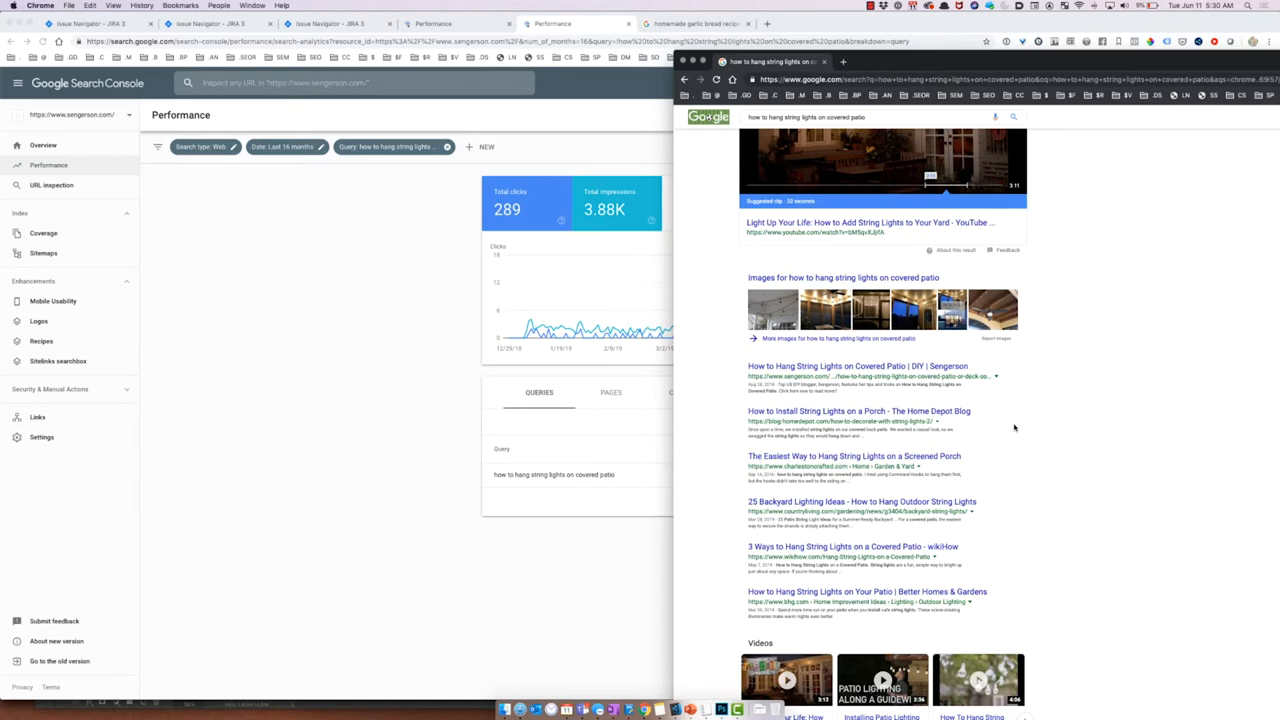
pyautogui.moveTo(995, 366)
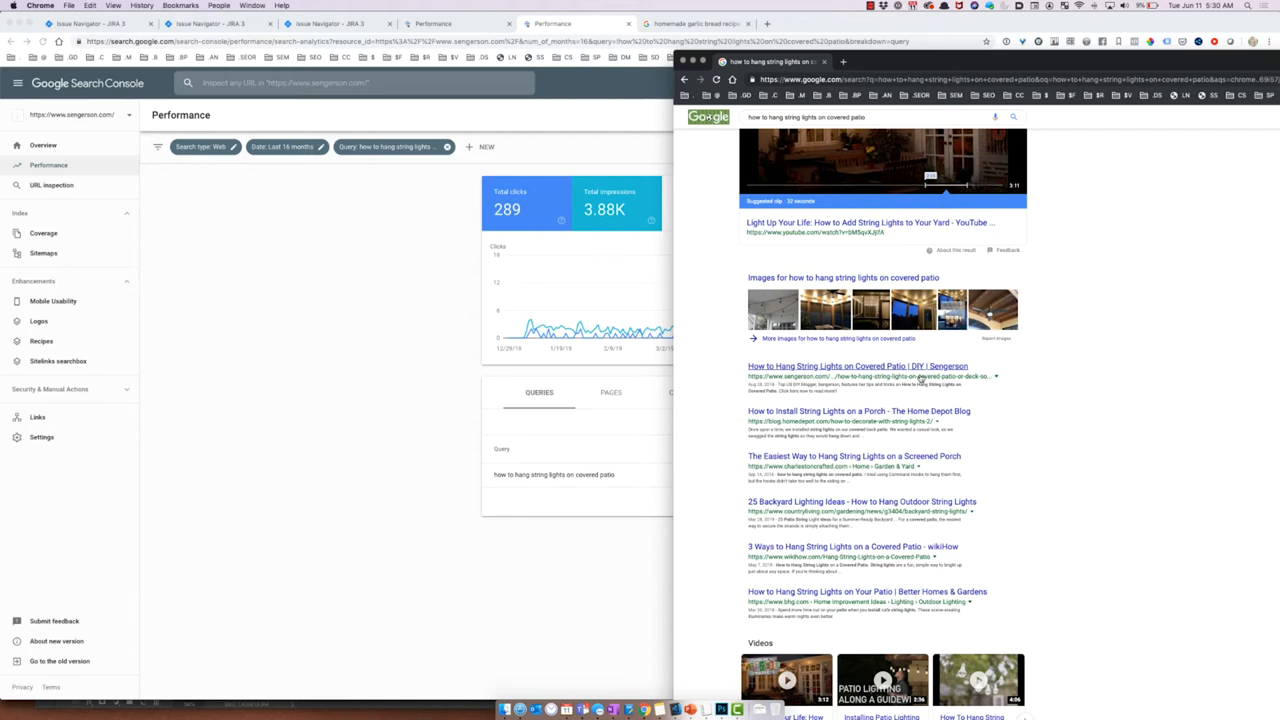
pyautogui.moveTo(825, 392)
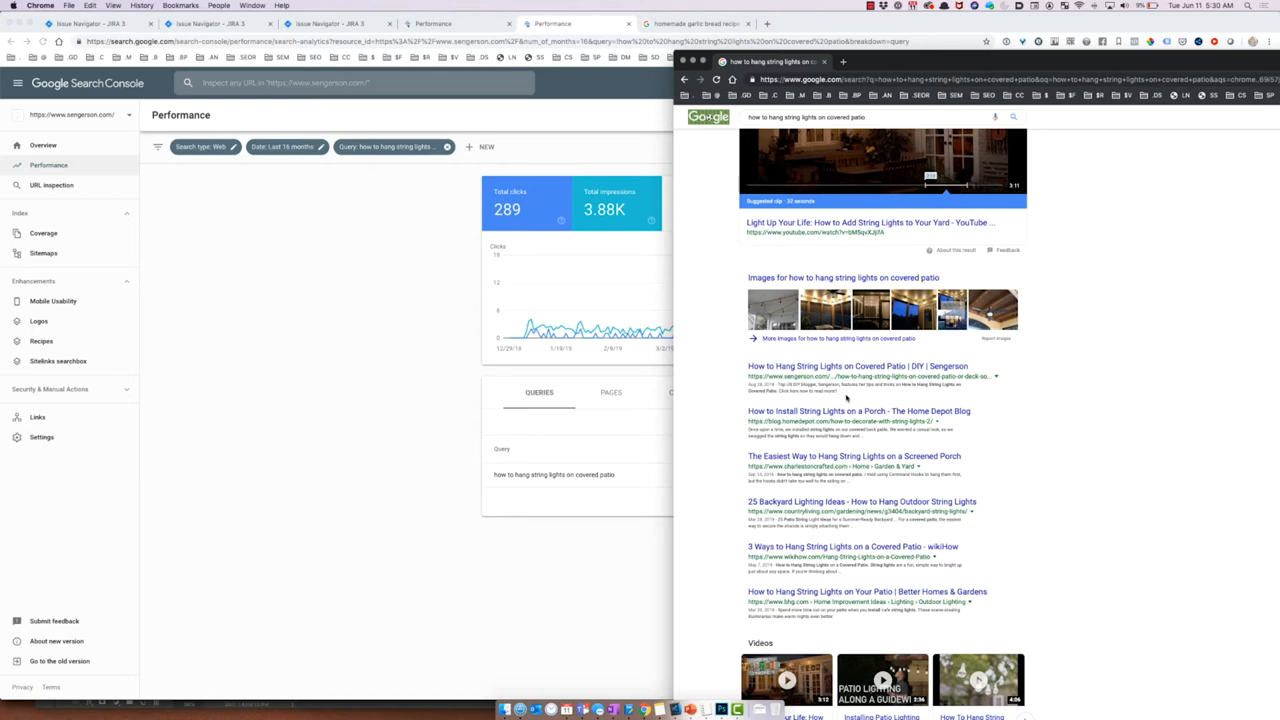
pyautogui.scroll(3)
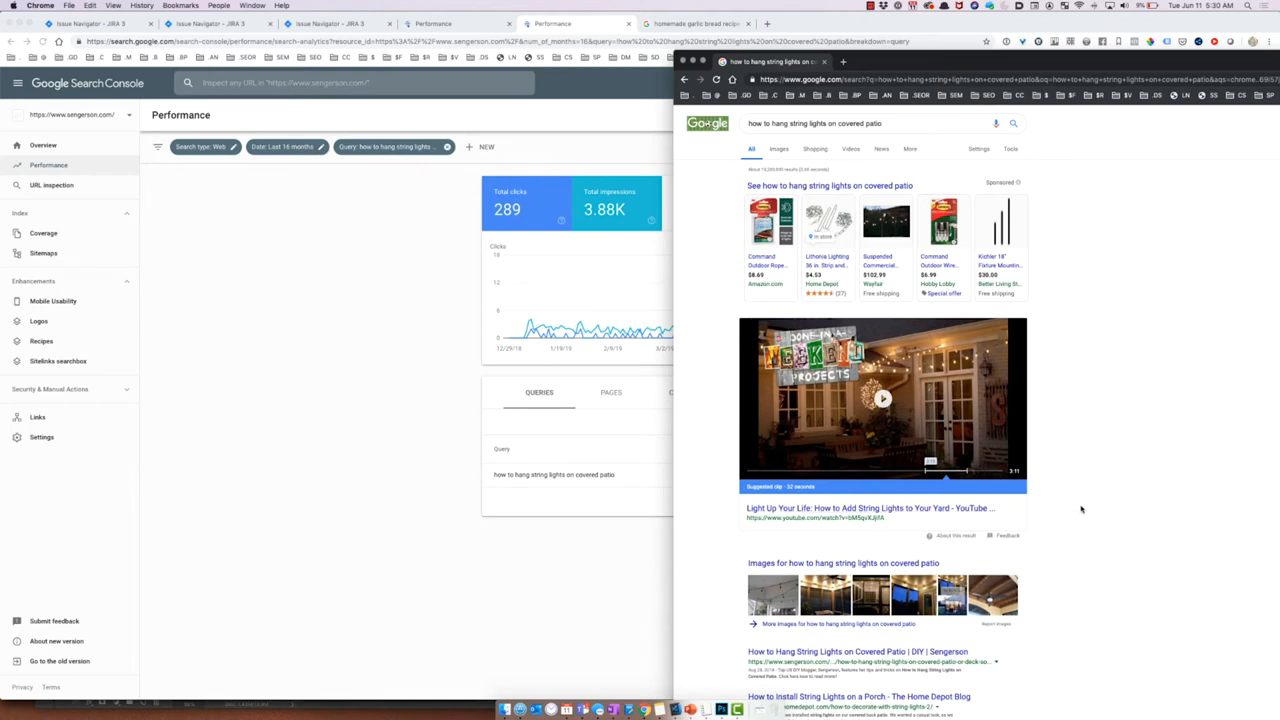
pyautogui.moveTo(1044, 322)
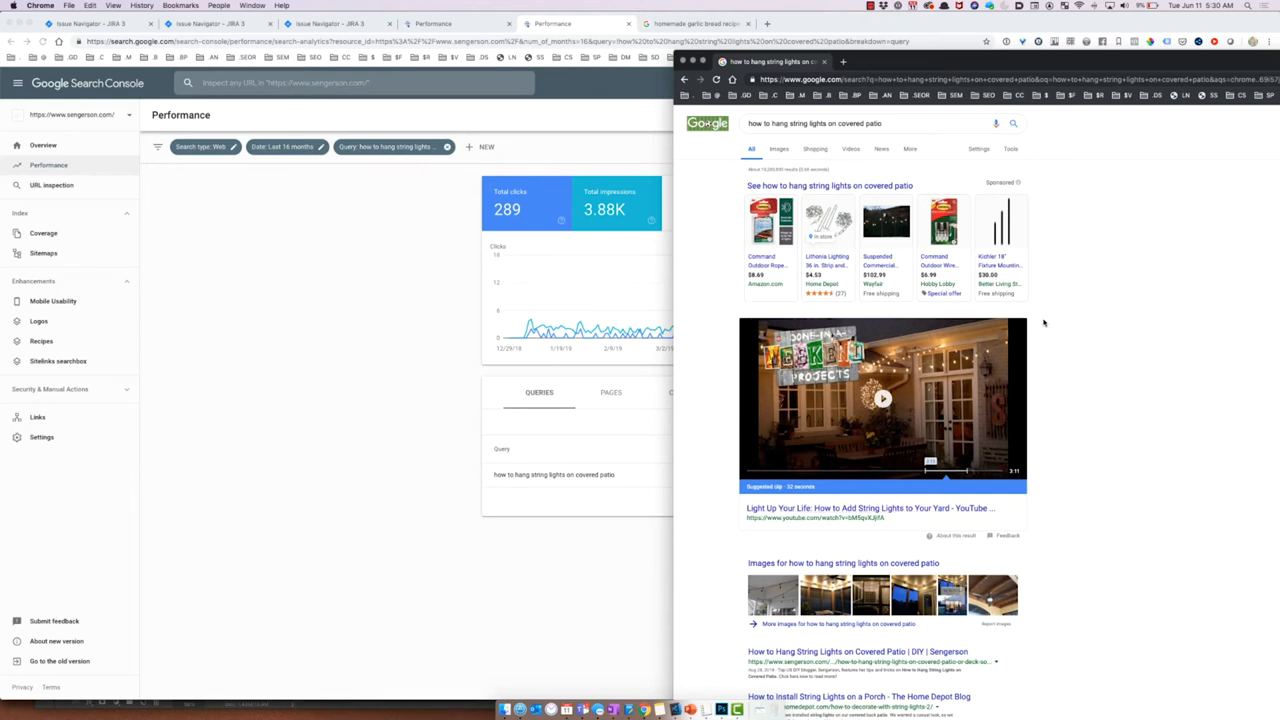
pyautogui.moveTo(1043, 320)
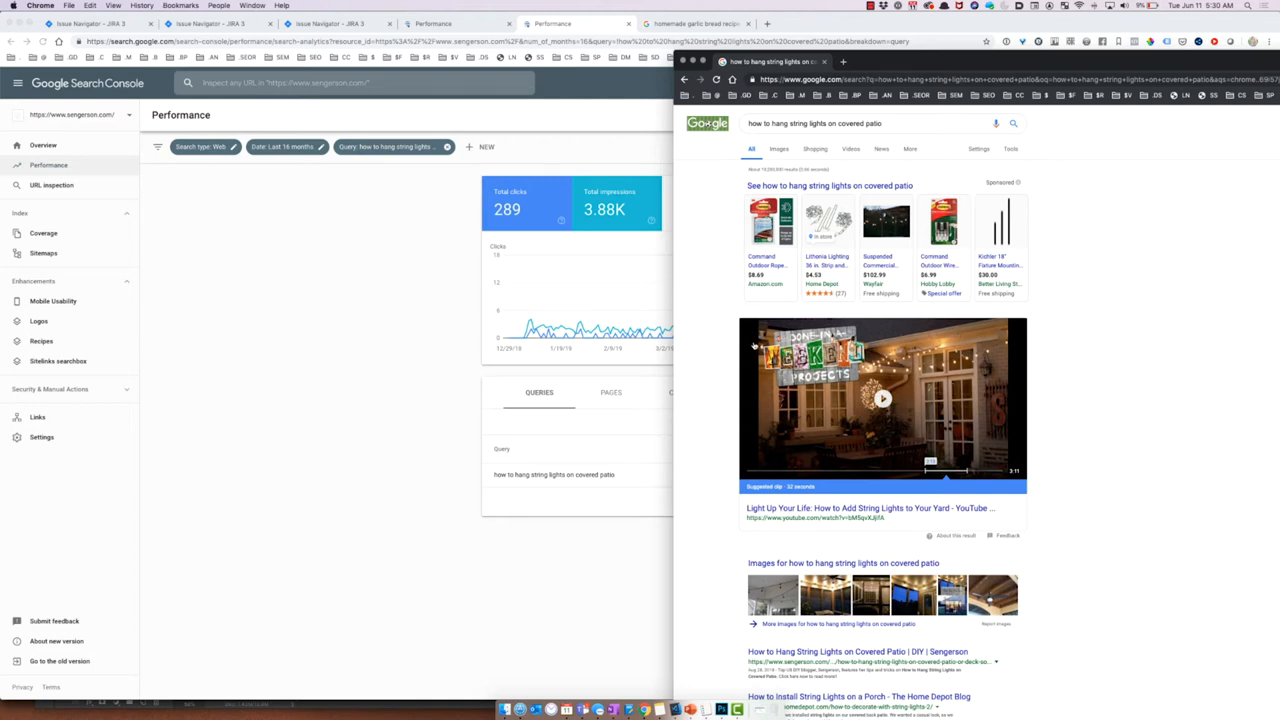
pyautogui.moveTo(938, 402)
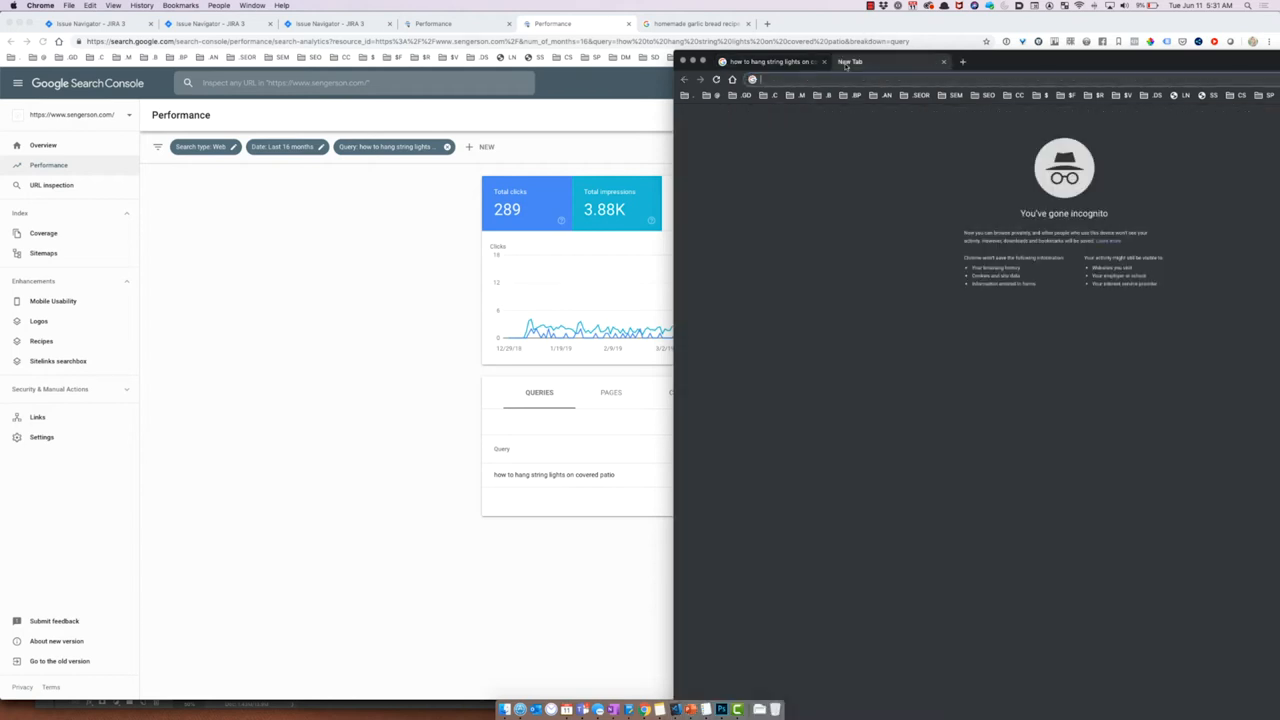
# Step: Search Google for 'barack obama' in the second incognito tab
pyautogui.write('barack oba')
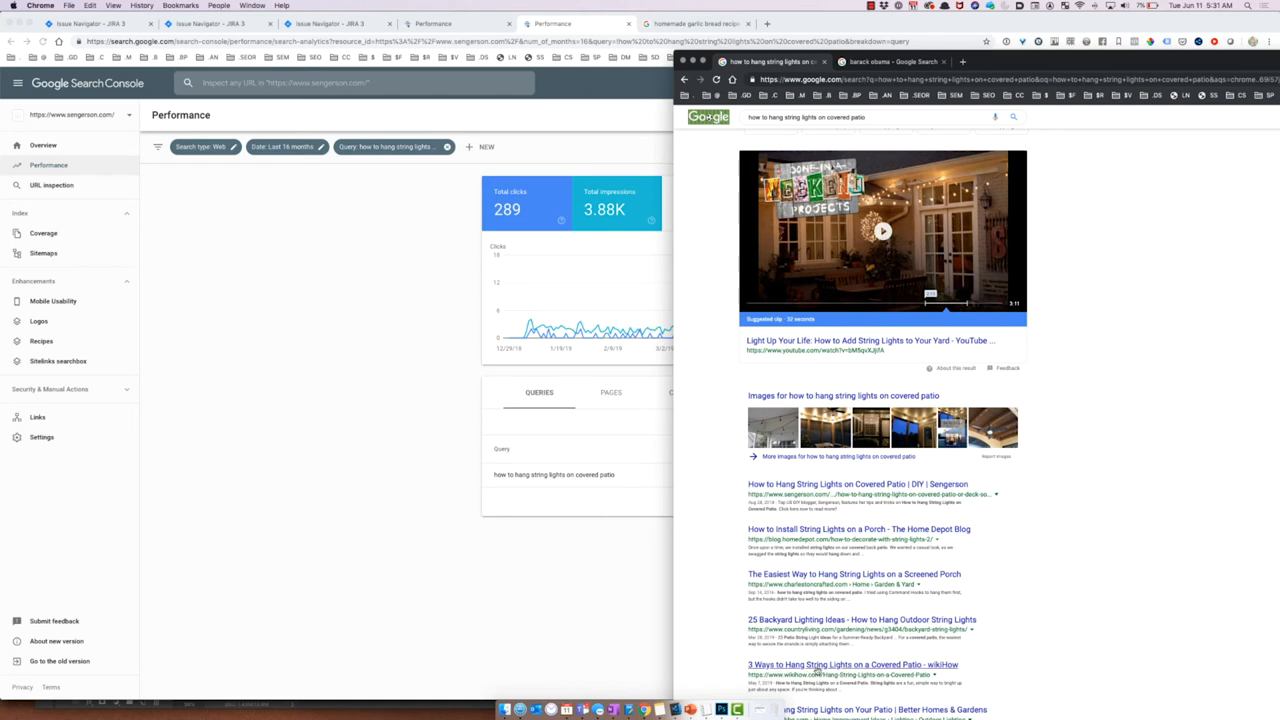
pyautogui.moveTo(840, 482)
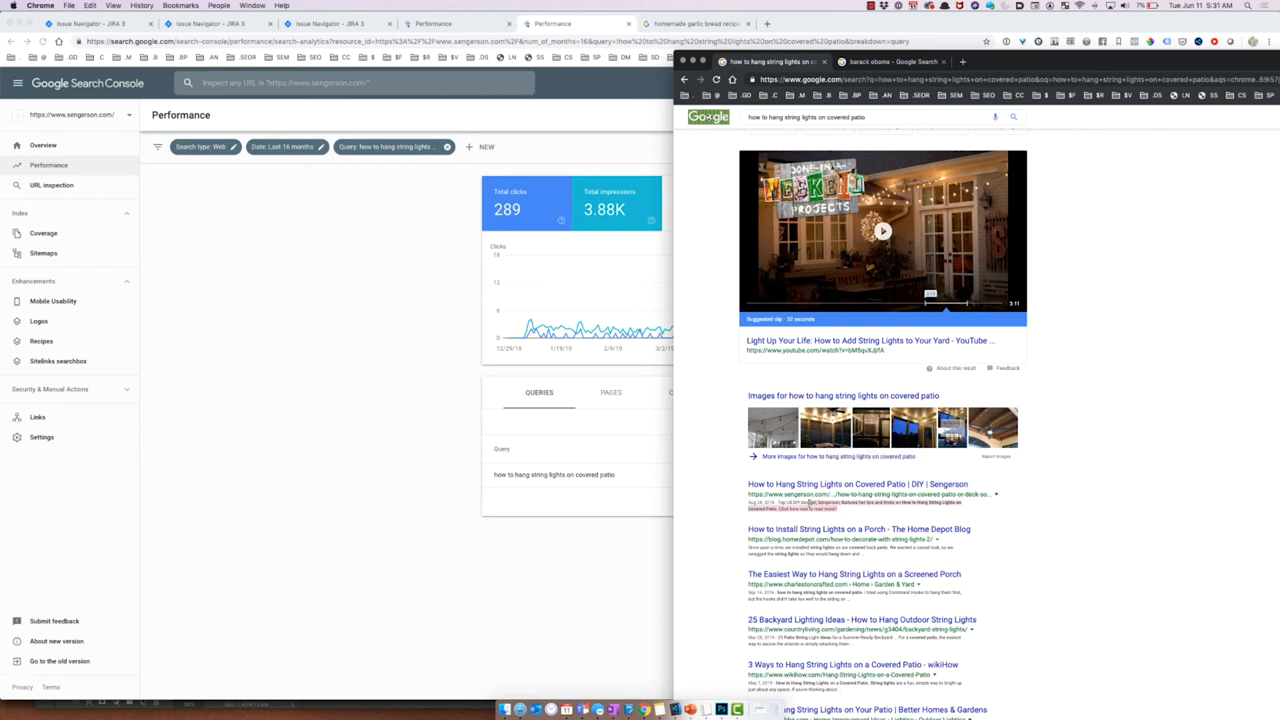
pyautogui.moveTo(1013, 492)
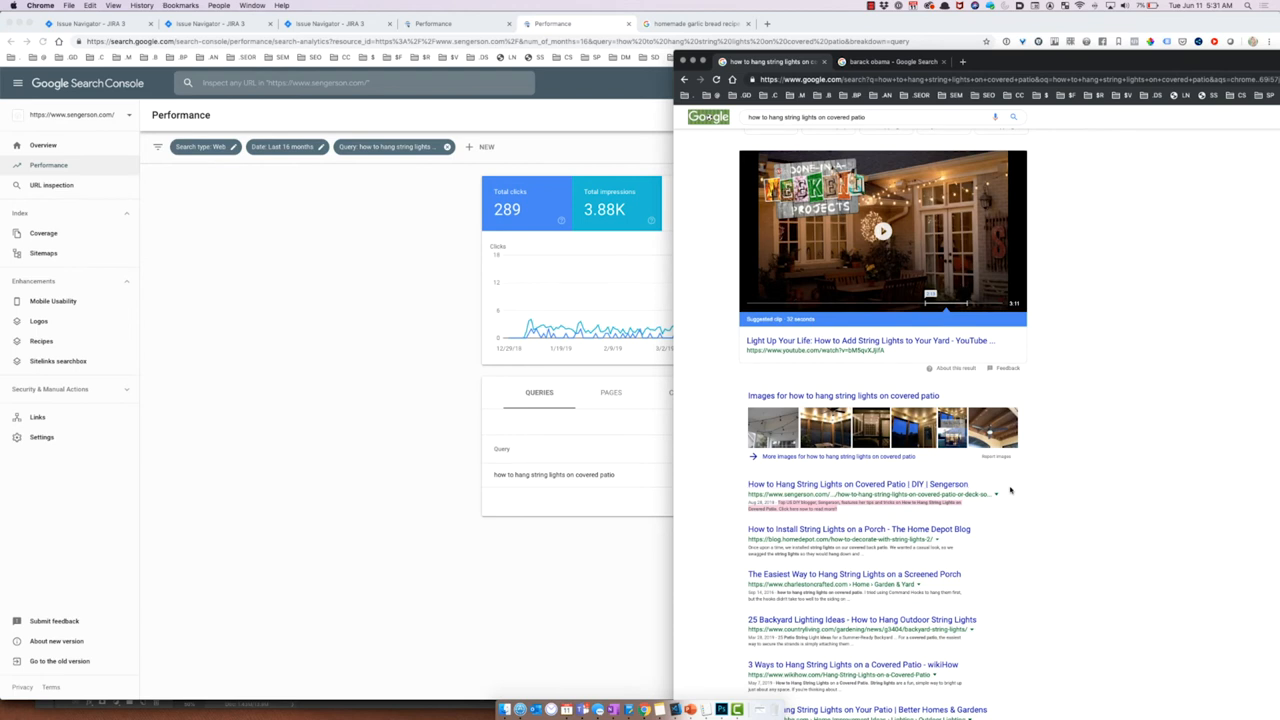
pyautogui.moveTo(736, 483)
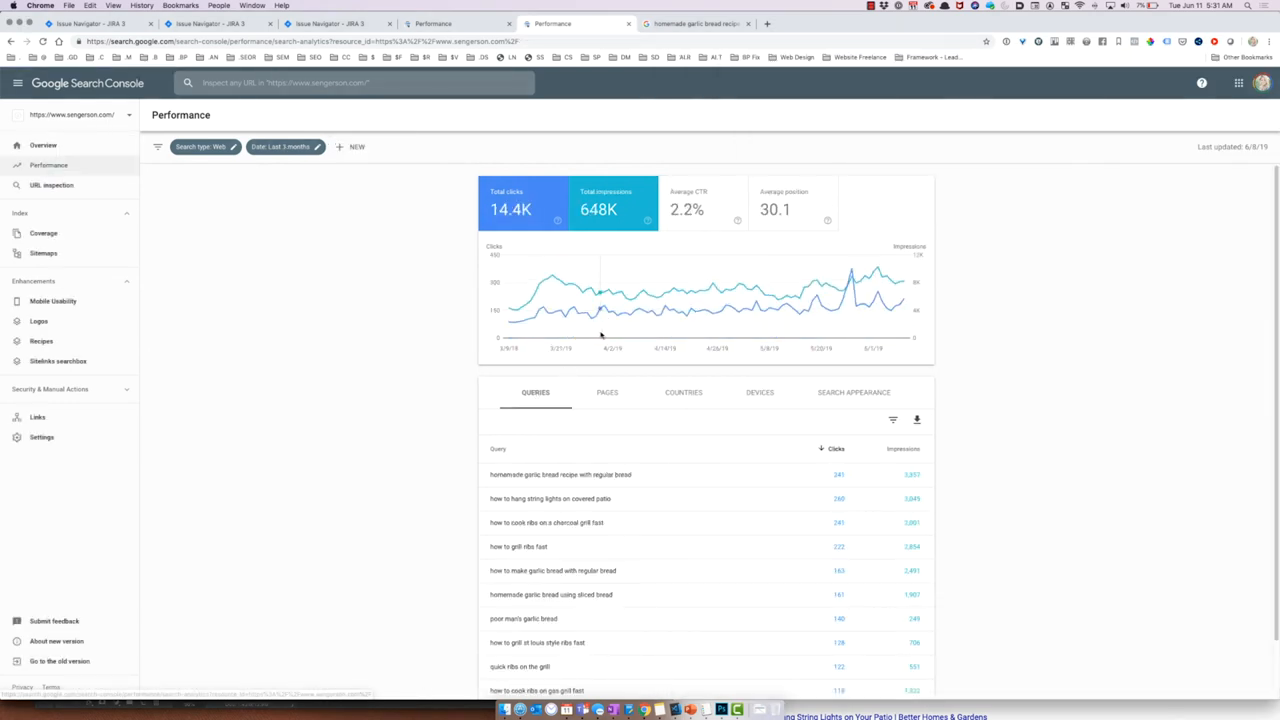
# Step: Review the top queries table, then return to the 'homemade garlic bread recipe' results
pyautogui.scroll(-3)
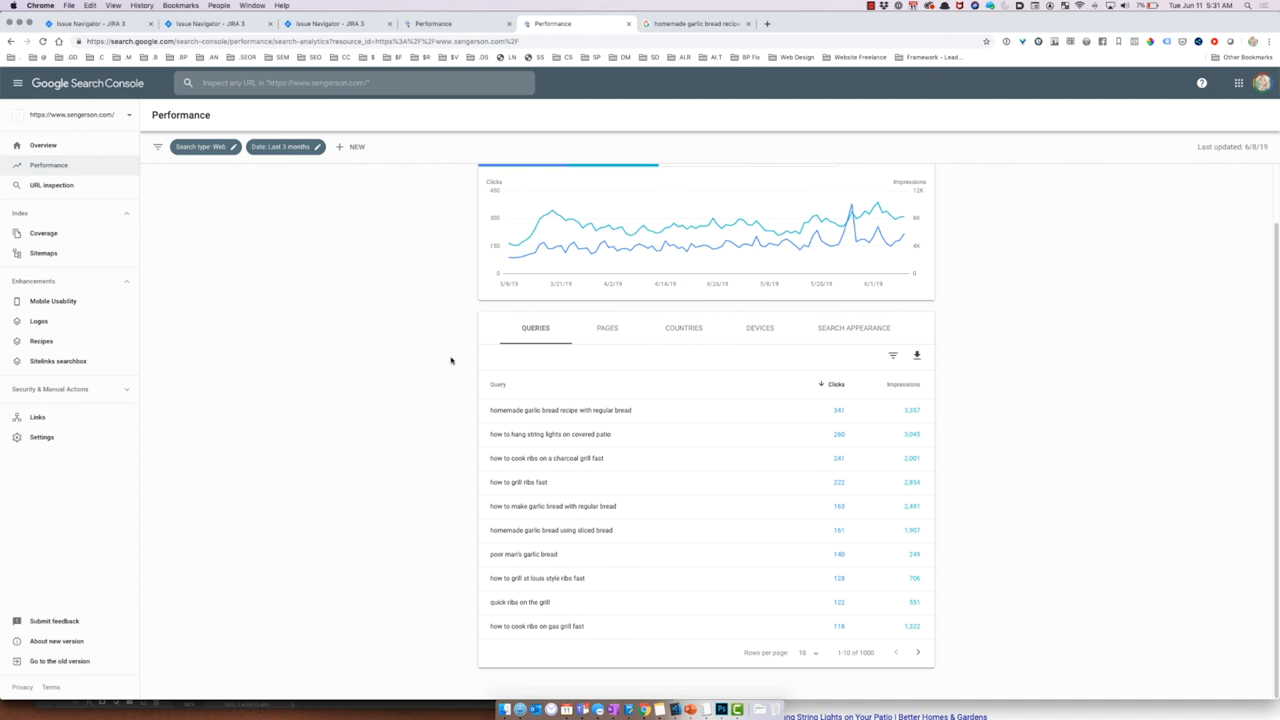
pyautogui.moveTo(473, 367)
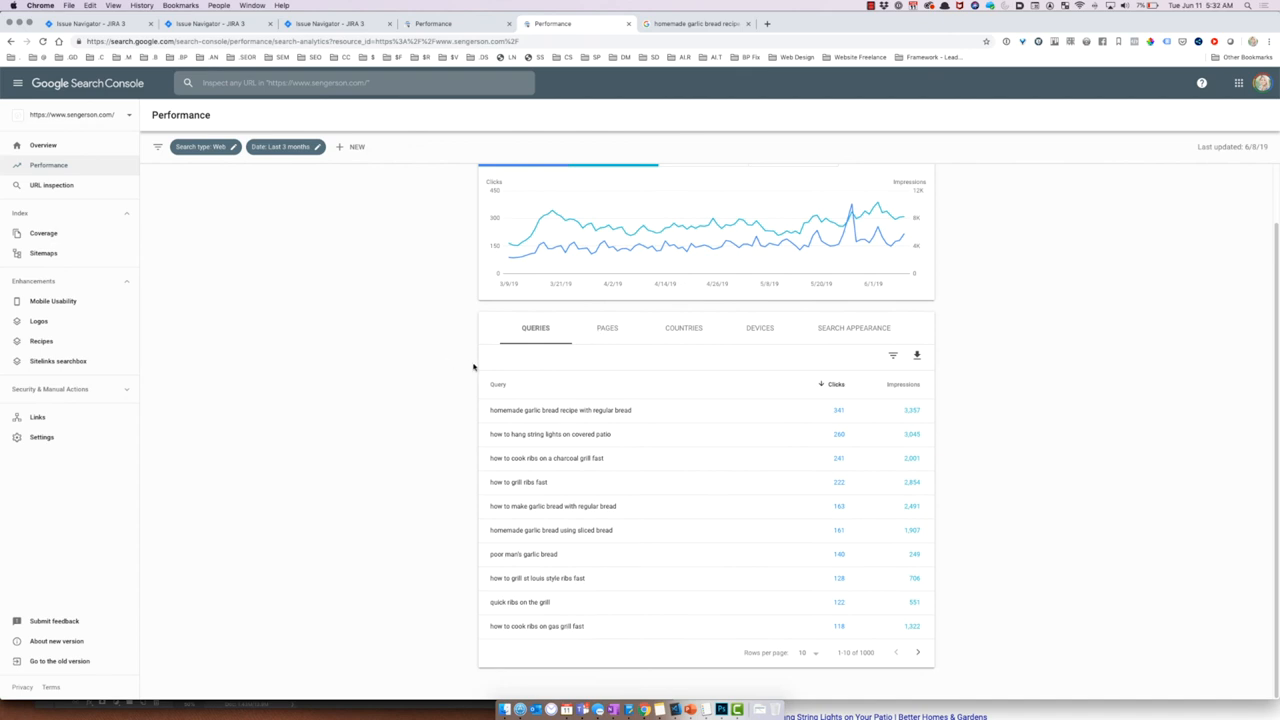
pyautogui.moveTo(480, 354)
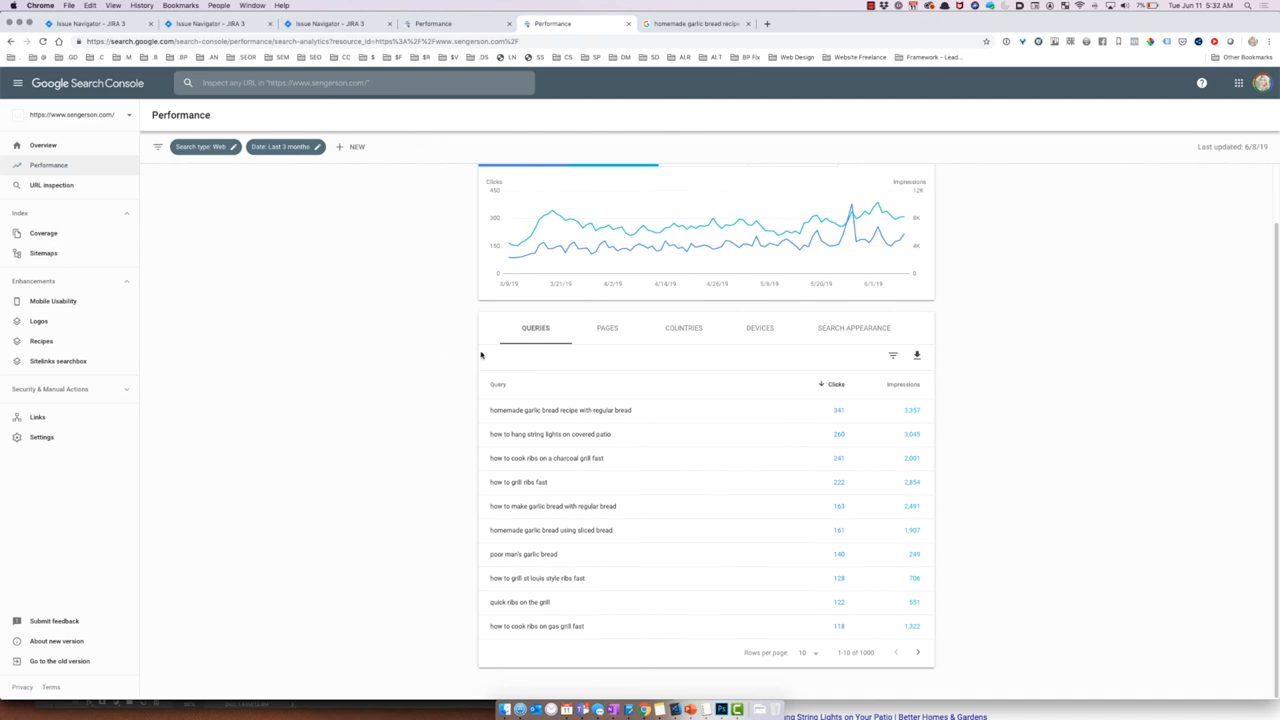
pyautogui.moveTo(493, 370)
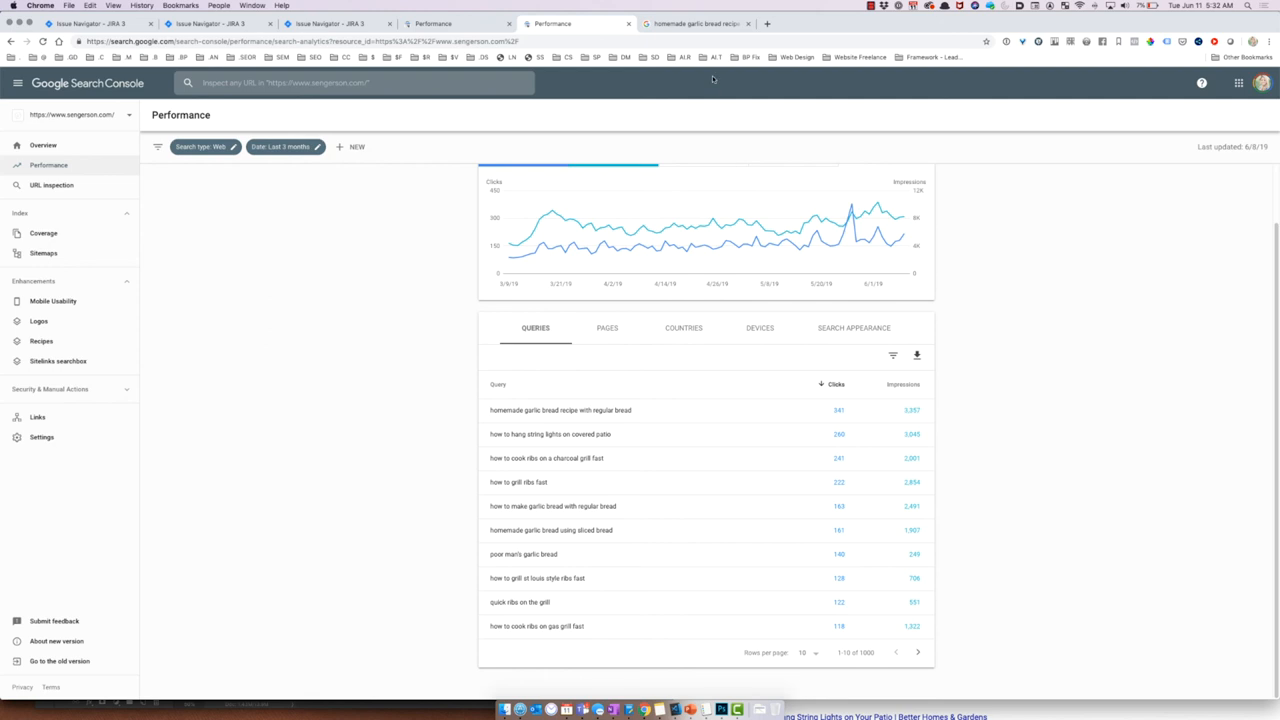
pyautogui.click(703, 23)
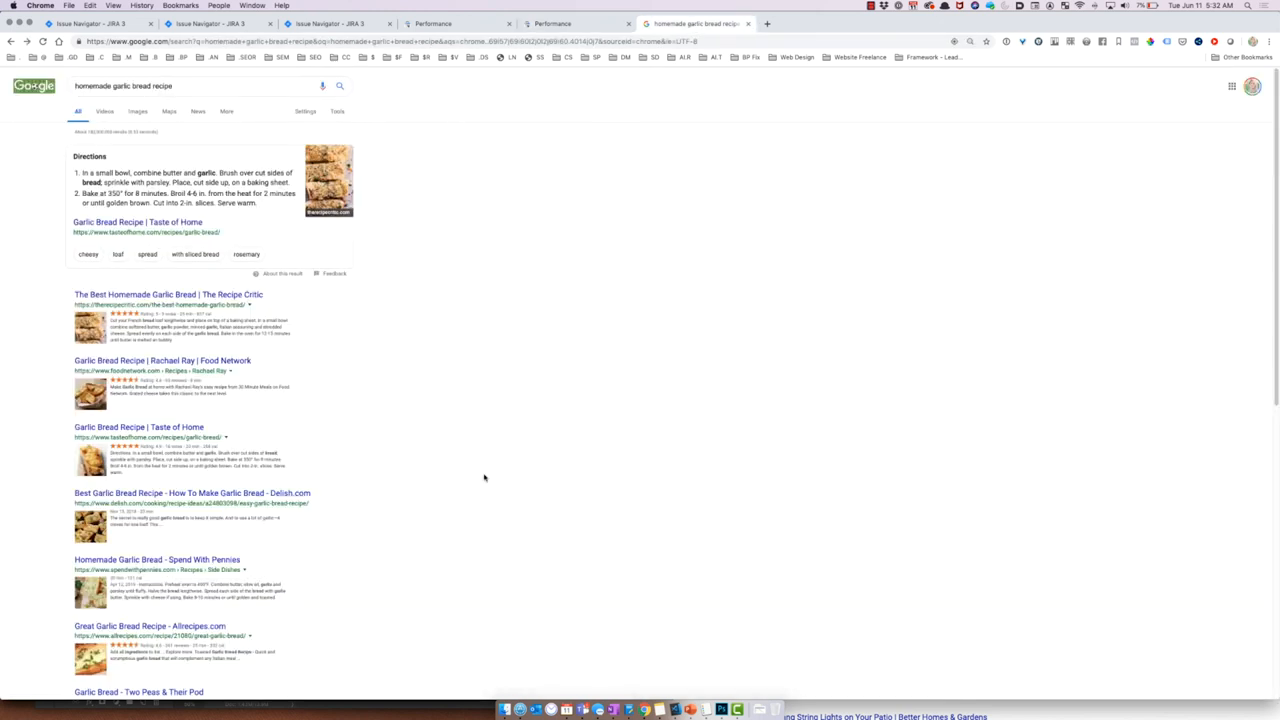
pyautogui.moveTo(59, 303)
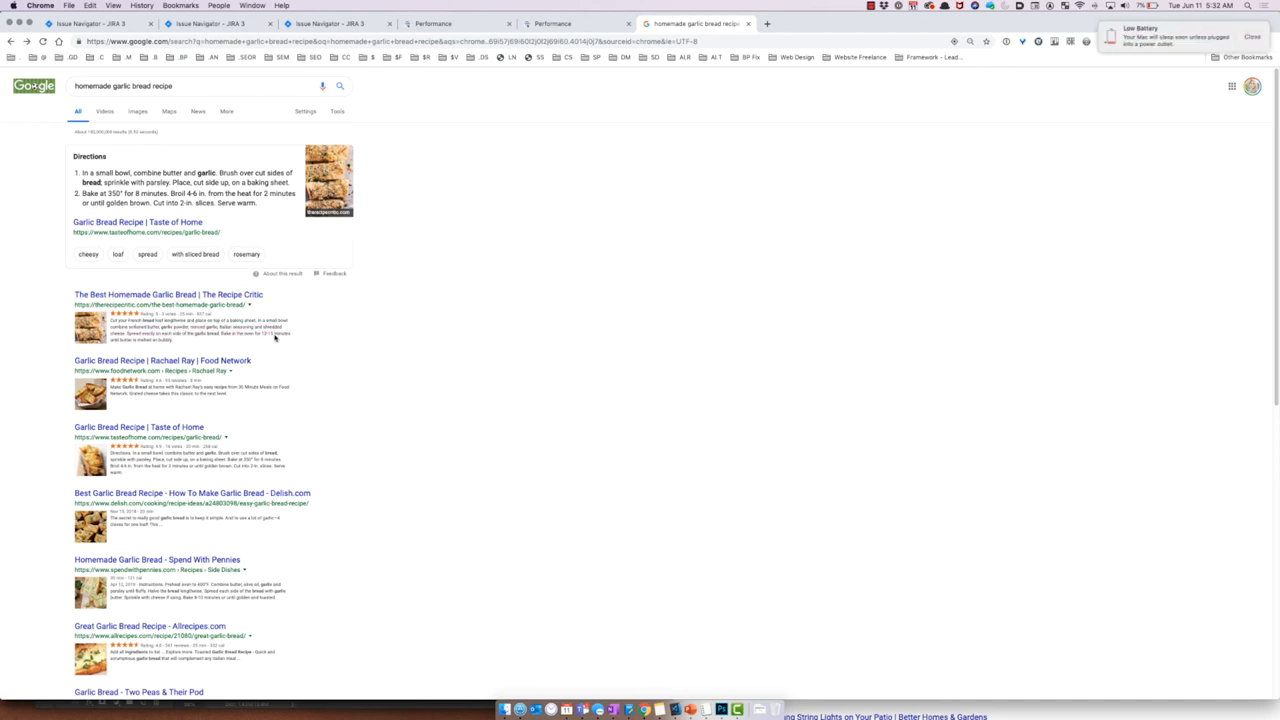
pyautogui.moveTo(745, 711)
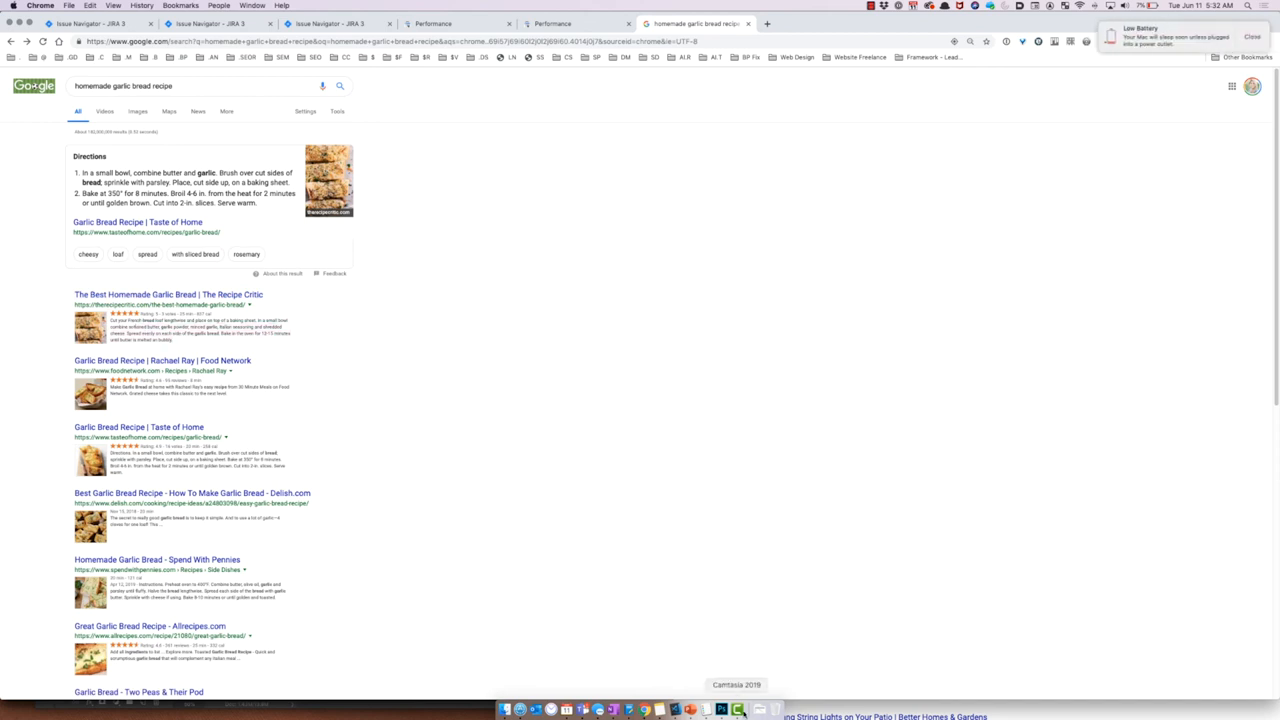
pyautogui.click(732, 712)
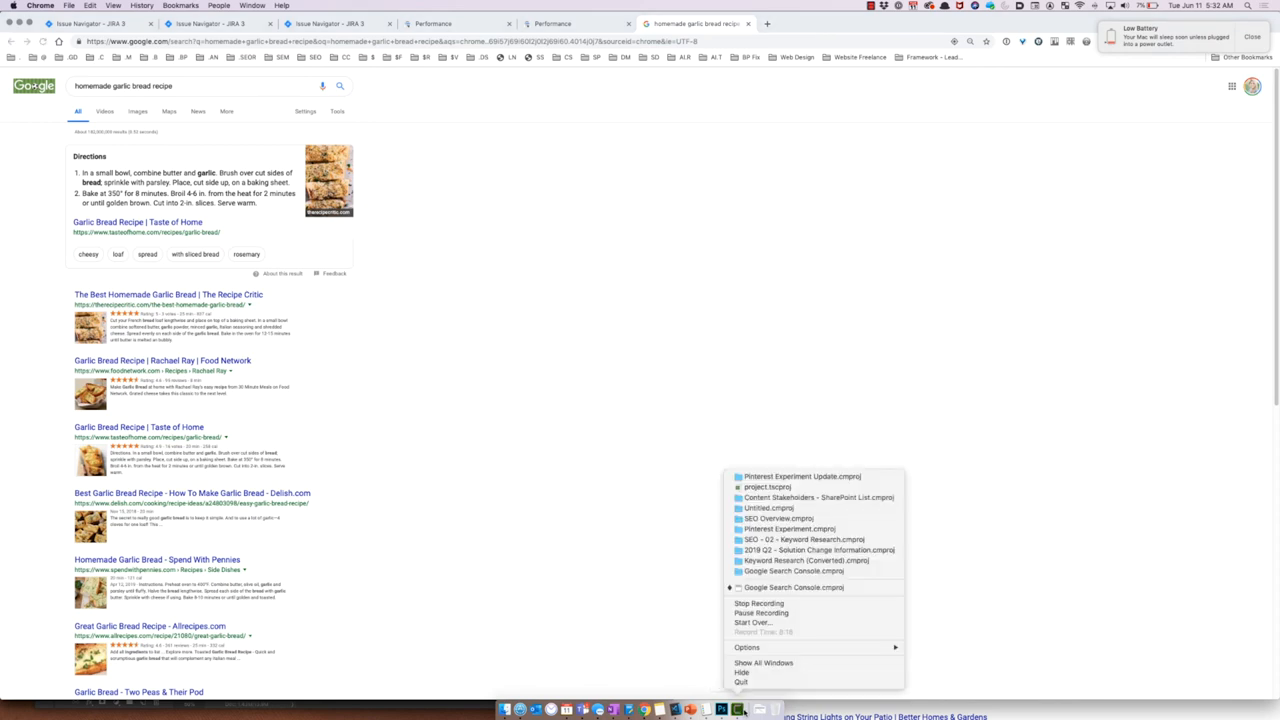